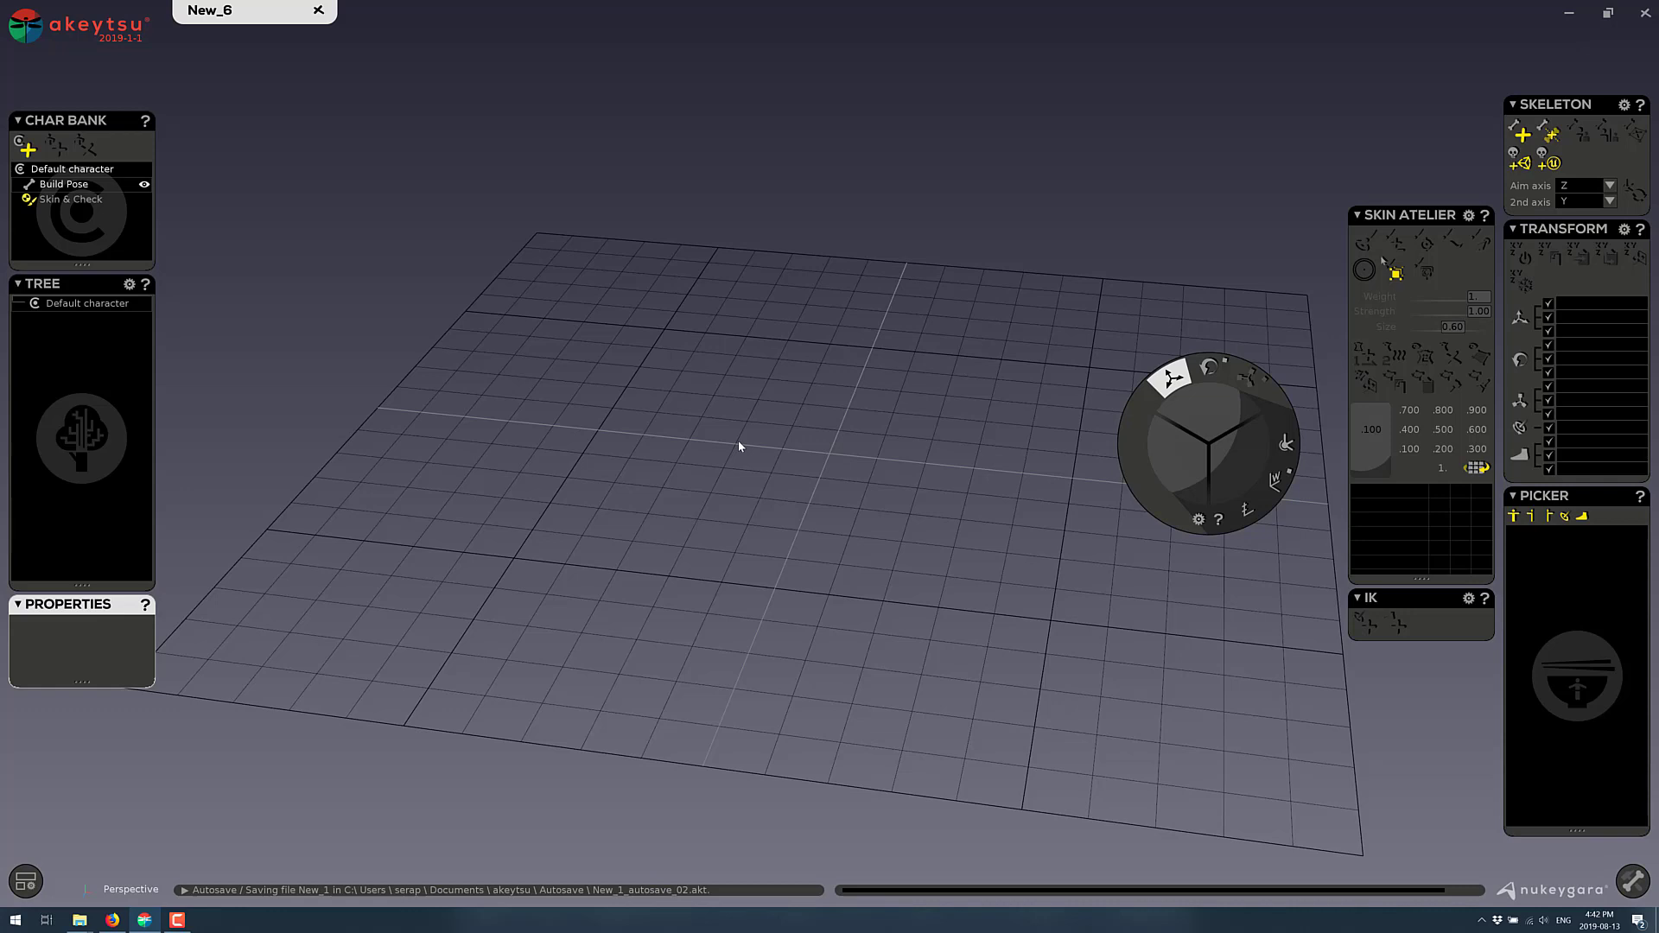
# Import stormtrooper.fbx from Downloads into the scene via Import FBX
pyautogui.click(24, 28)
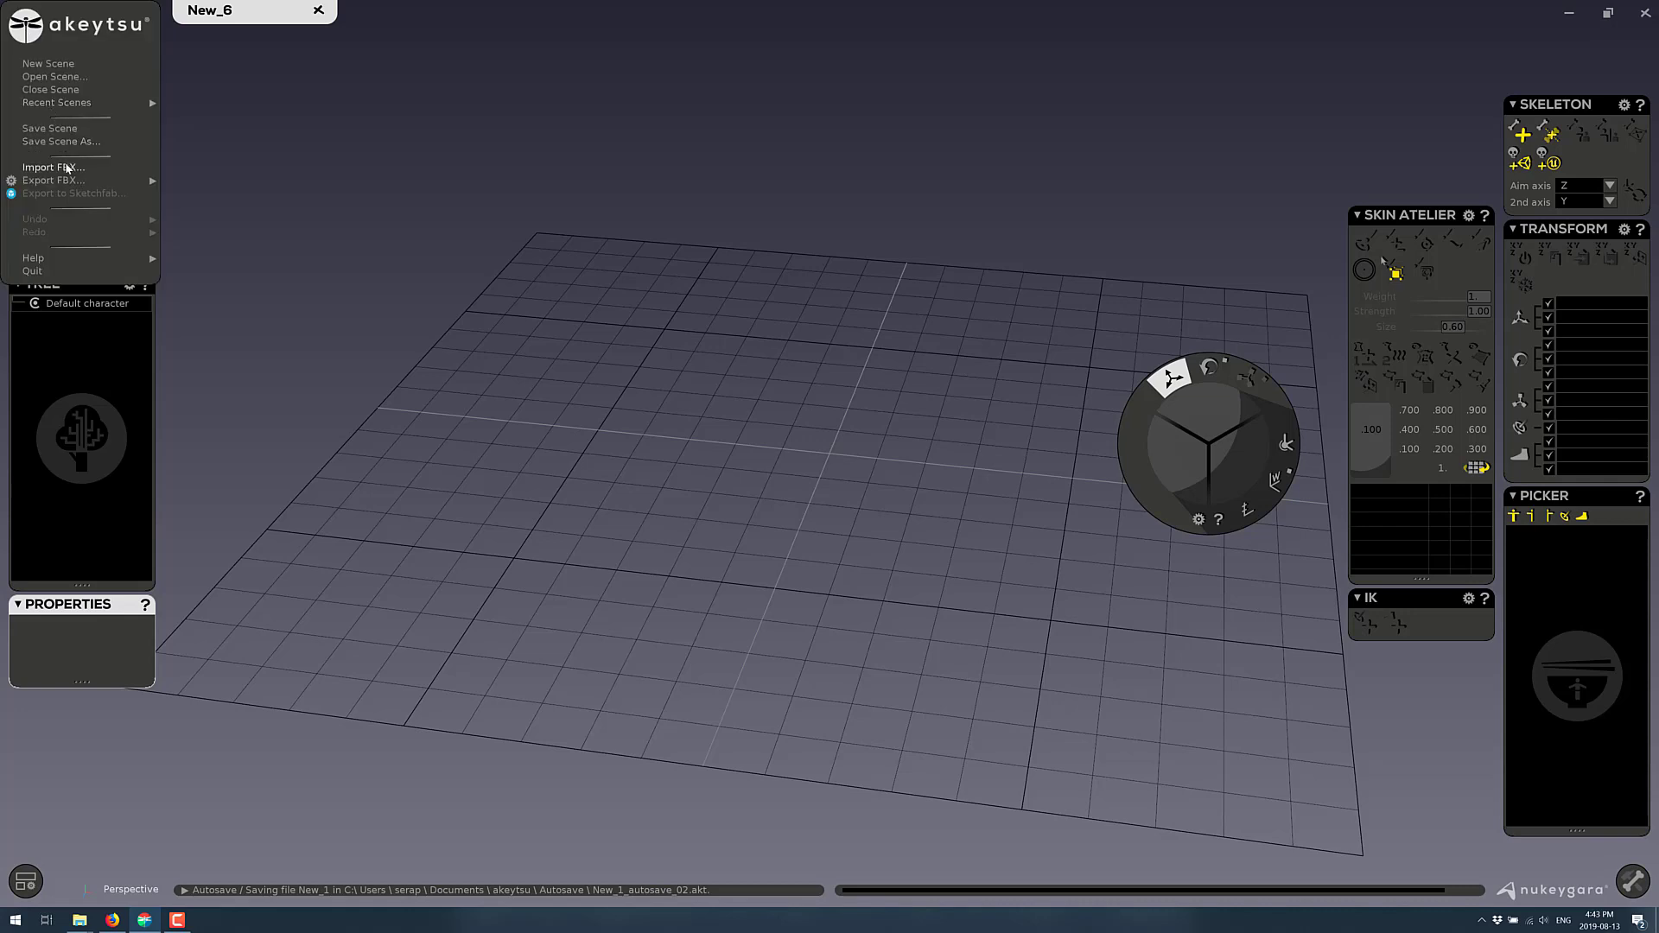
pyautogui.click(66, 168)
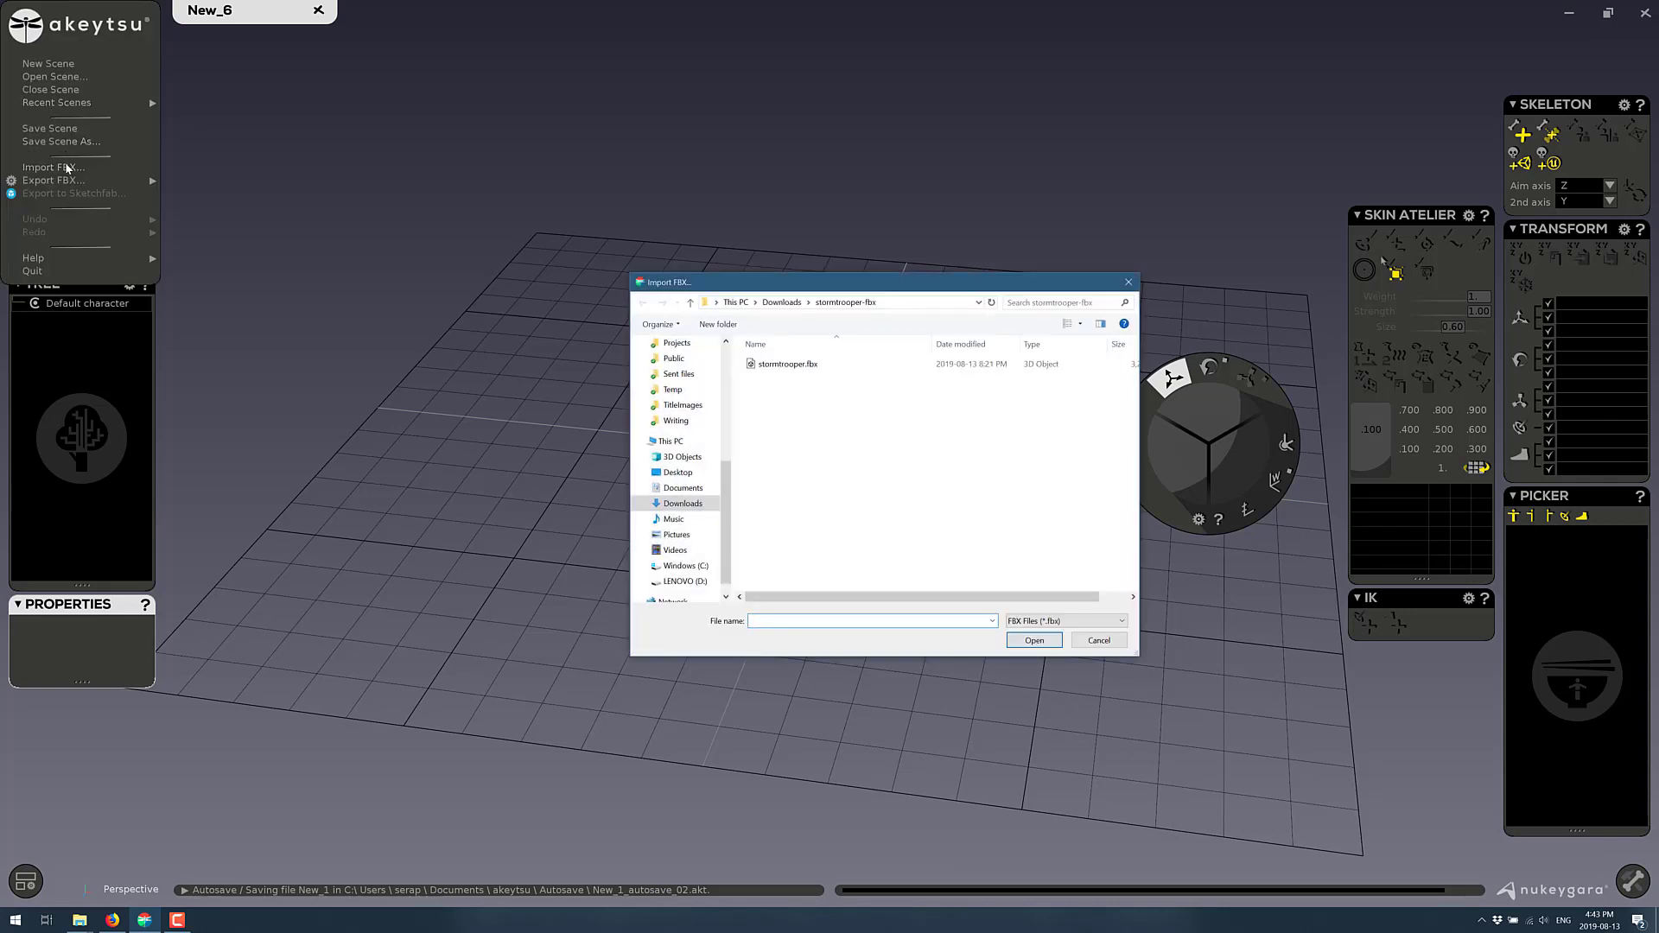
pyautogui.click(1034, 640)
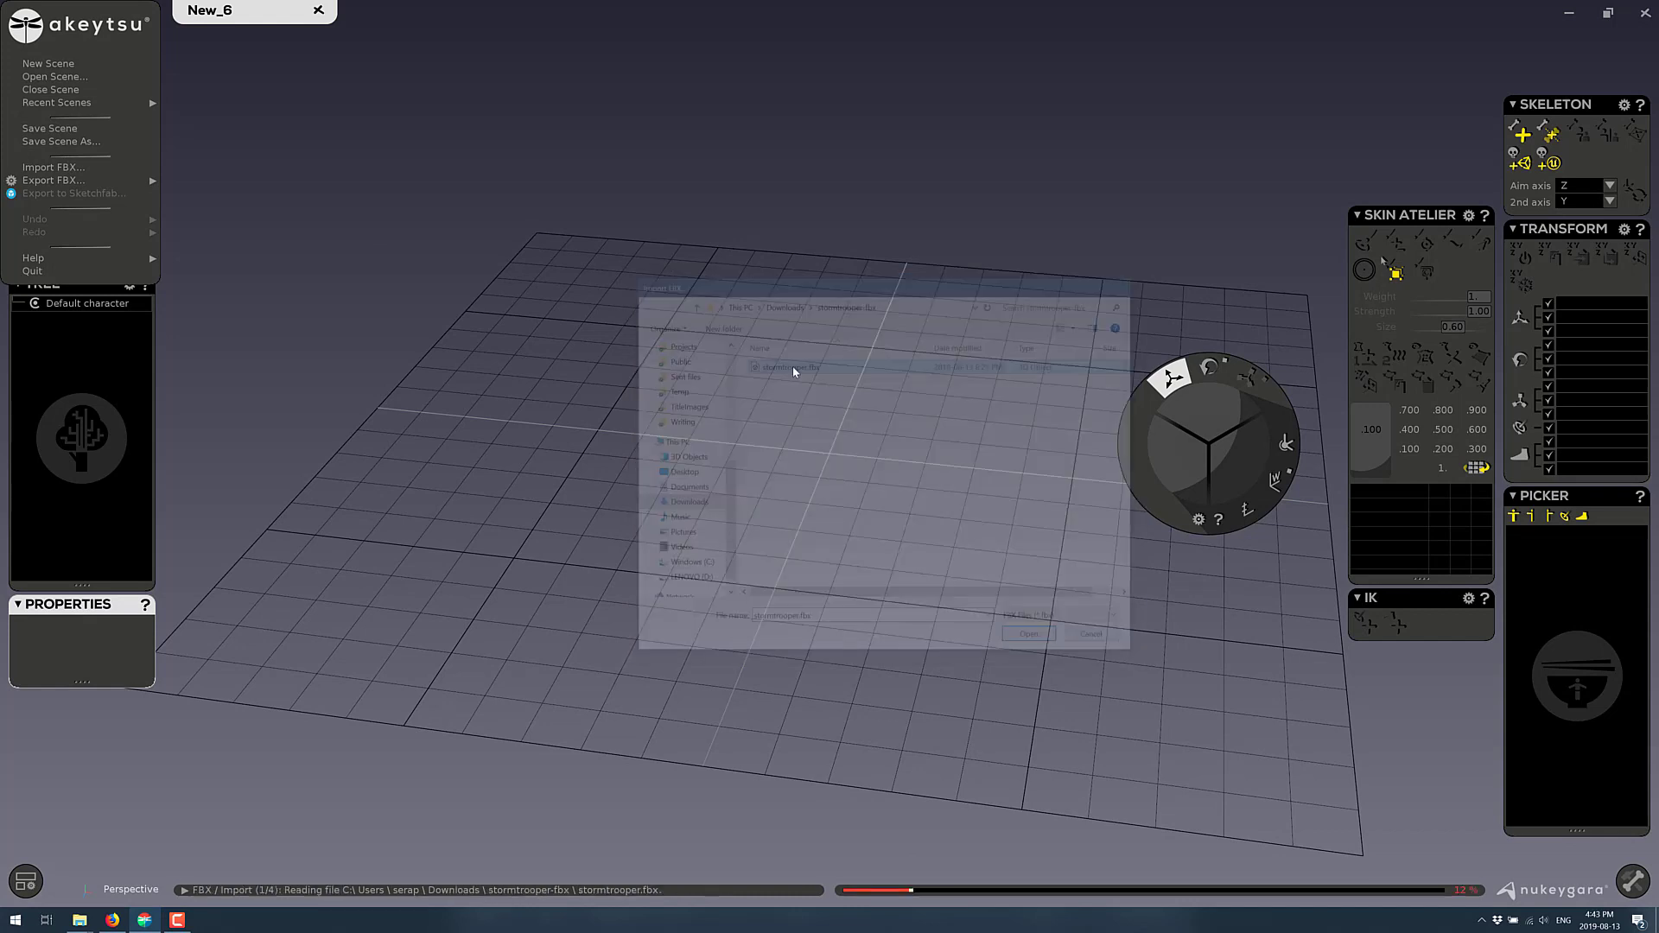
pyautogui.click(1026, 633)
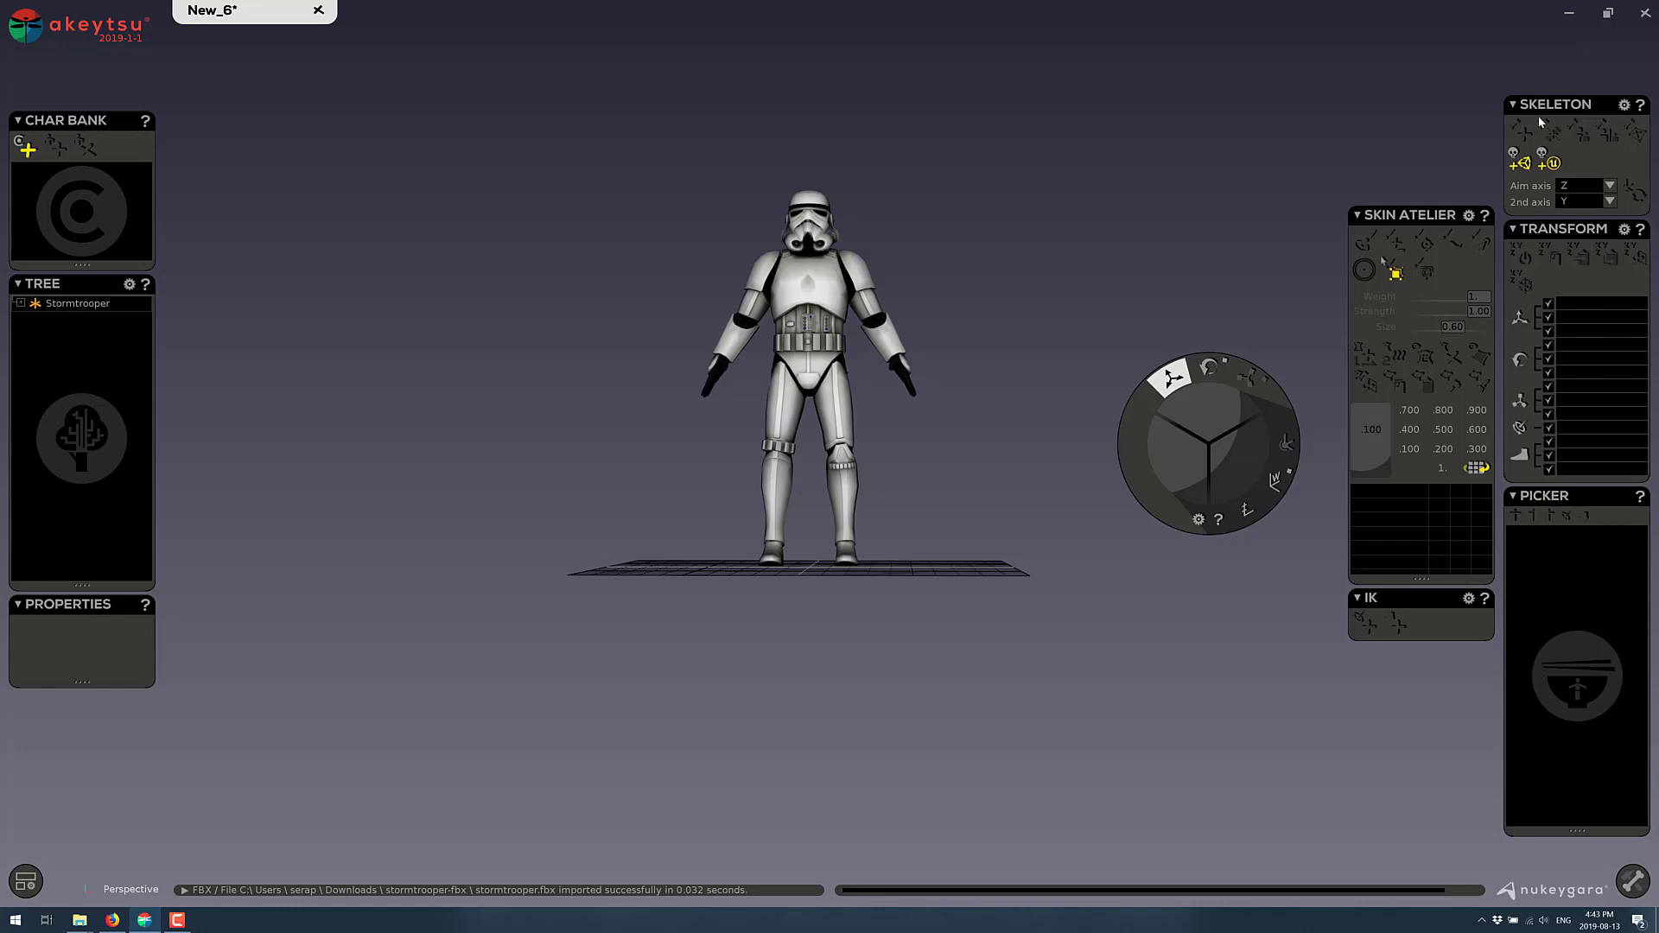
pyautogui.moveTo(1504, 168)
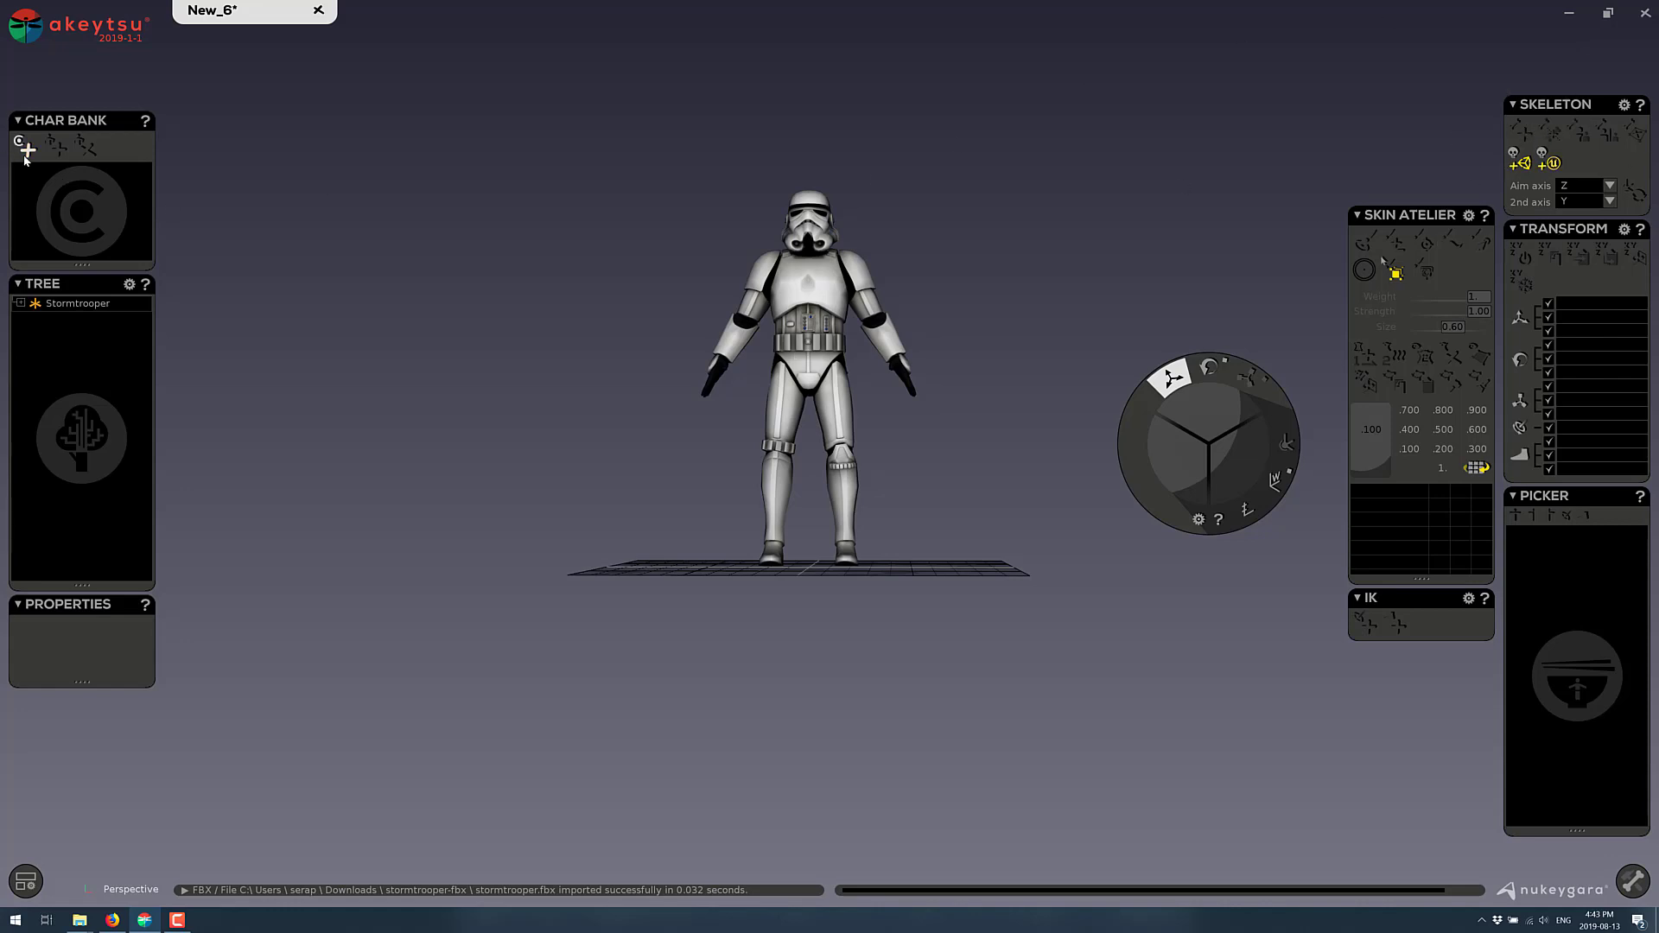
pyautogui.moveTo(1535, 140)
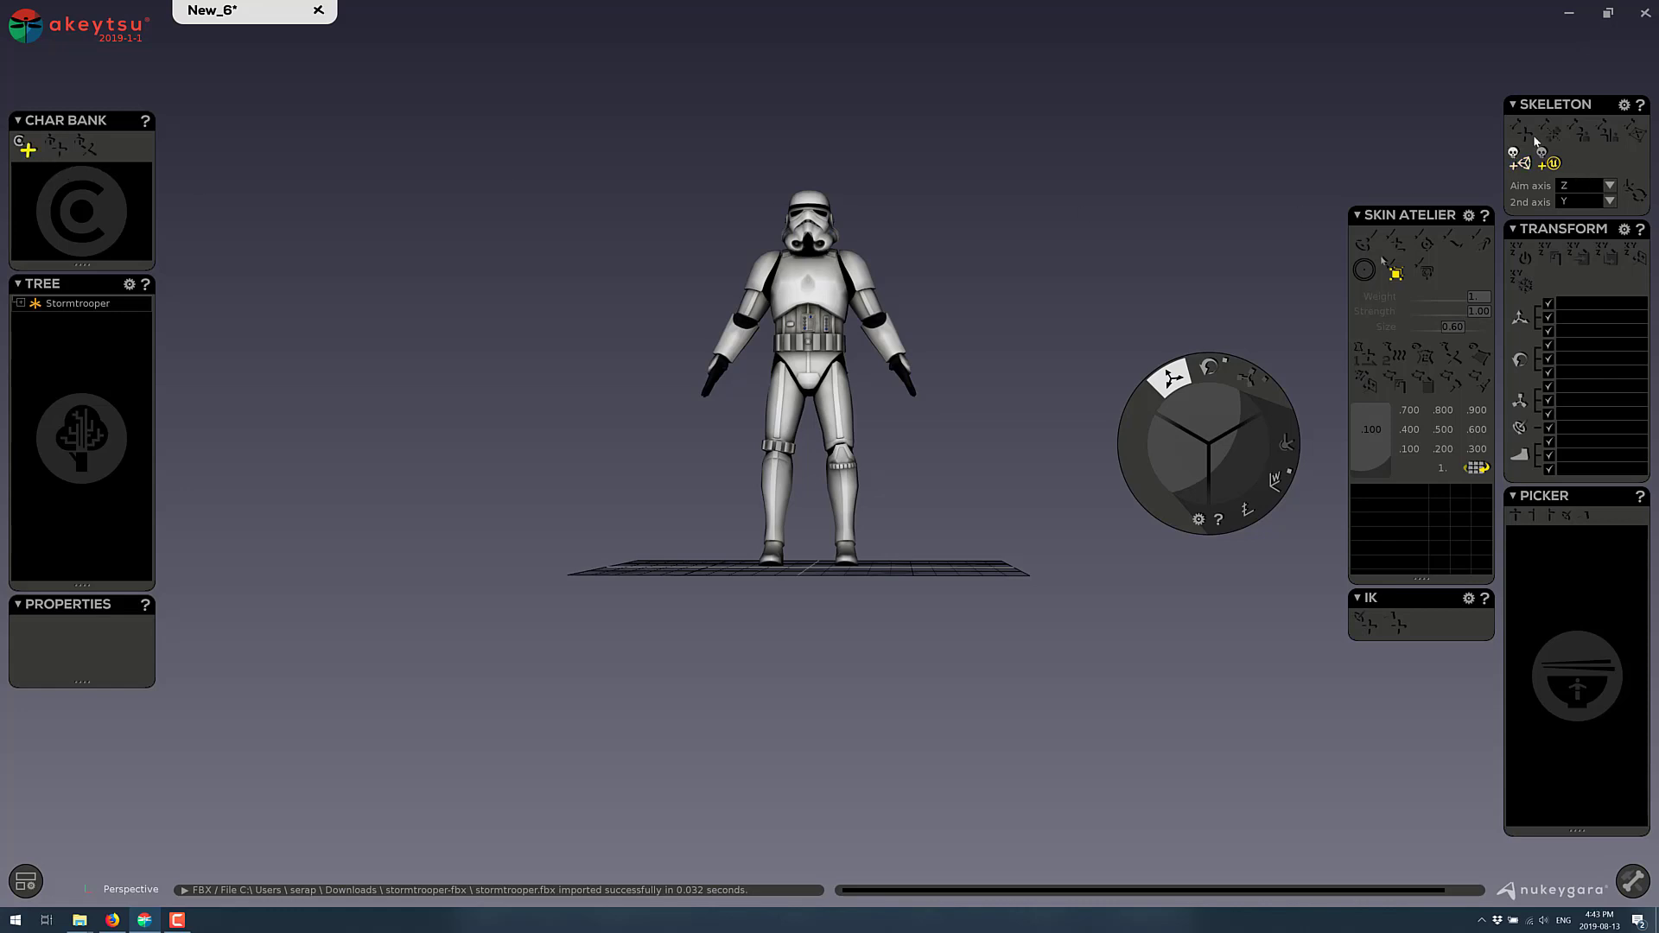
pyautogui.moveTo(1552, 135)
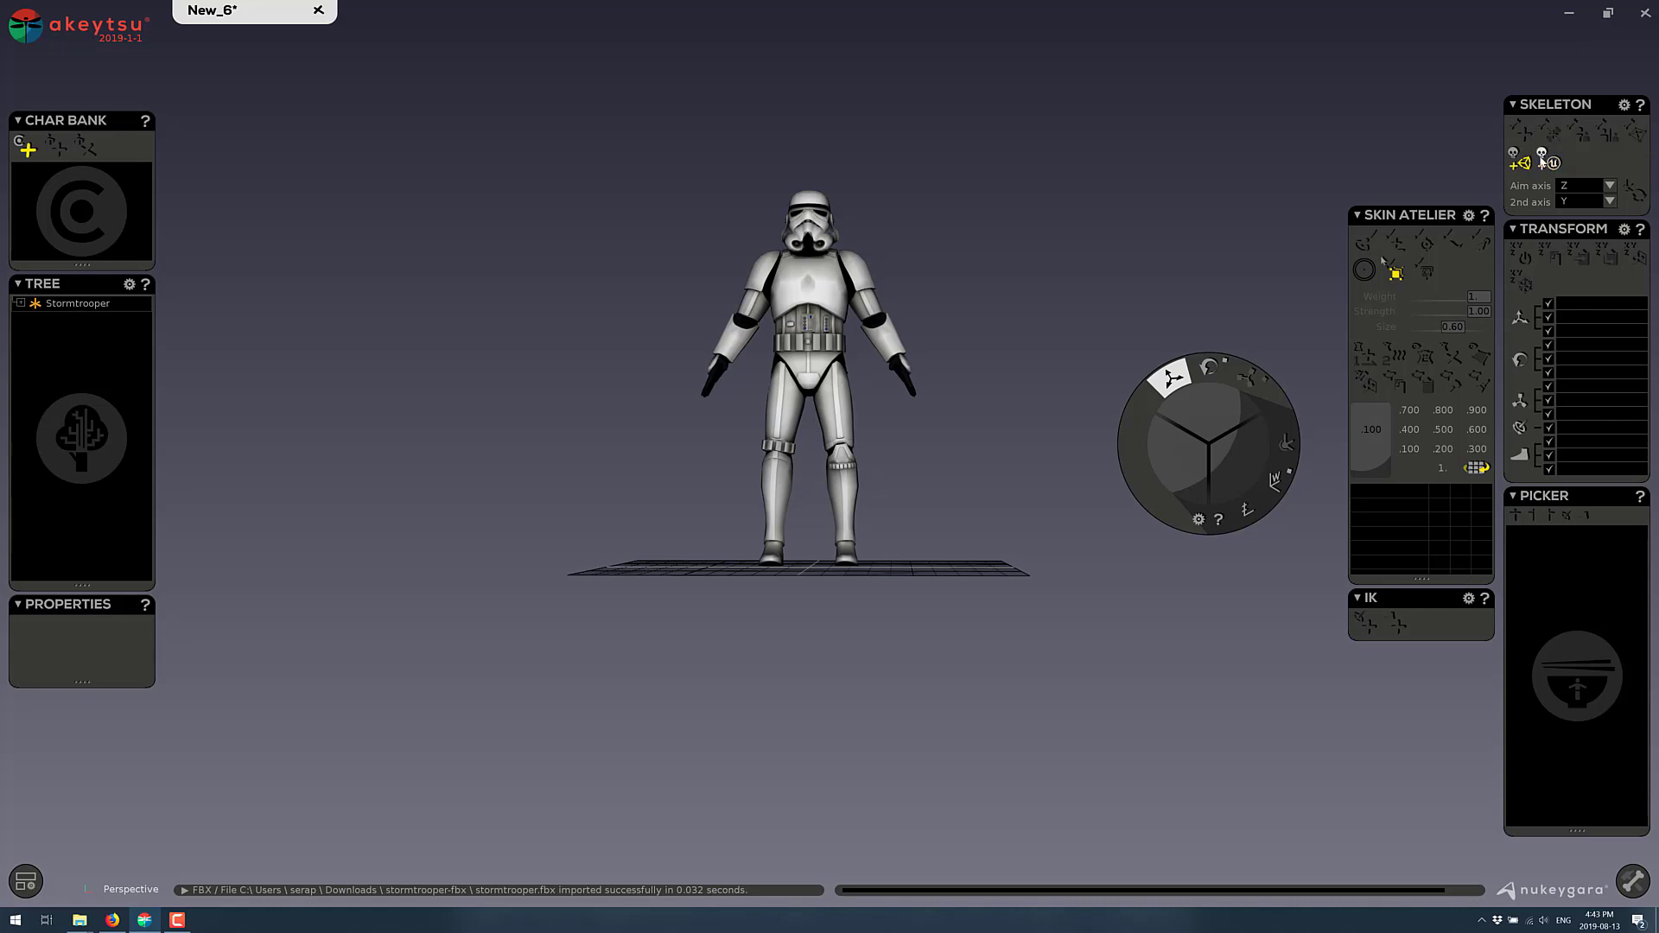
pyautogui.moveTo(1551, 163)
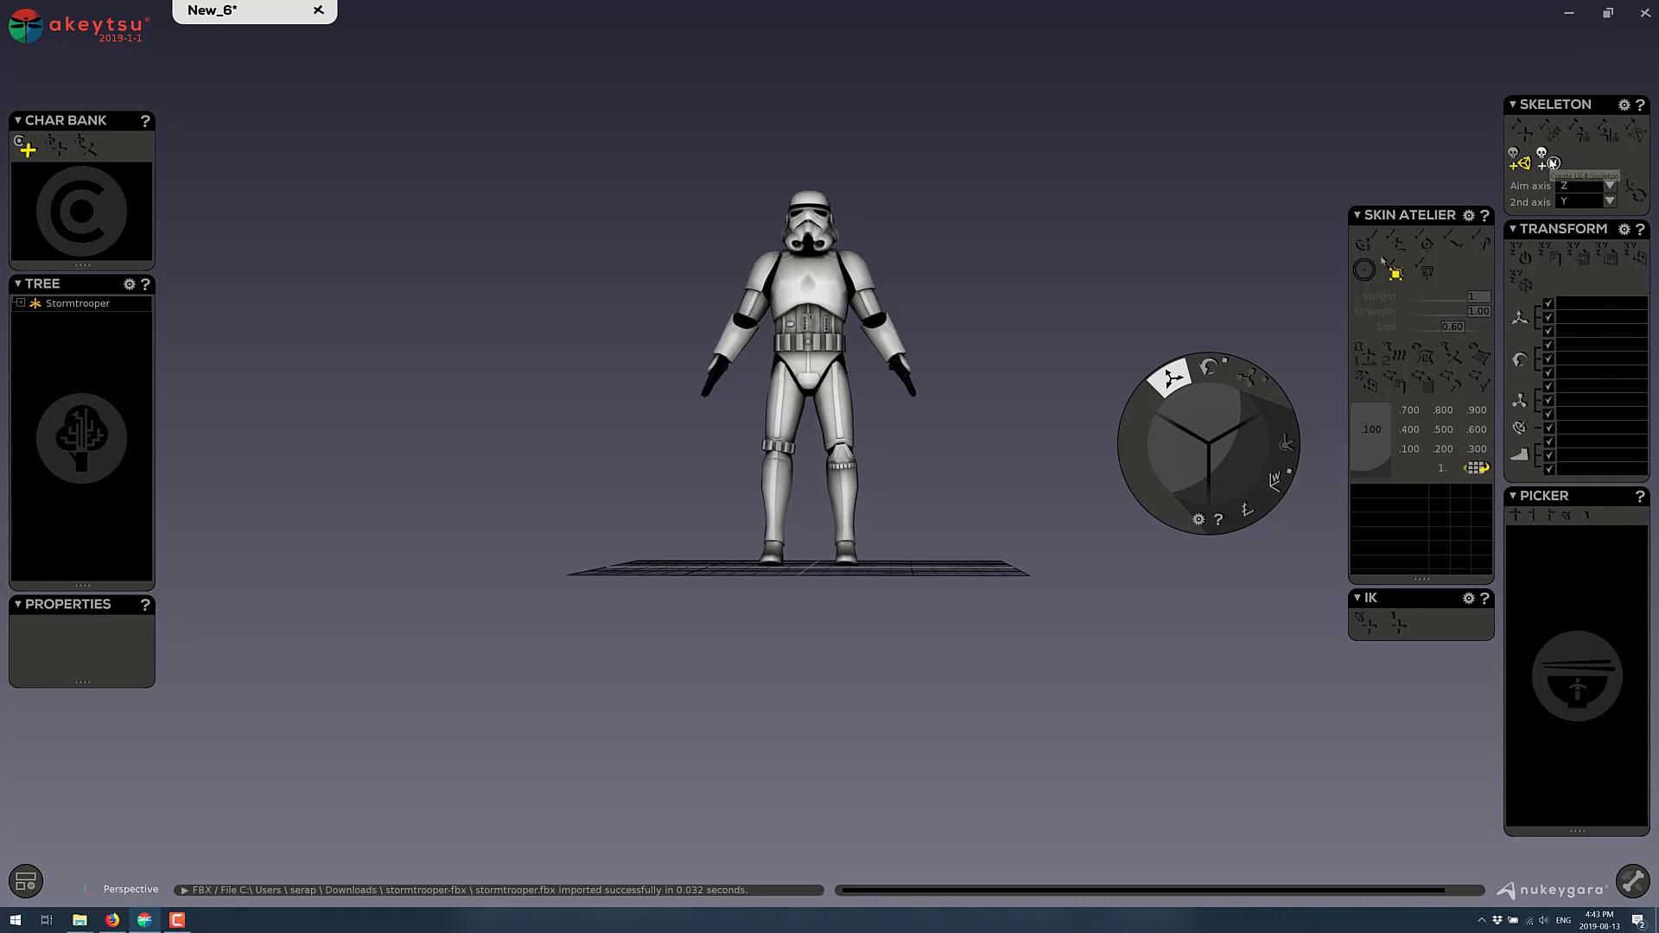
pyautogui.moveTo(1555, 163)
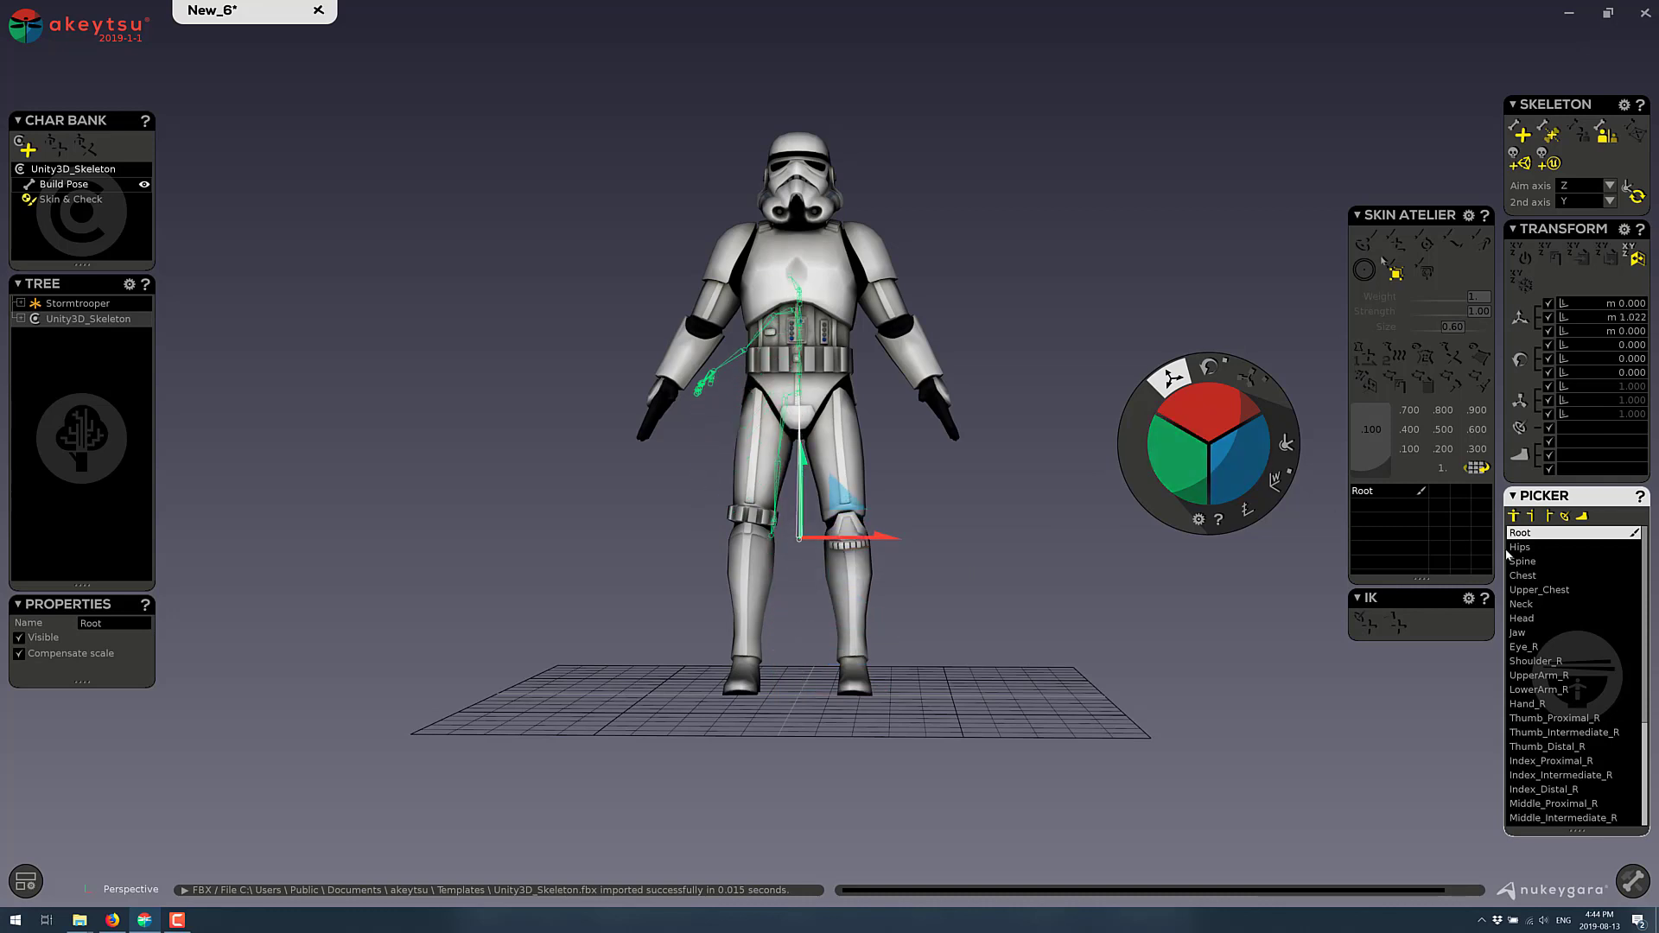
# Select bones from the Hips down and move Lower_Leg_R with the gizmo to fit the knee
pyautogui.click(1519, 546)
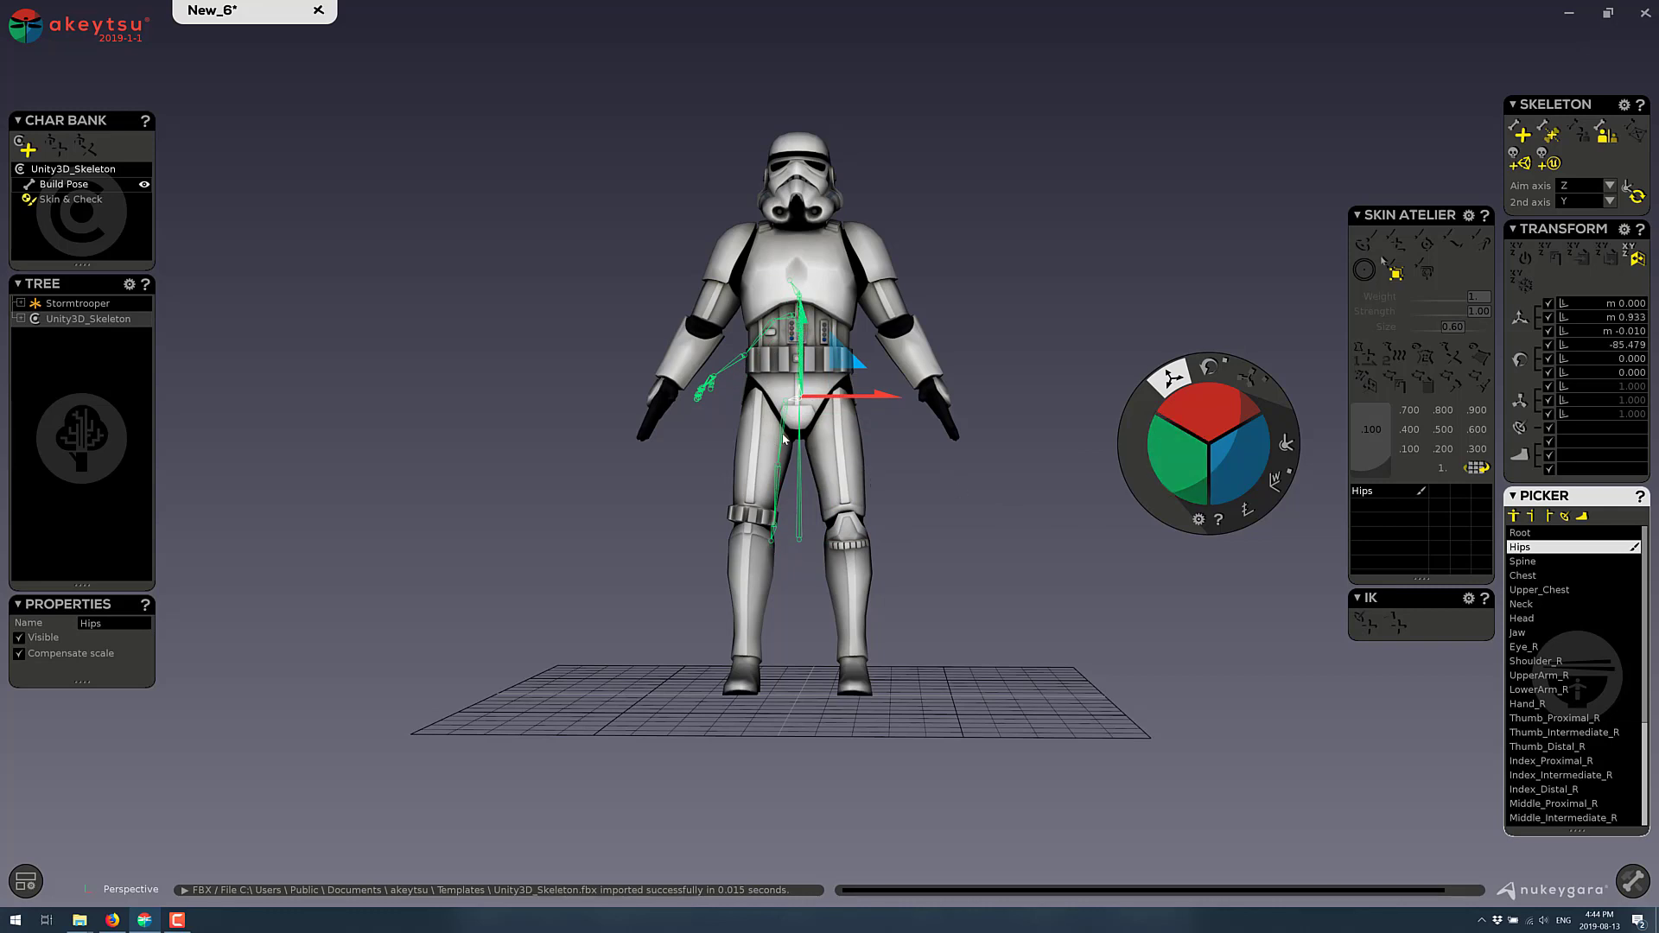
pyautogui.click(1570, 818)
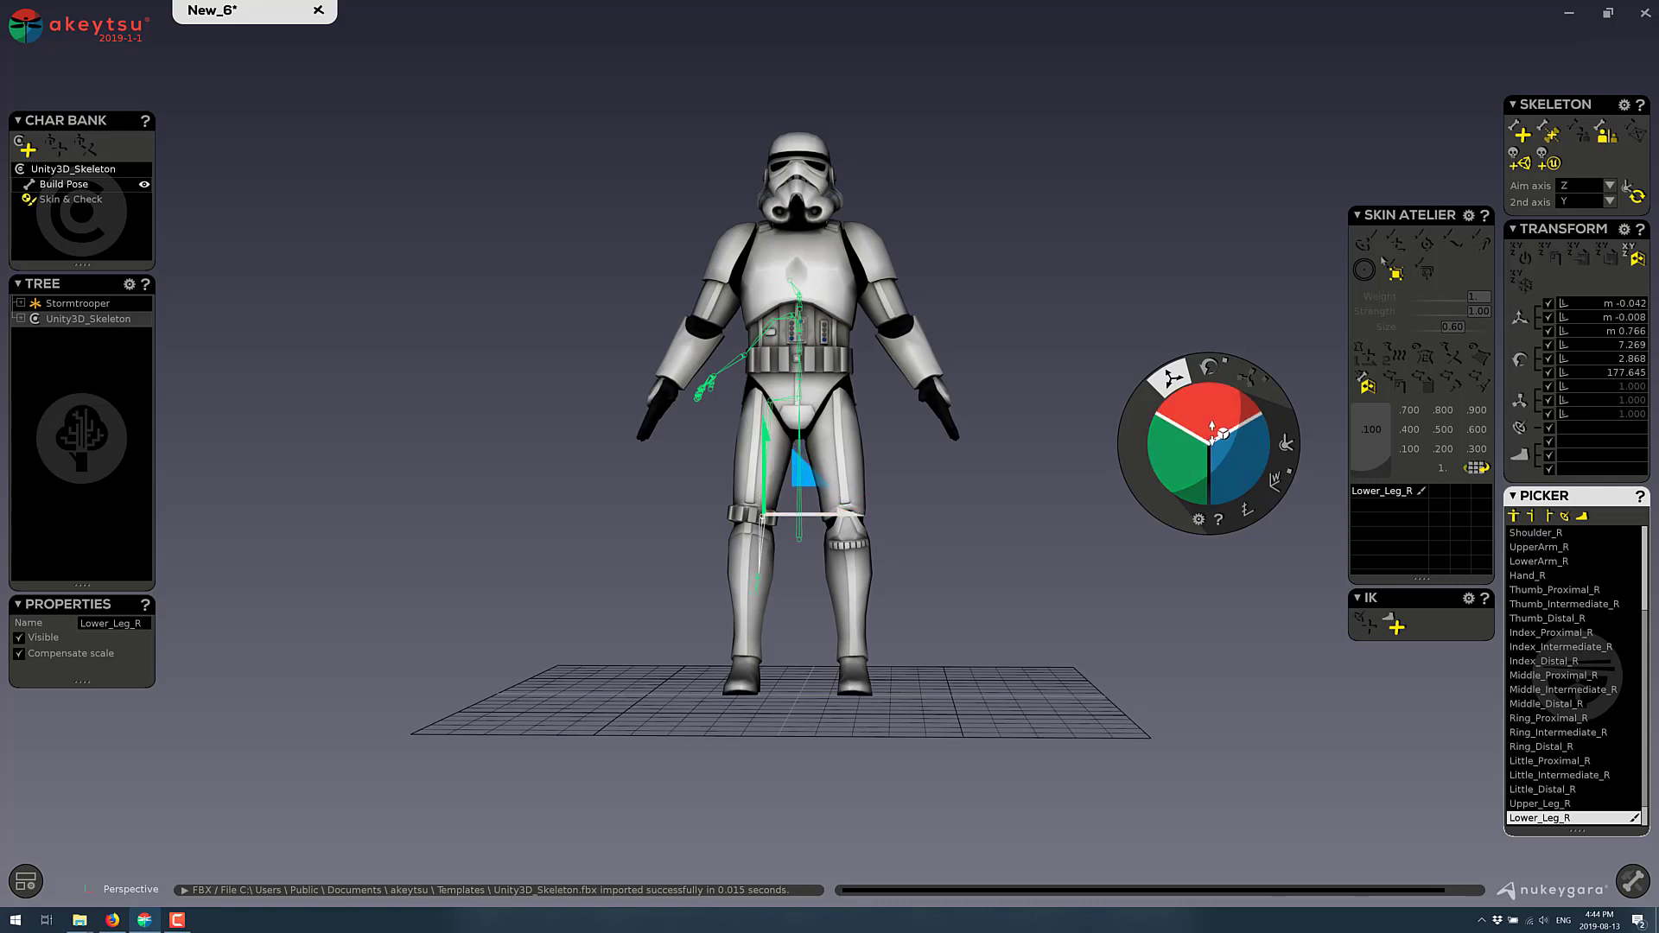
pyautogui.moveTo(795, 419); pyautogui.dragTo(795, 444)
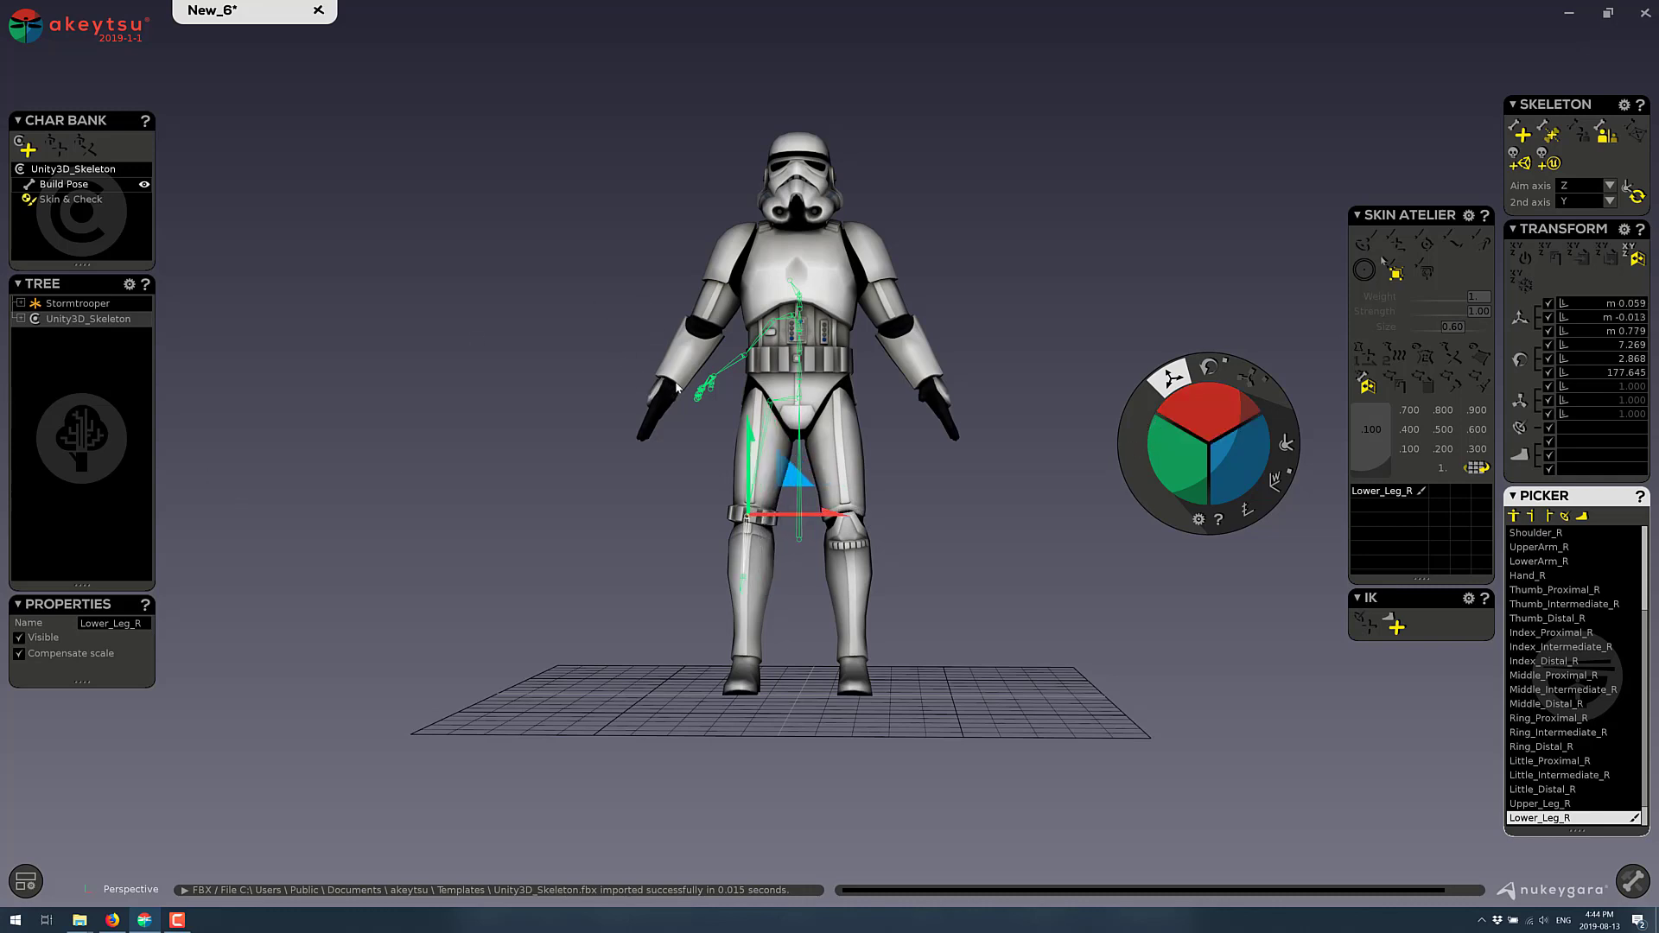
pyautogui.click(1528, 575)
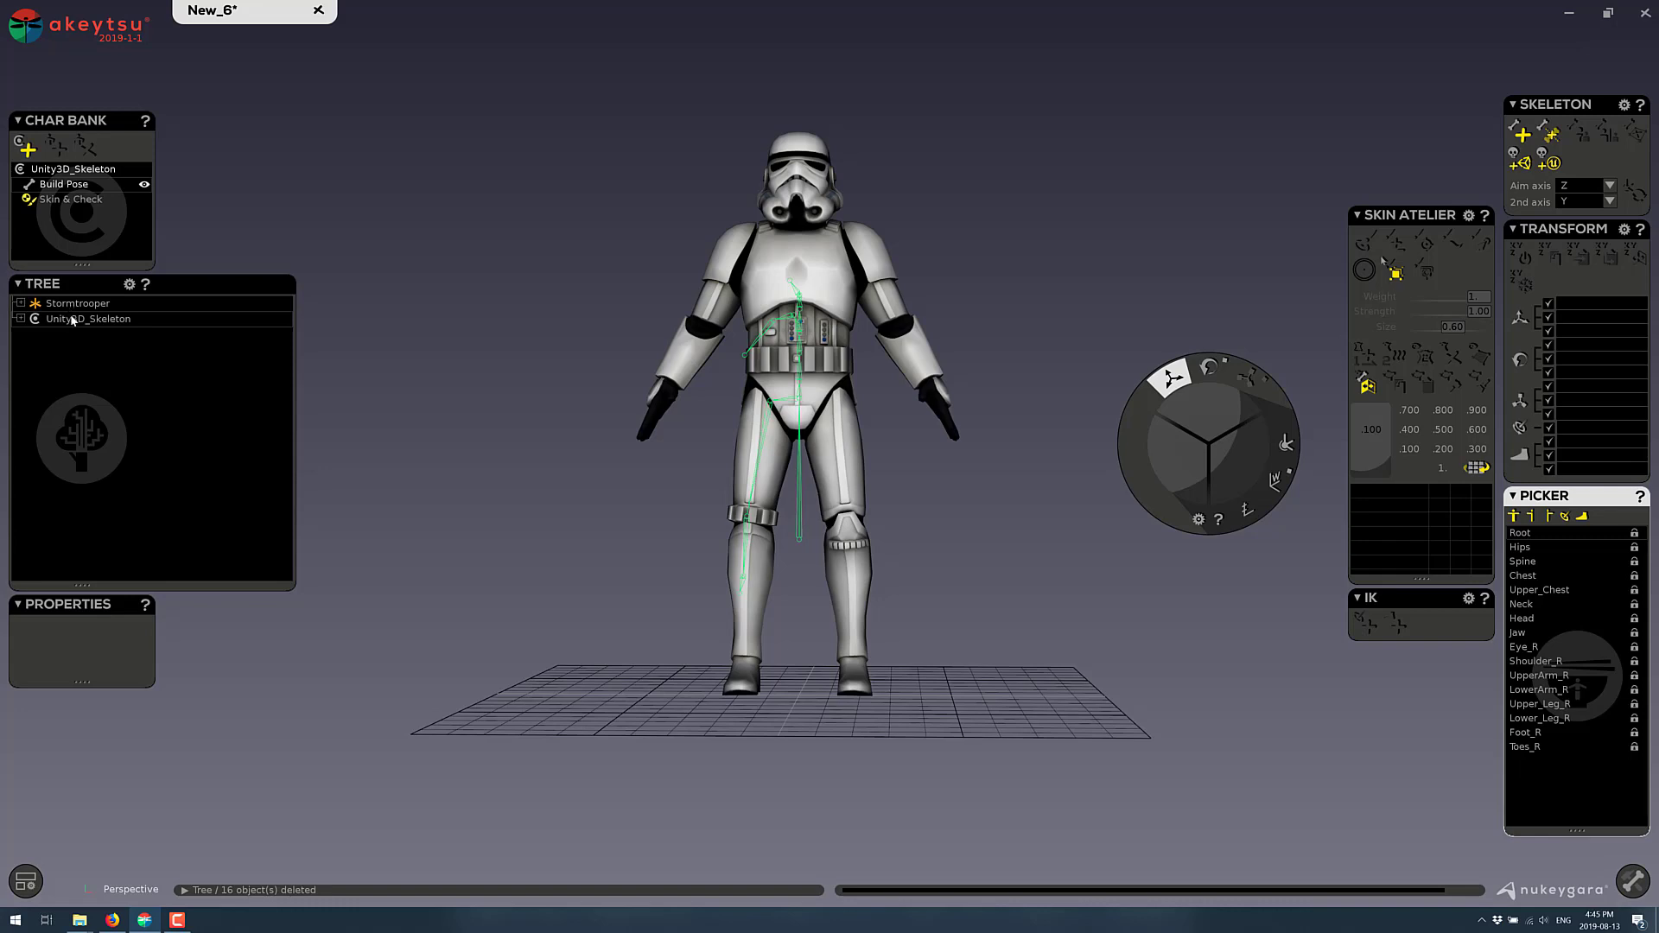
# Rename the skeleton to Stormy and expand the Root hierarchy and the Stormtrooper_02 mesh
pyautogui.rightClick(86, 318)
pyautogui.write('Stormy')
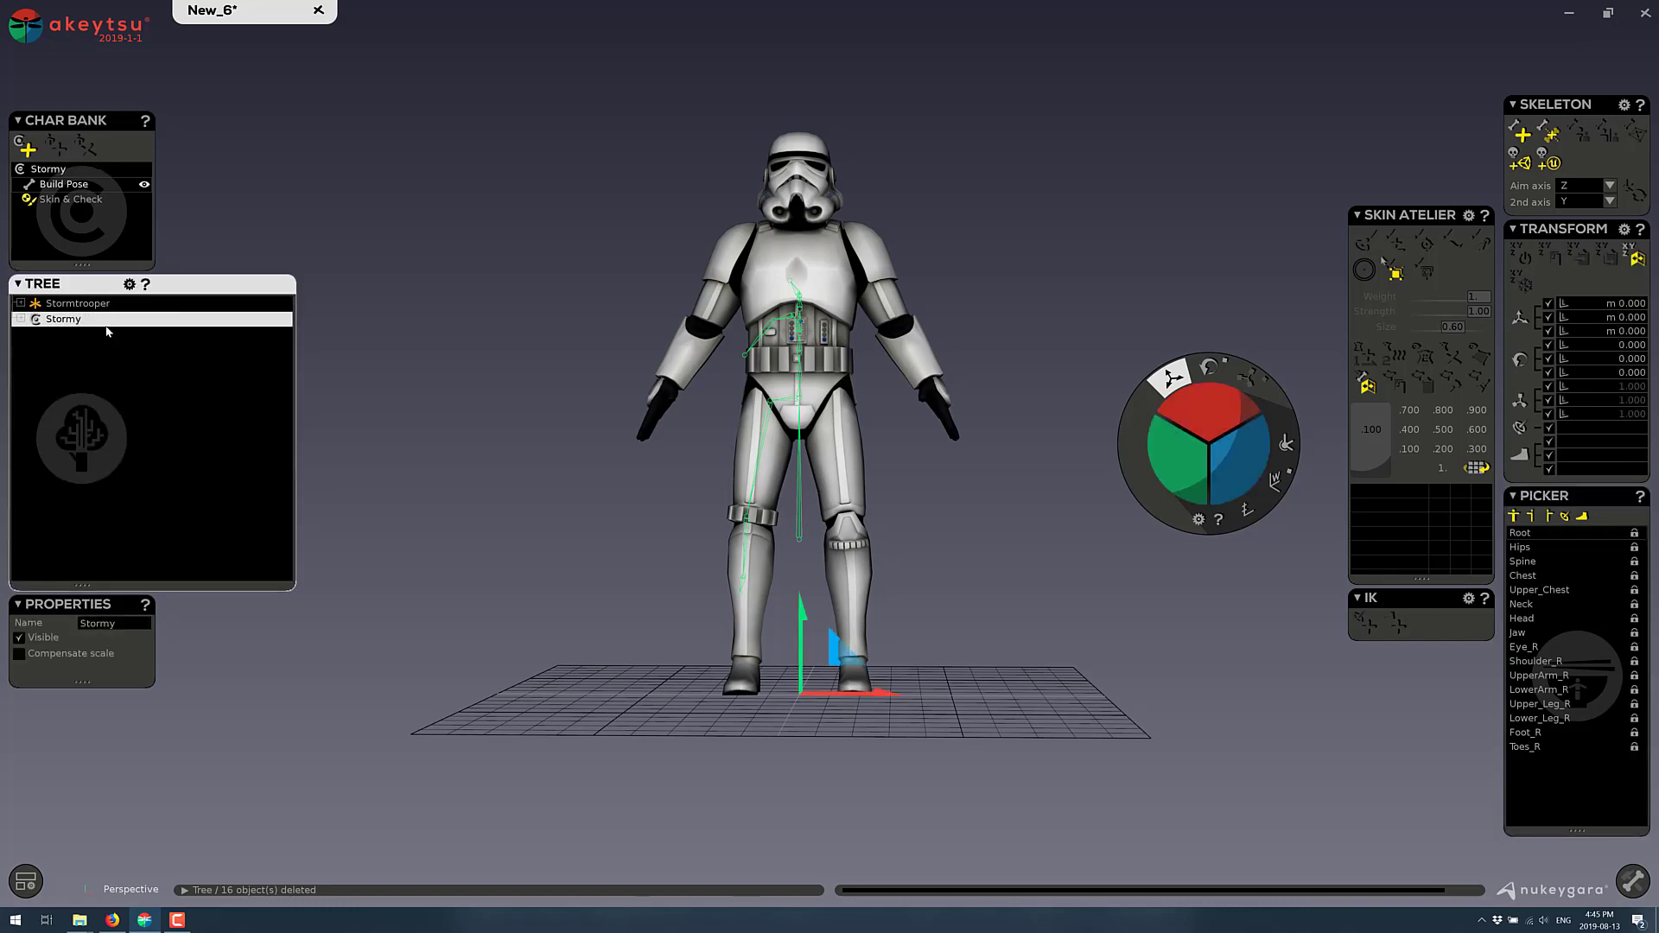
pyautogui.click(76, 303)
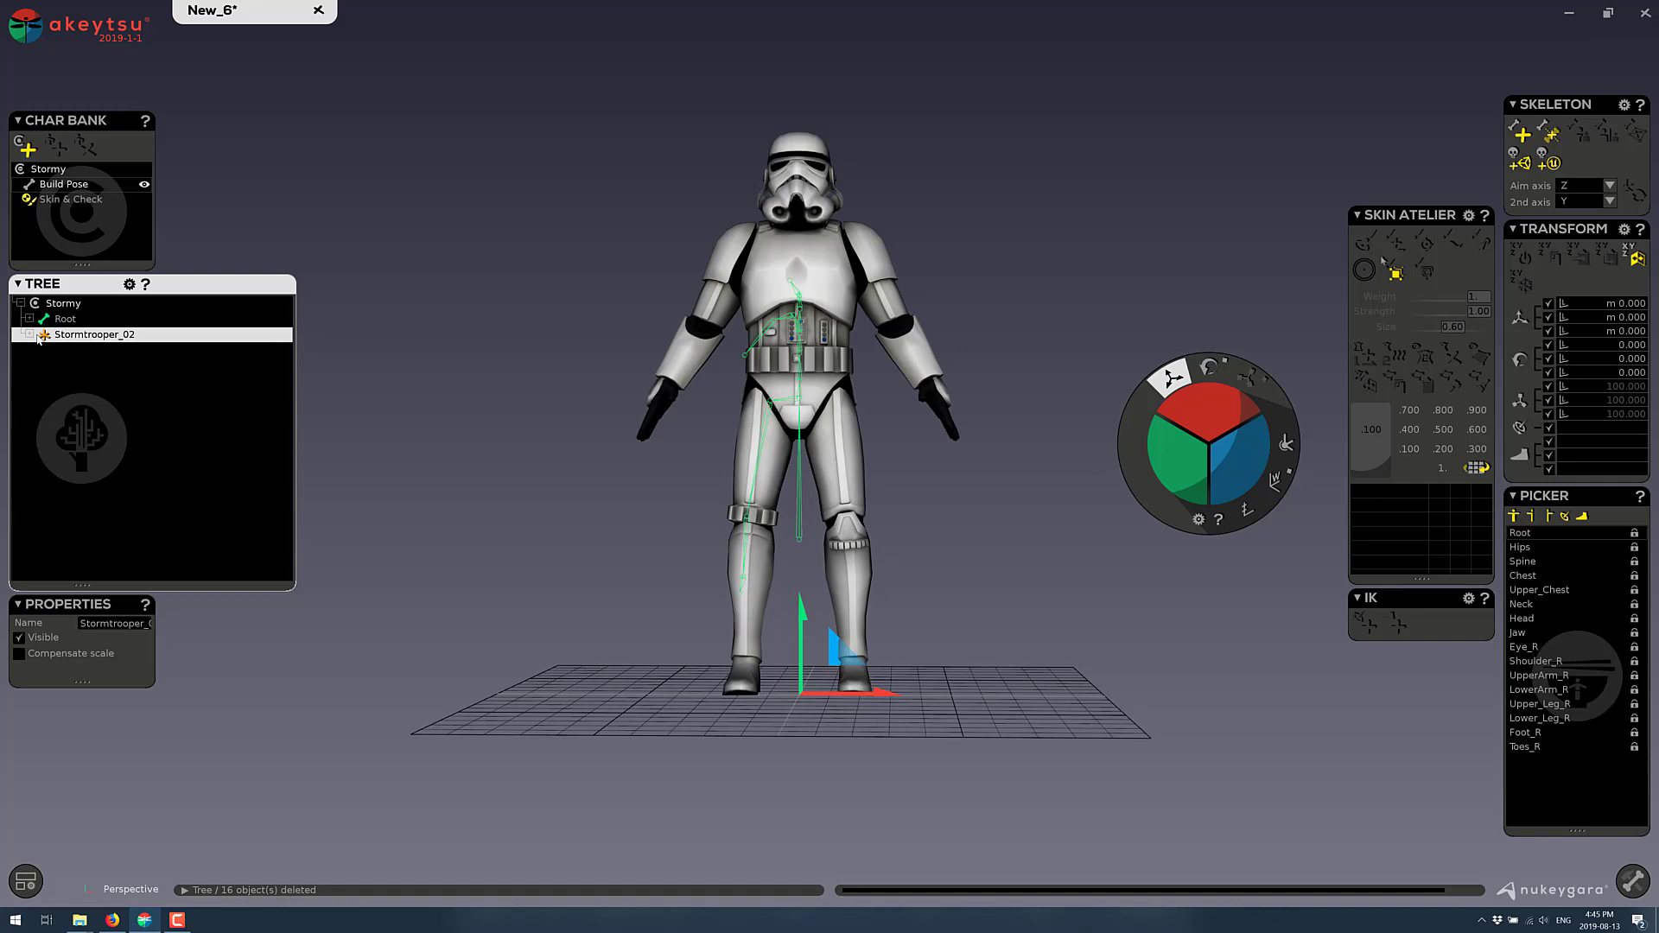
pyautogui.rightClick(65, 318)
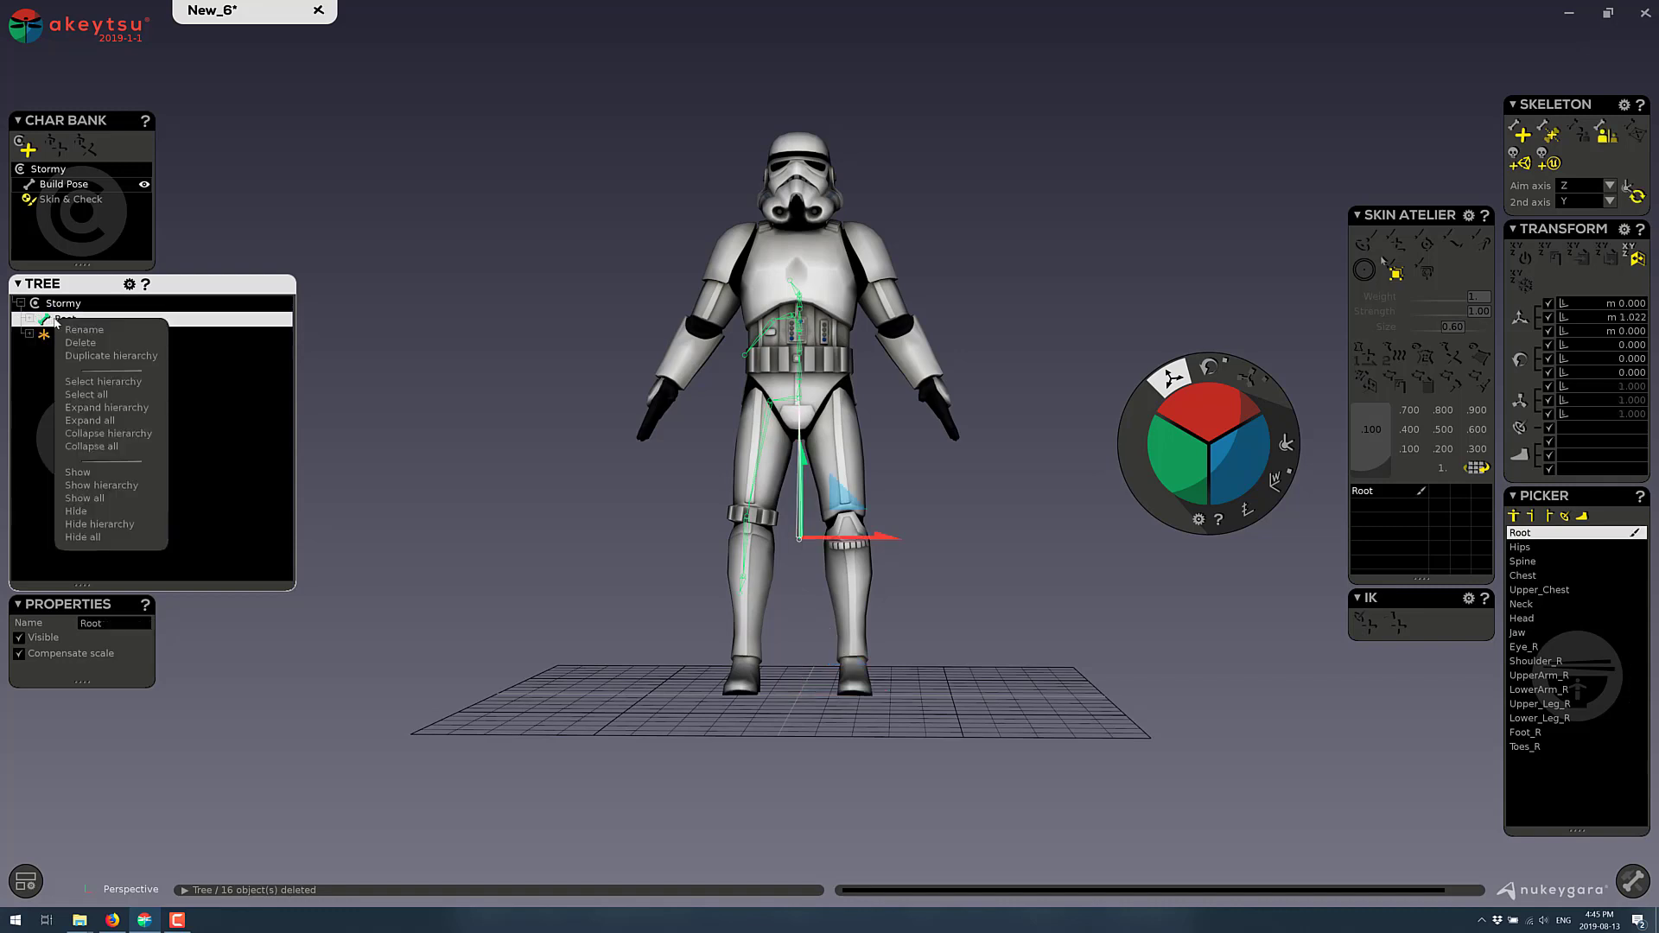
pyautogui.moveTo(104, 400)
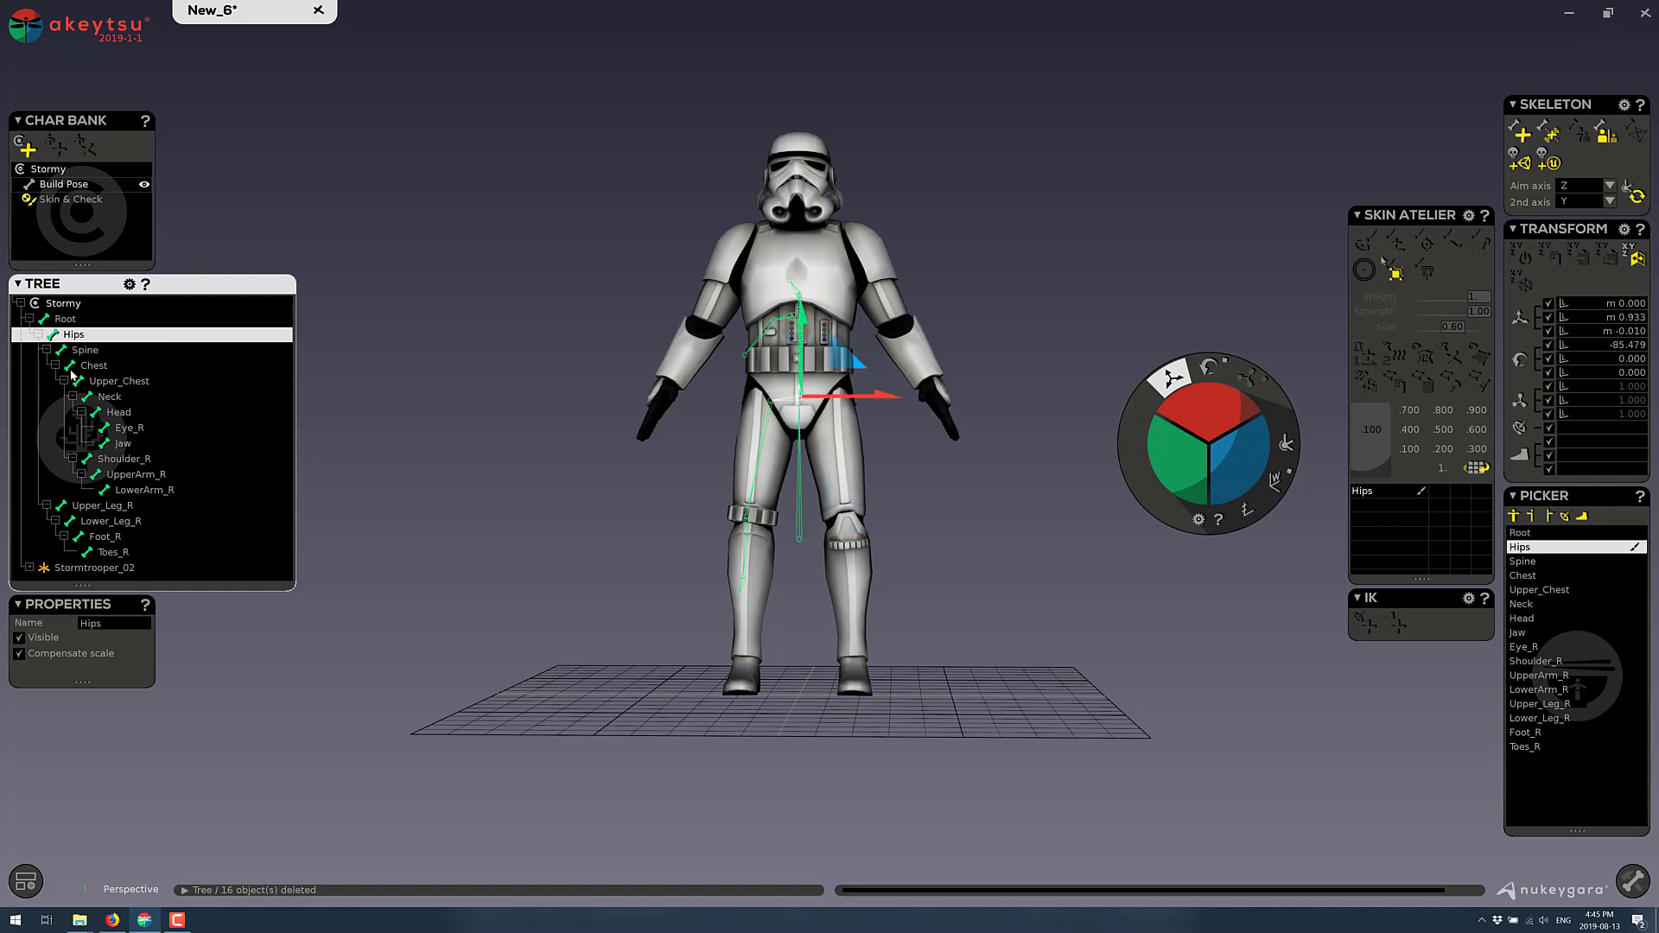
pyautogui.click(112, 554)
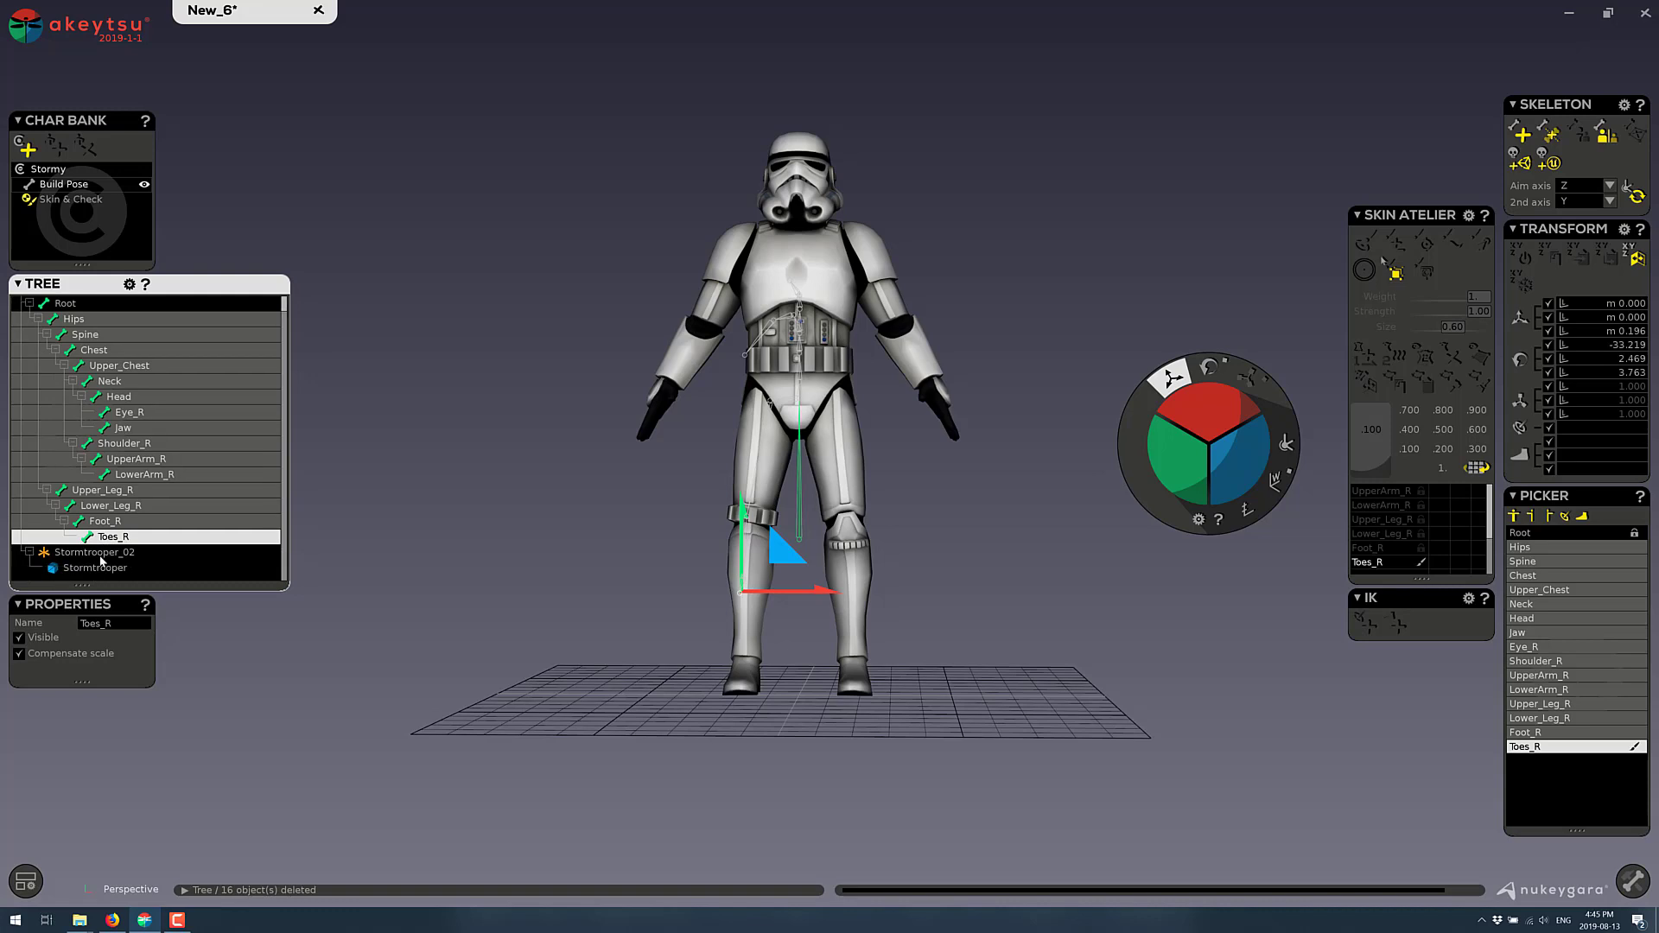
# Select the stormtrooper mesh and skin-bind it to the Stormy skeleton, showing Upper_Leg_R weights
pyautogui.click(95, 567)
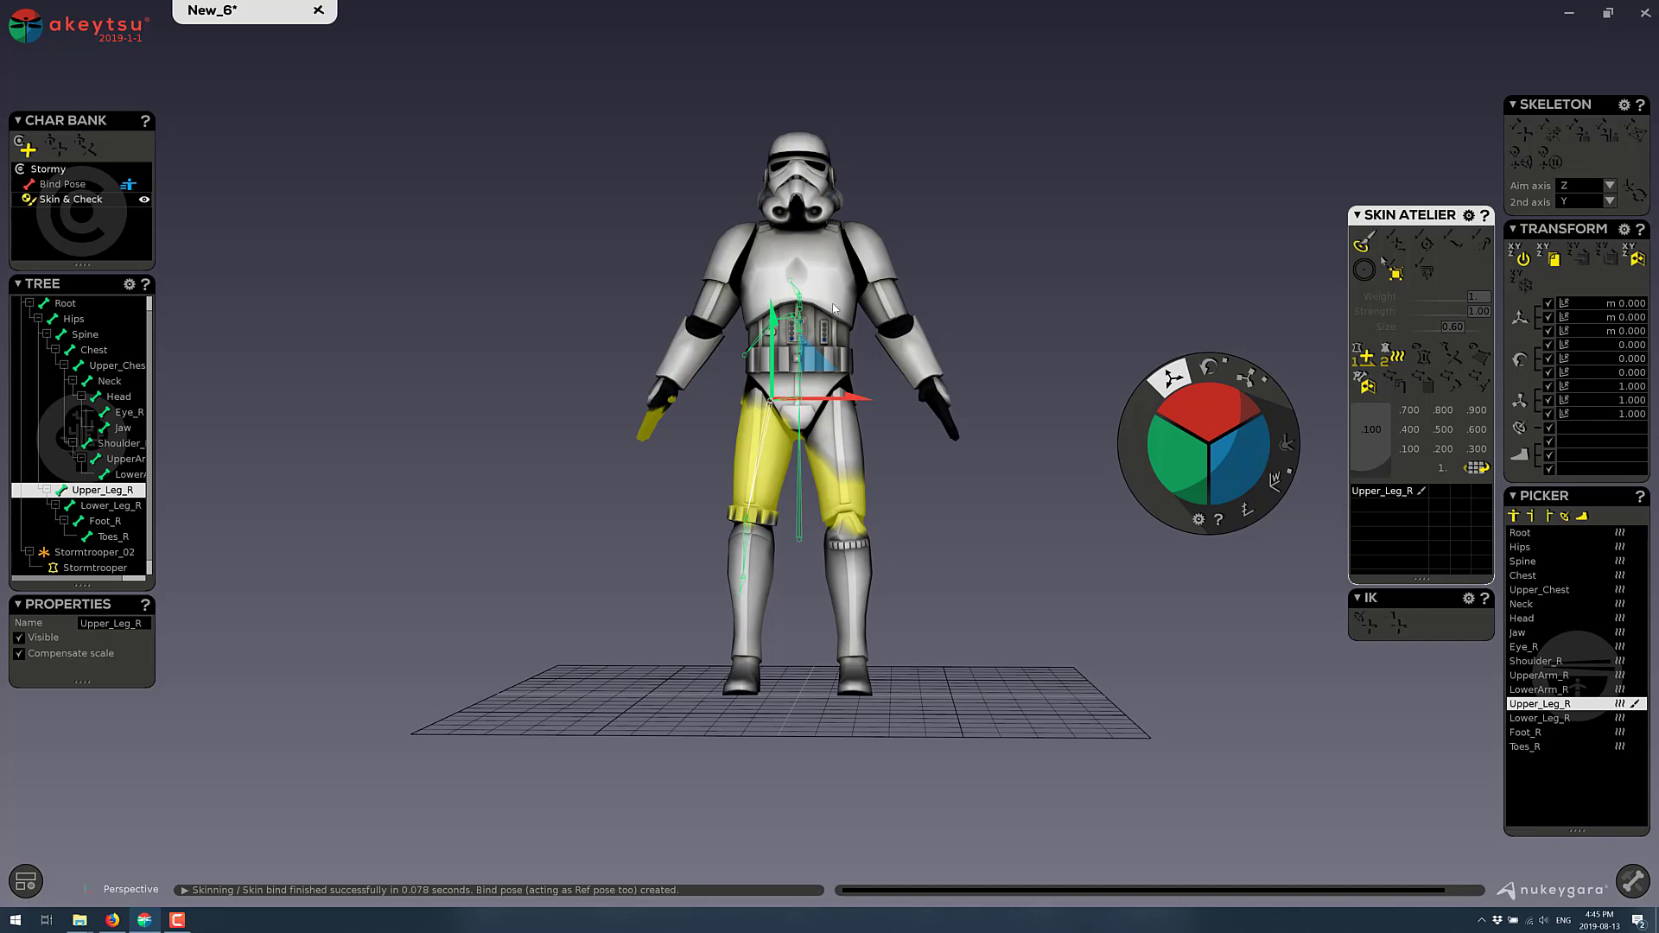
pyautogui.click(27, 27)
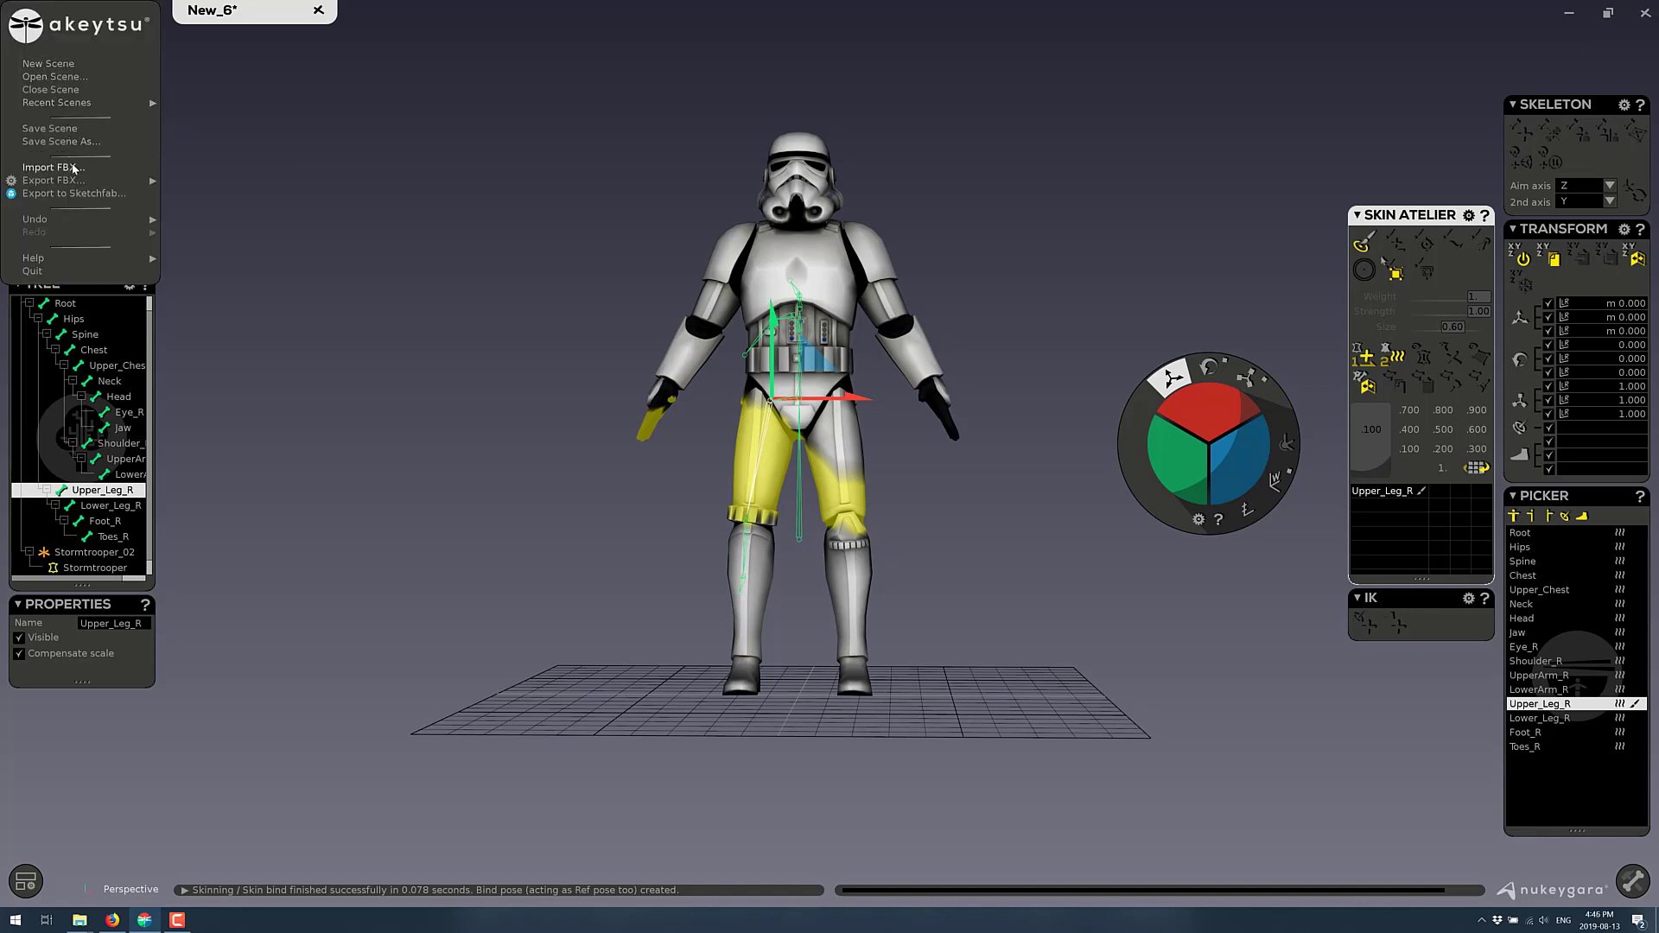
# Start a new scene and import theboss.fbx, keeping the FBX's 30 FPS frame rate
pyautogui.click(48, 168)
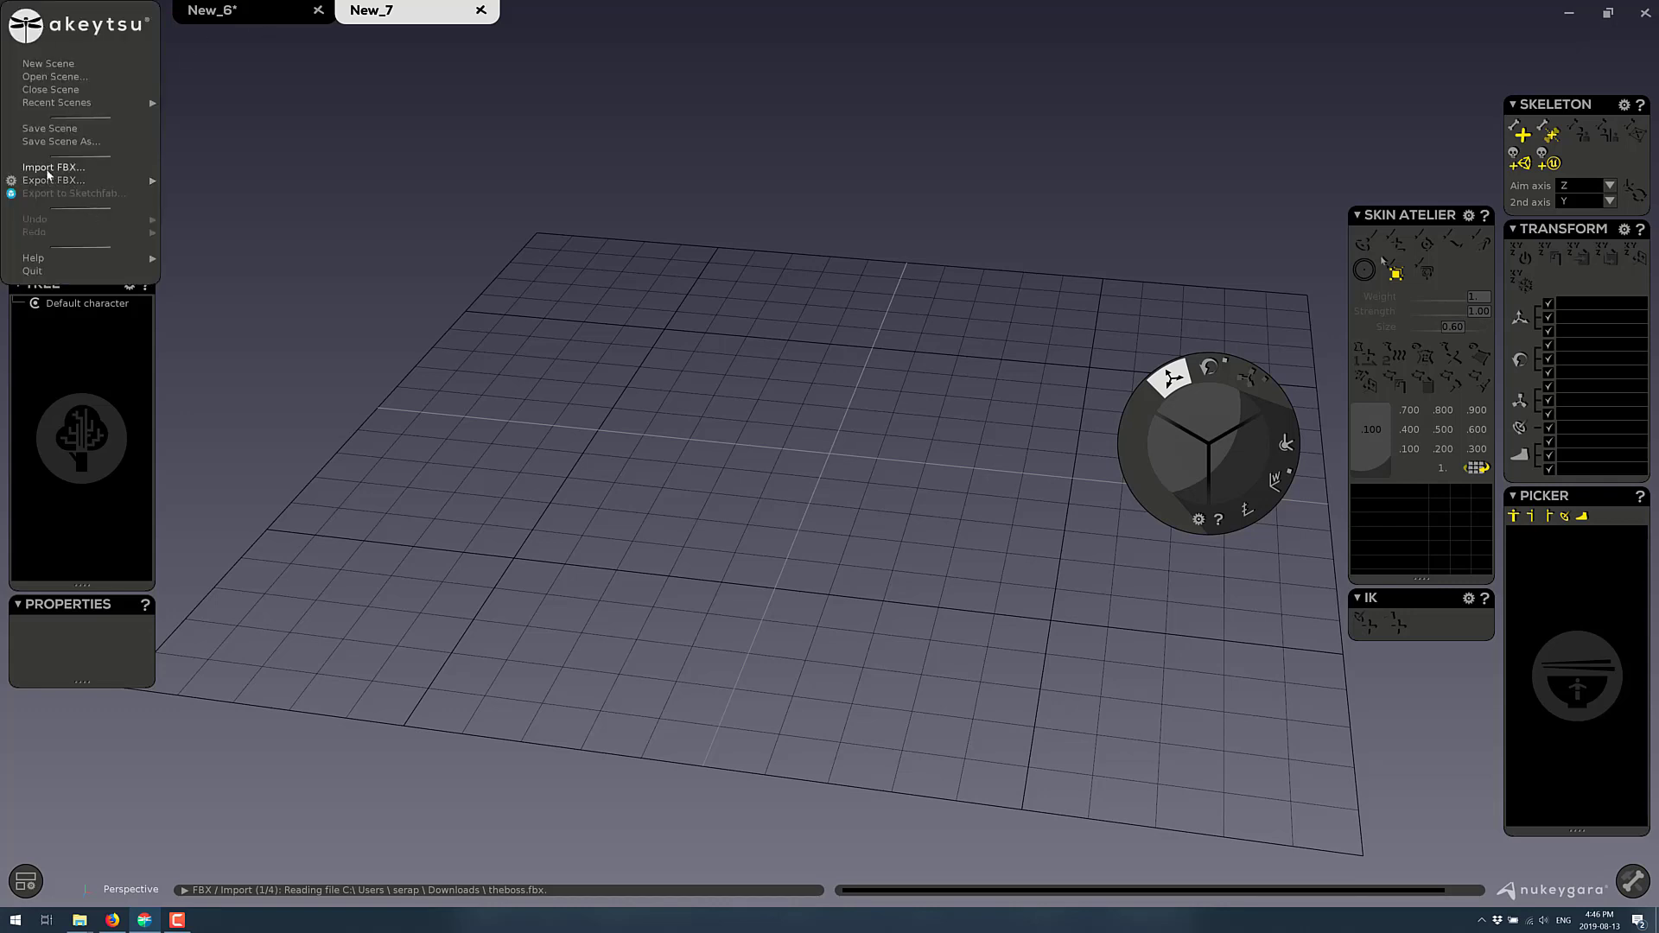
pyautogui.moveTo(50, 171)
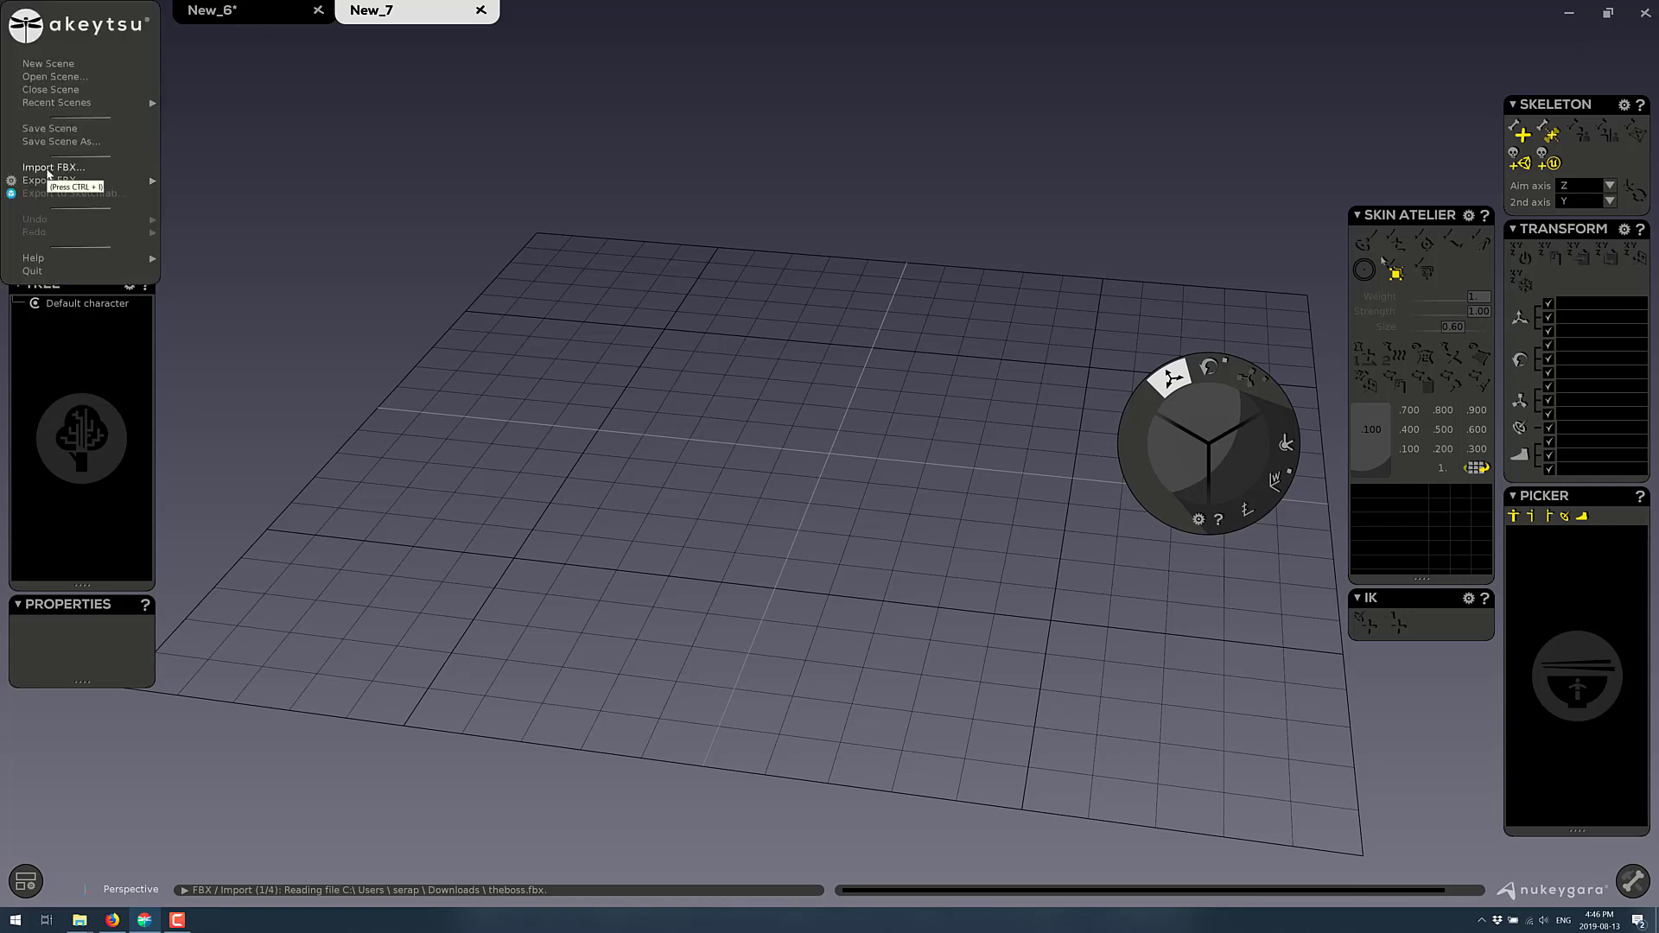
pyautogui.click(43, 168)
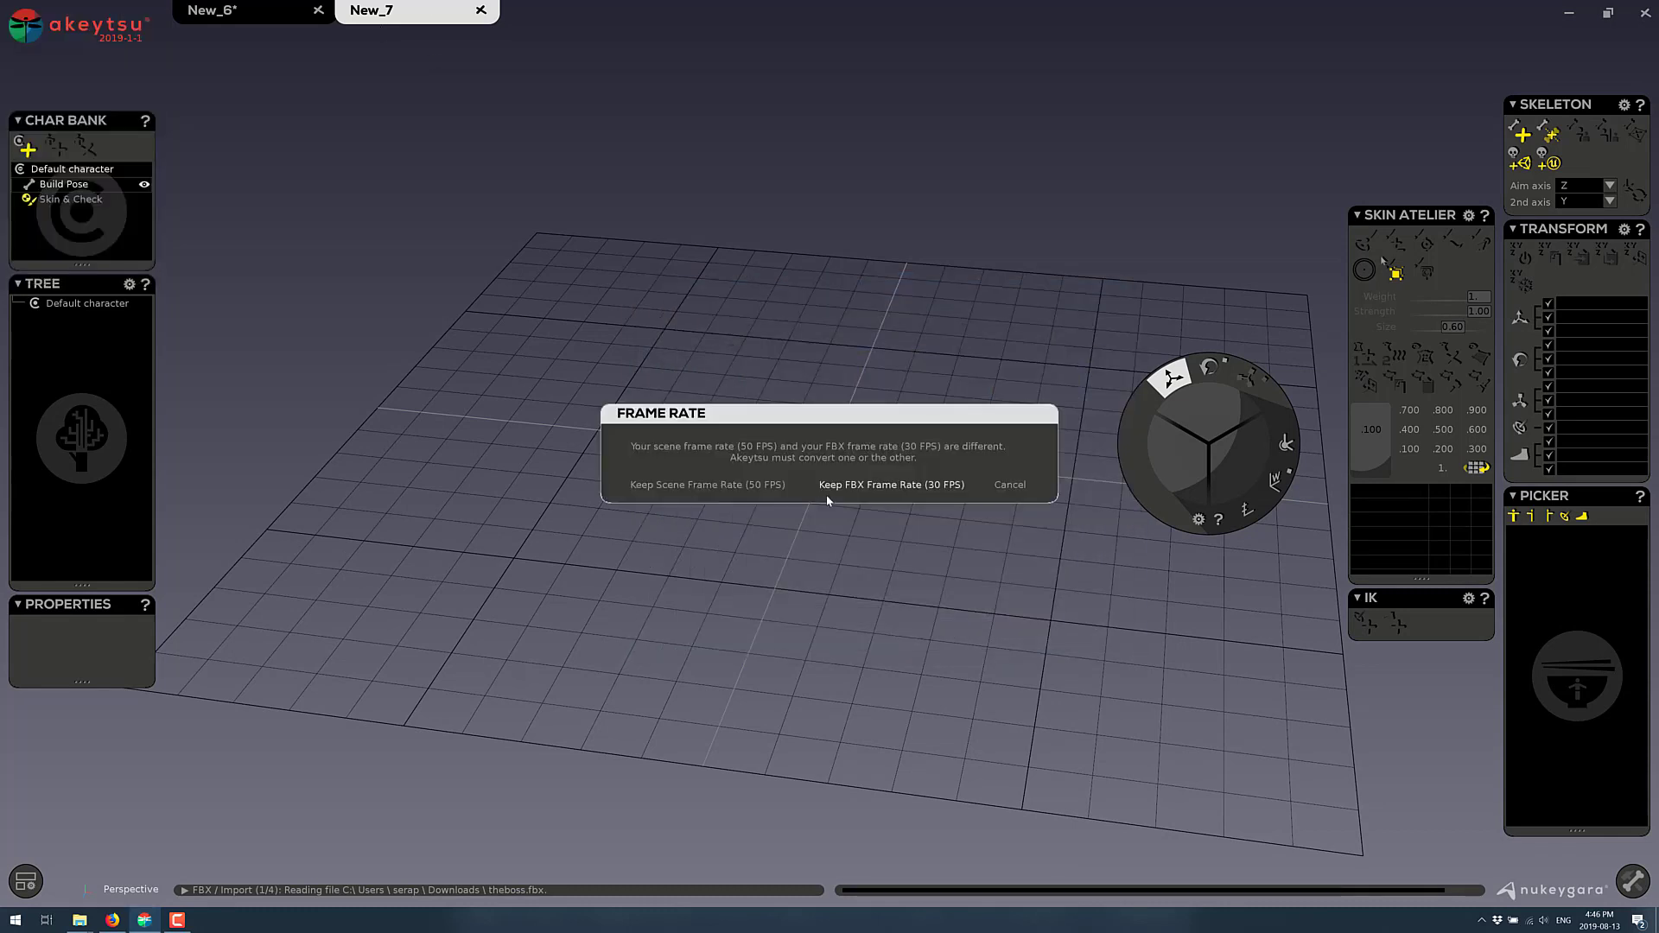
pyautogui.click(896, 484)
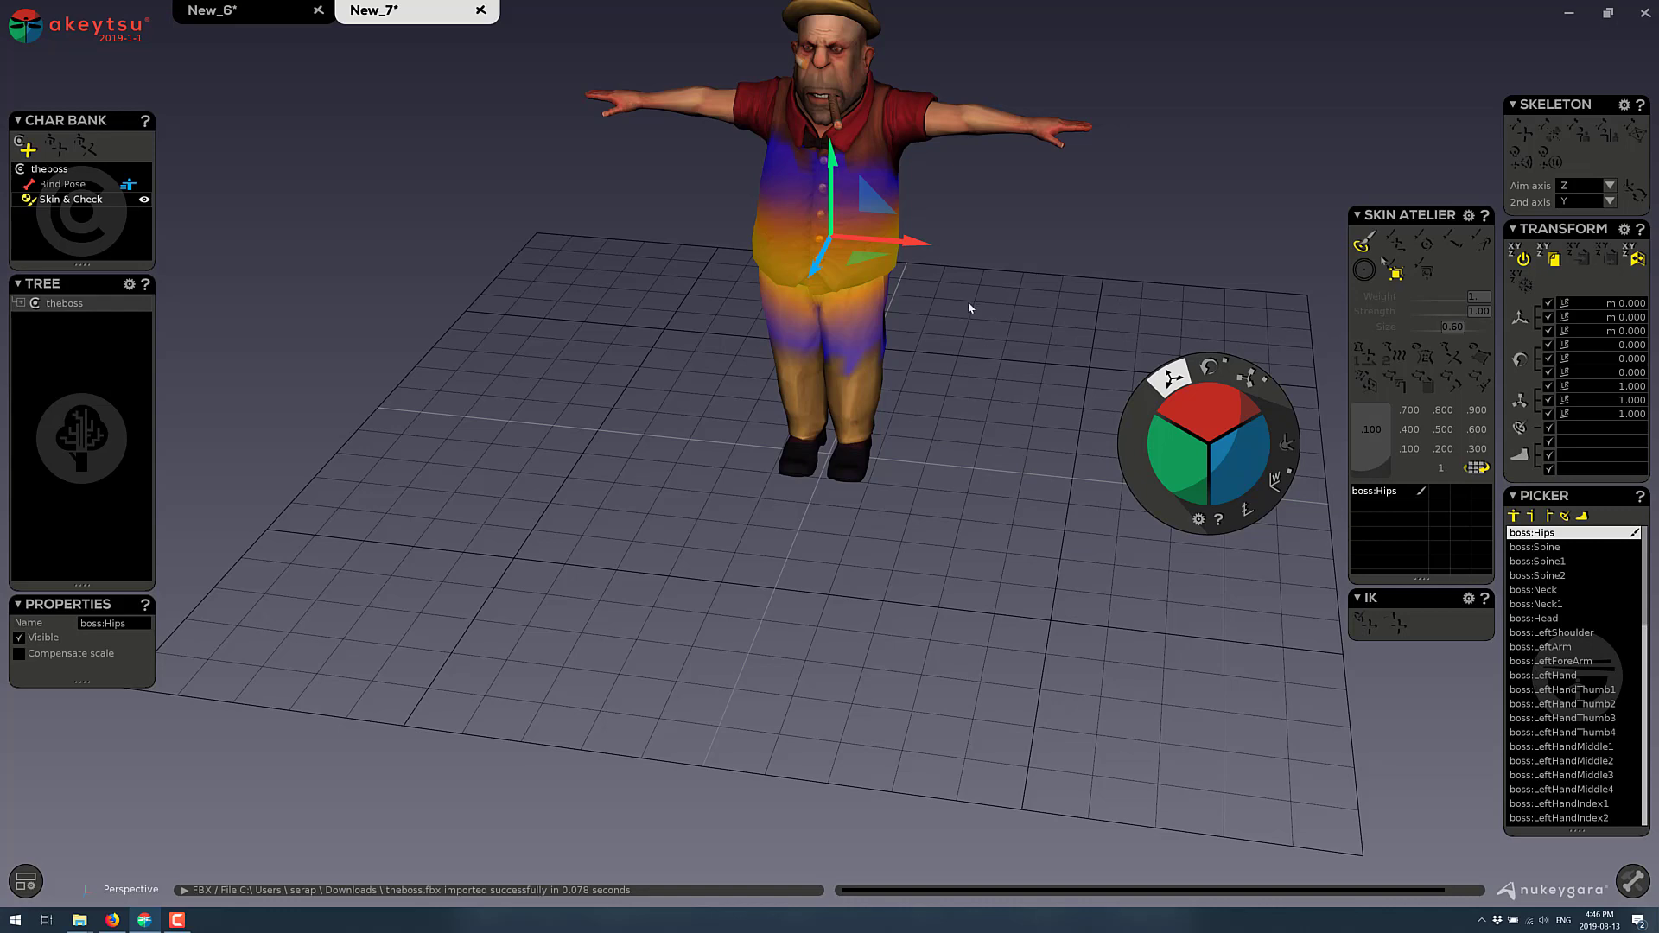
pyautogui.moveTo(782, 668)
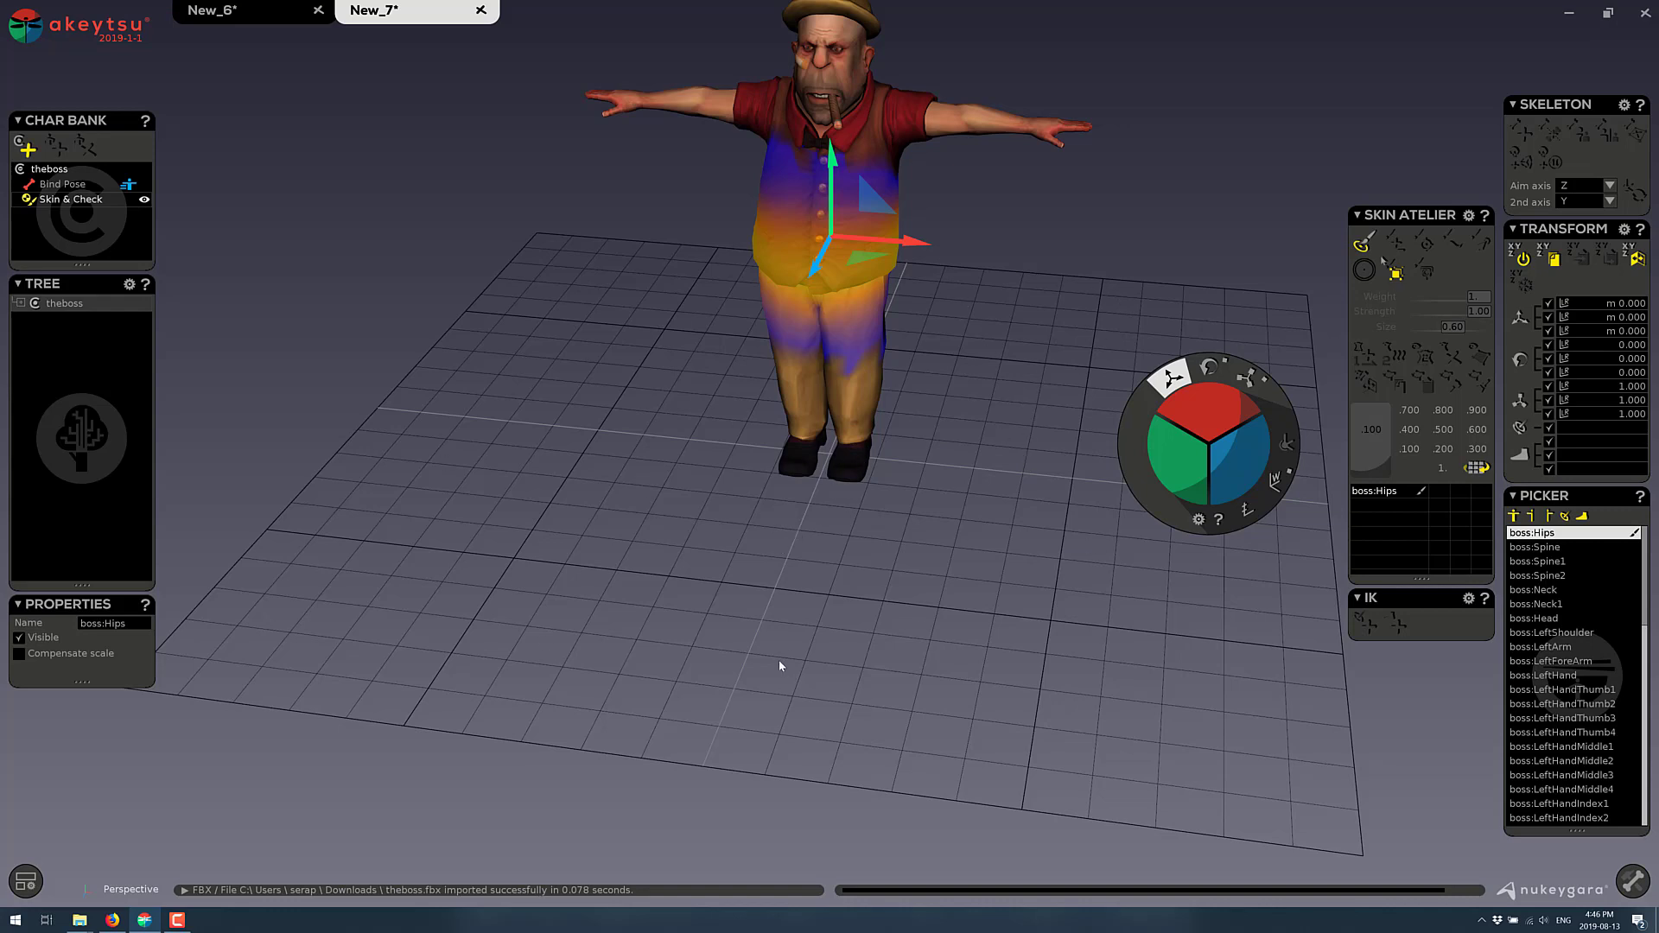
pyautogui.moveTo(976, 738)
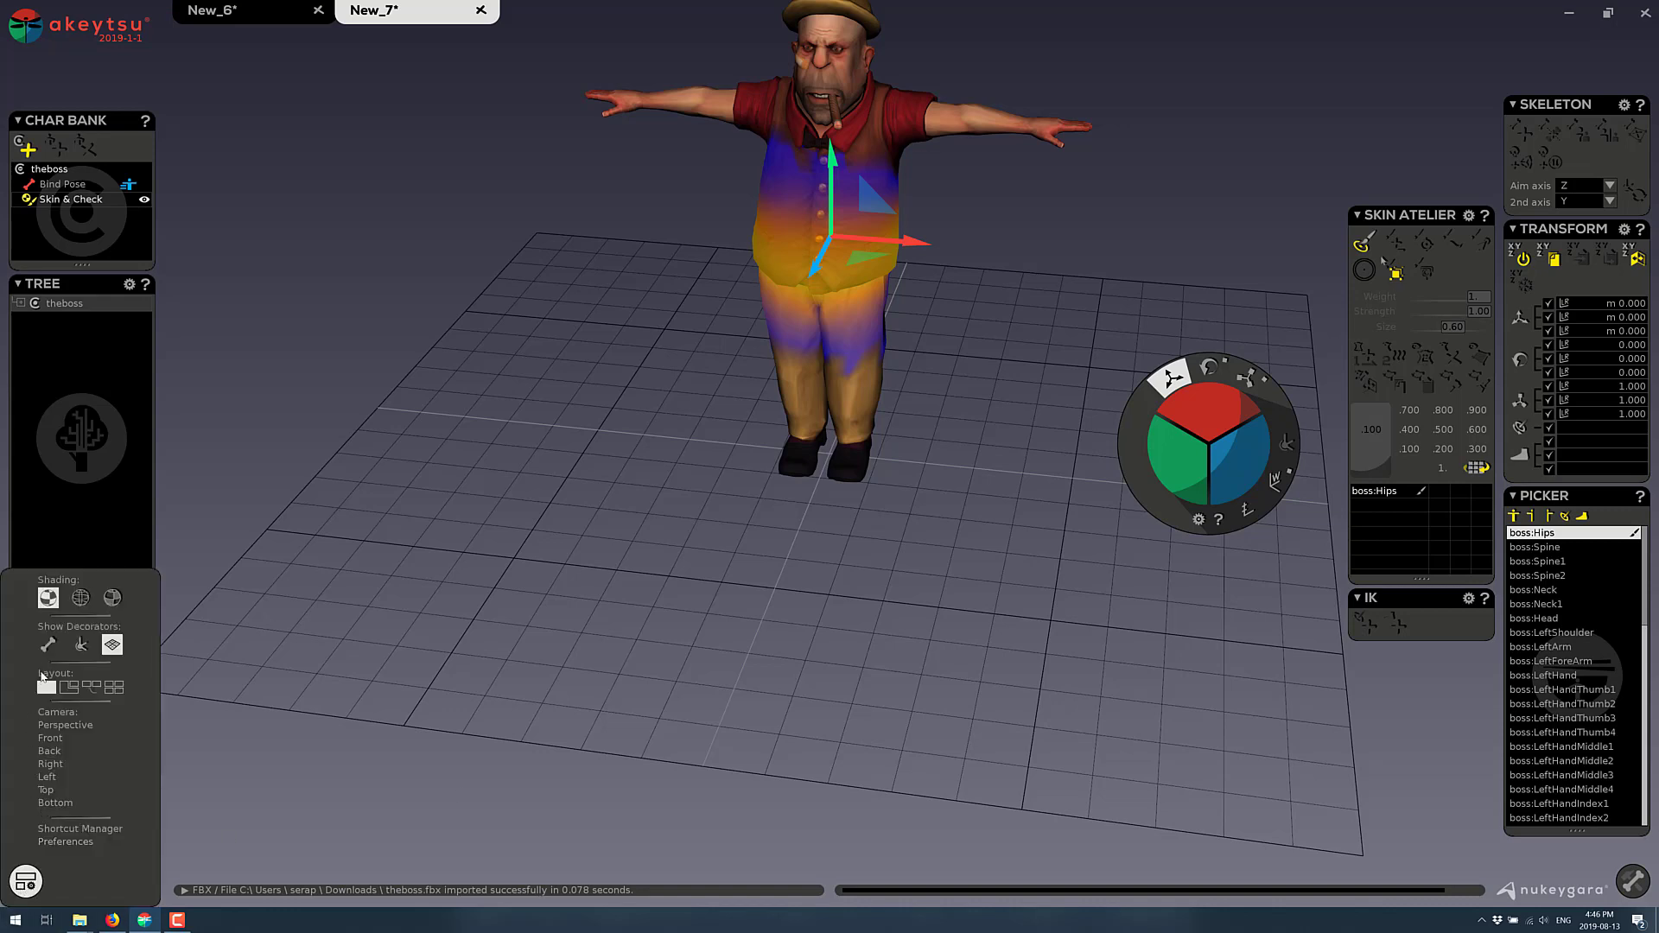
# Enable the bone decorator so theboss skeleton shows over the mesh
pyautogui.click(80, 597)
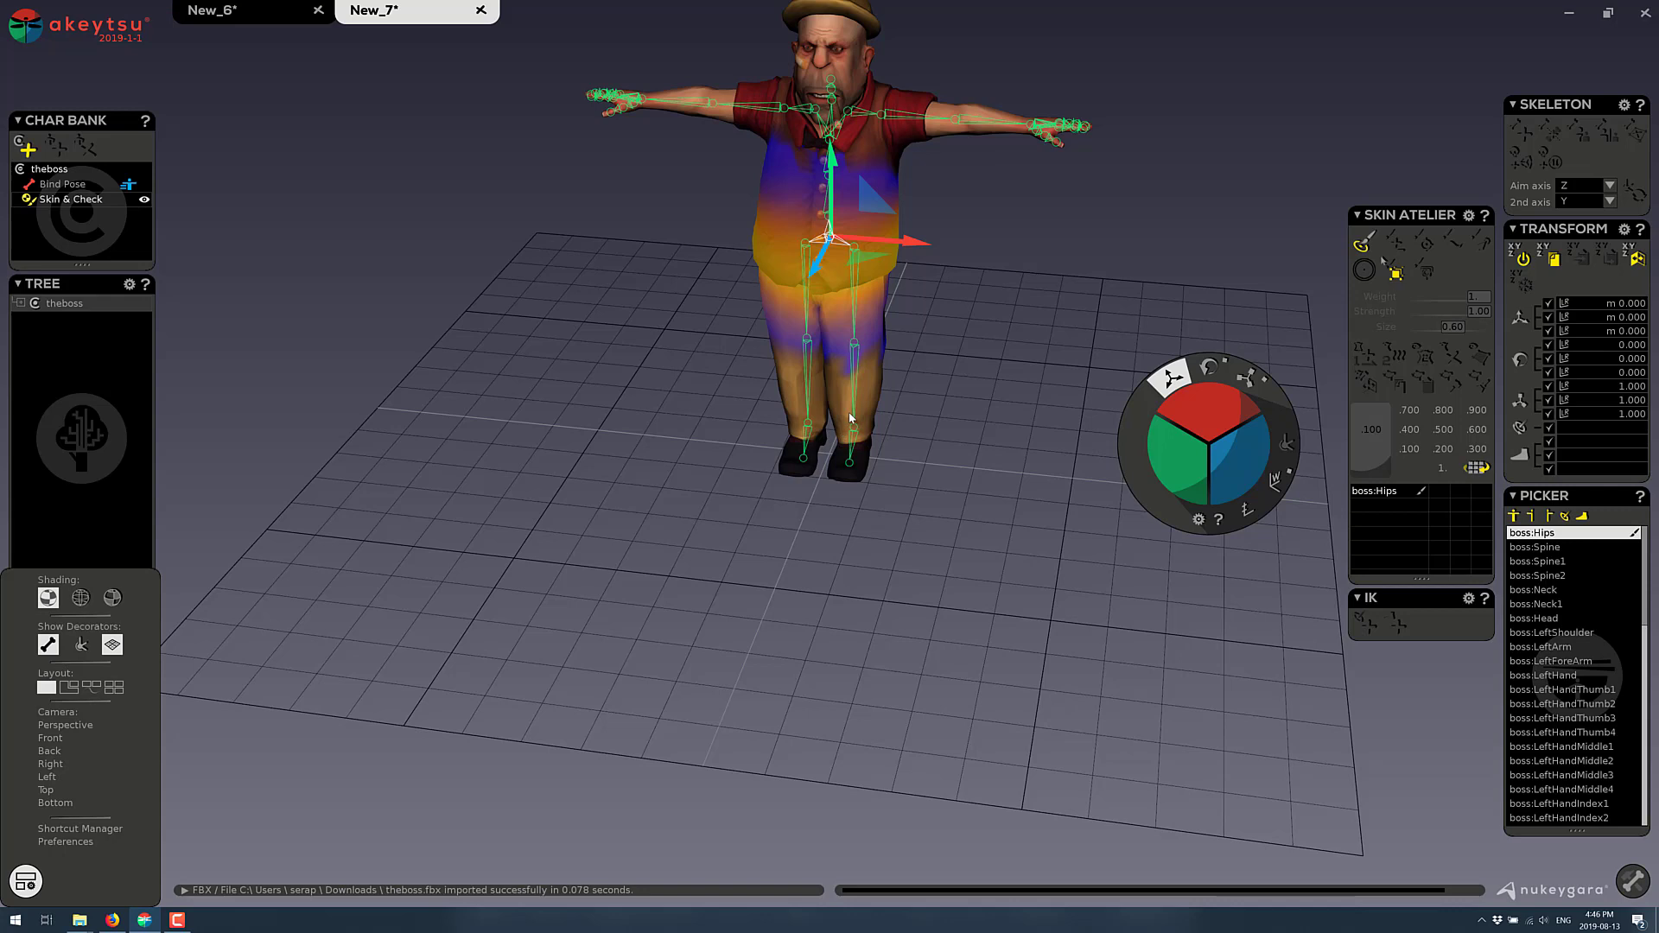
pyautogui.moveTo(985, 445)
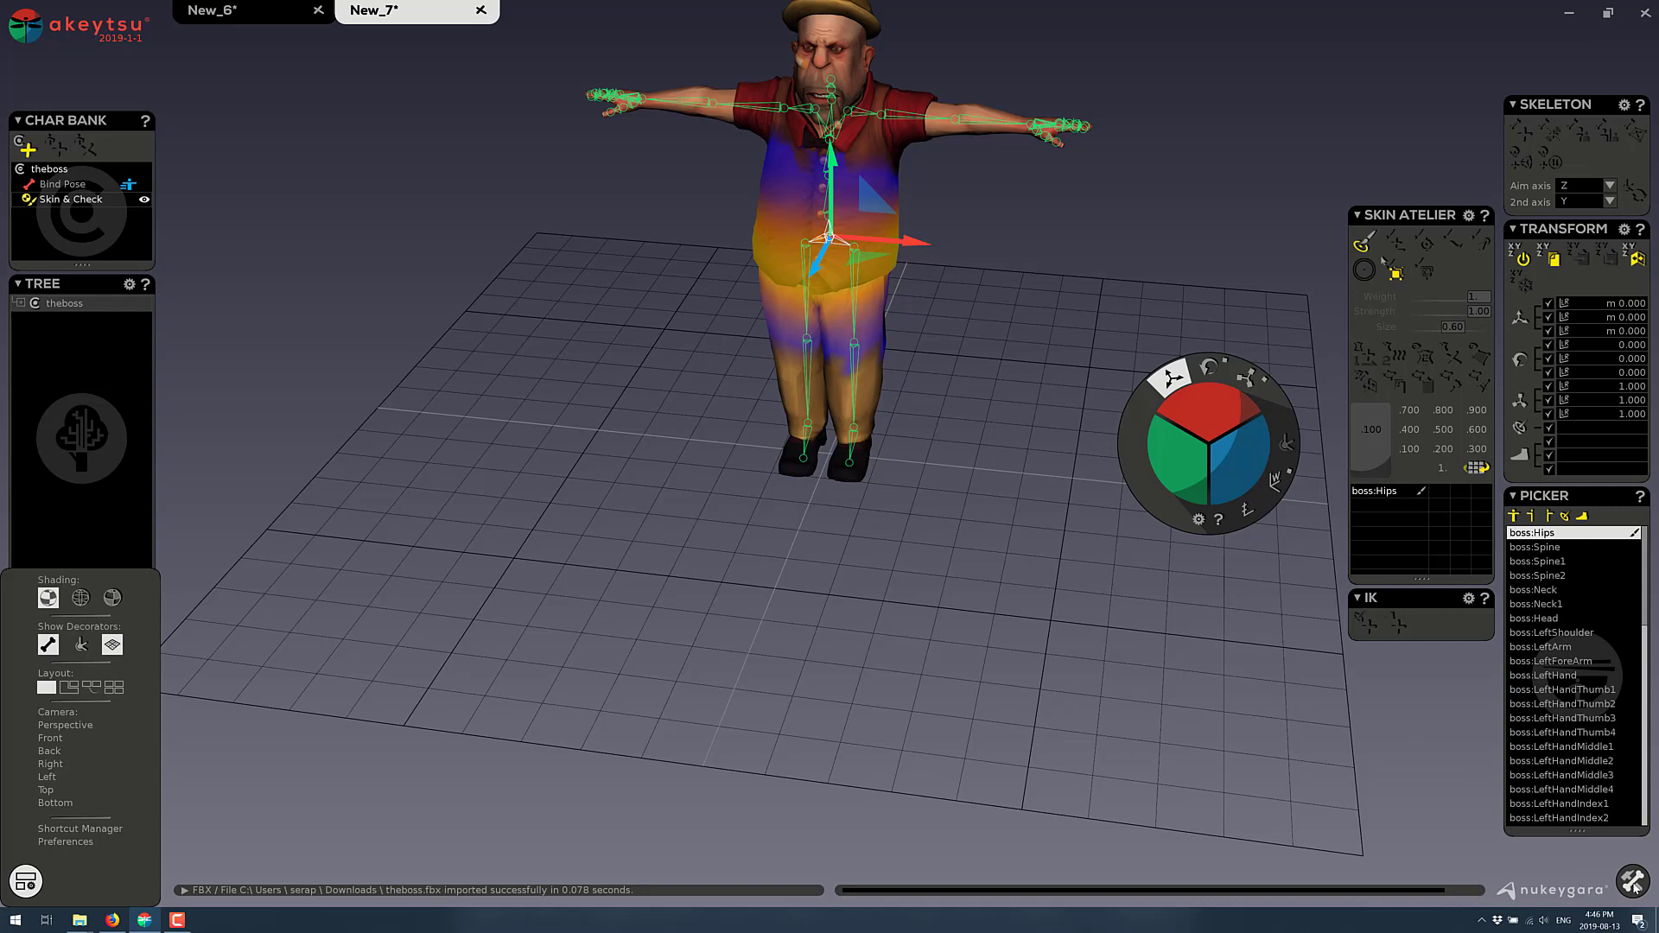
pyautogui.moveTo(1138, 467)
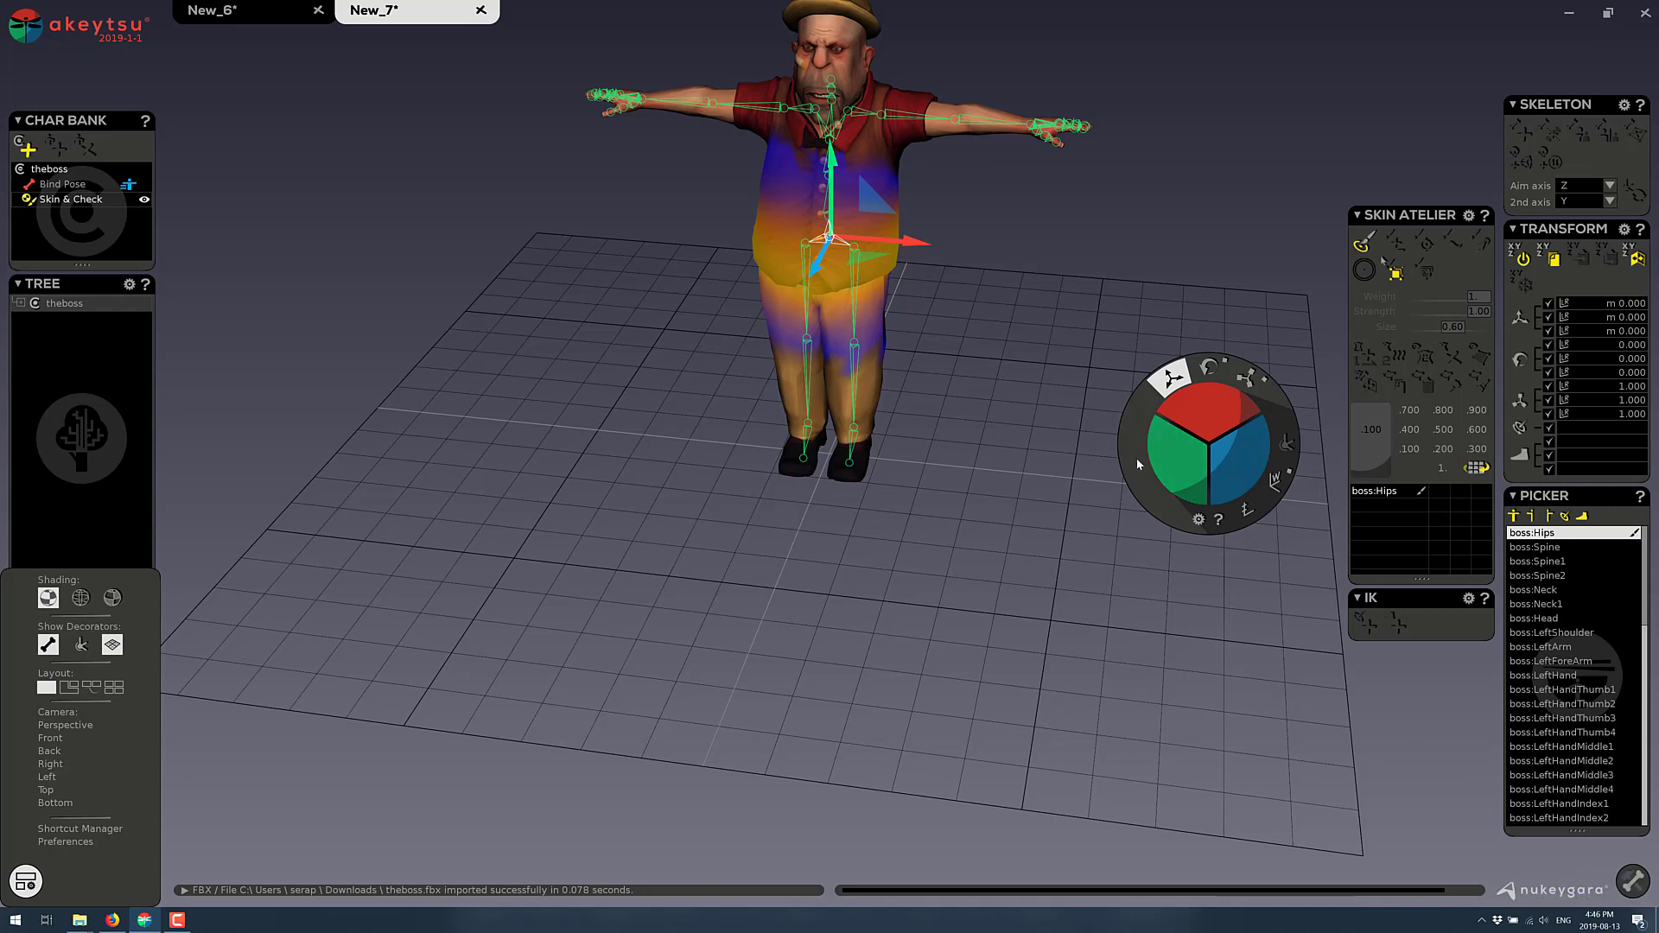
pyautogui.moveTo(1463, 854)
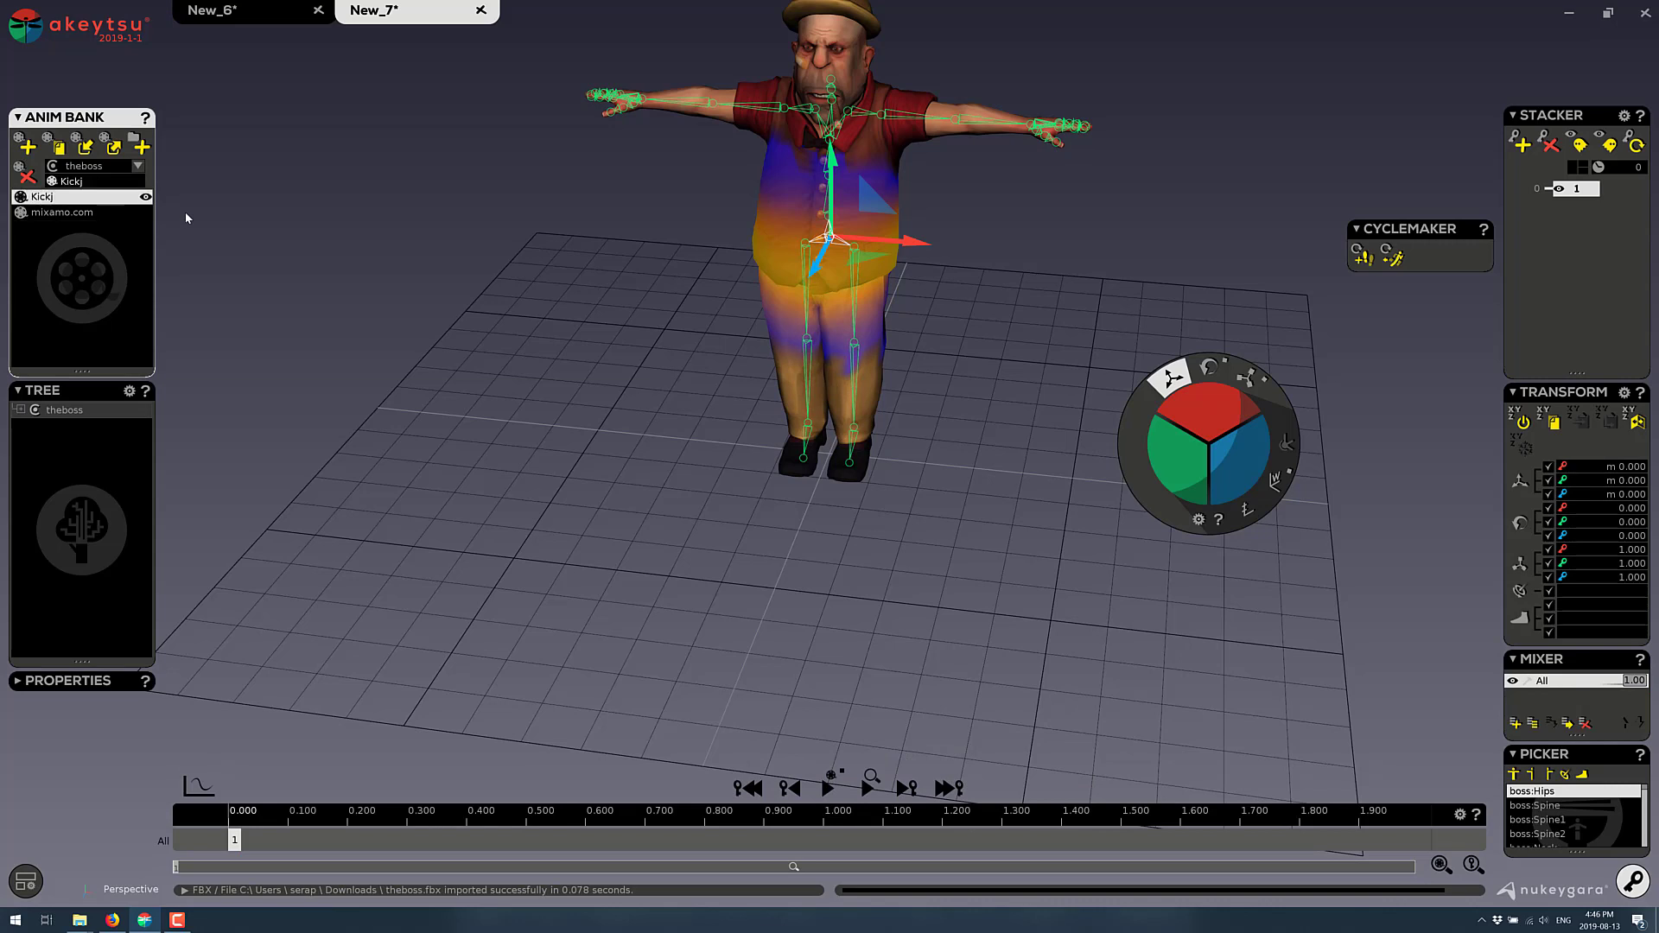
pyautogui.moveTo(779, 351)
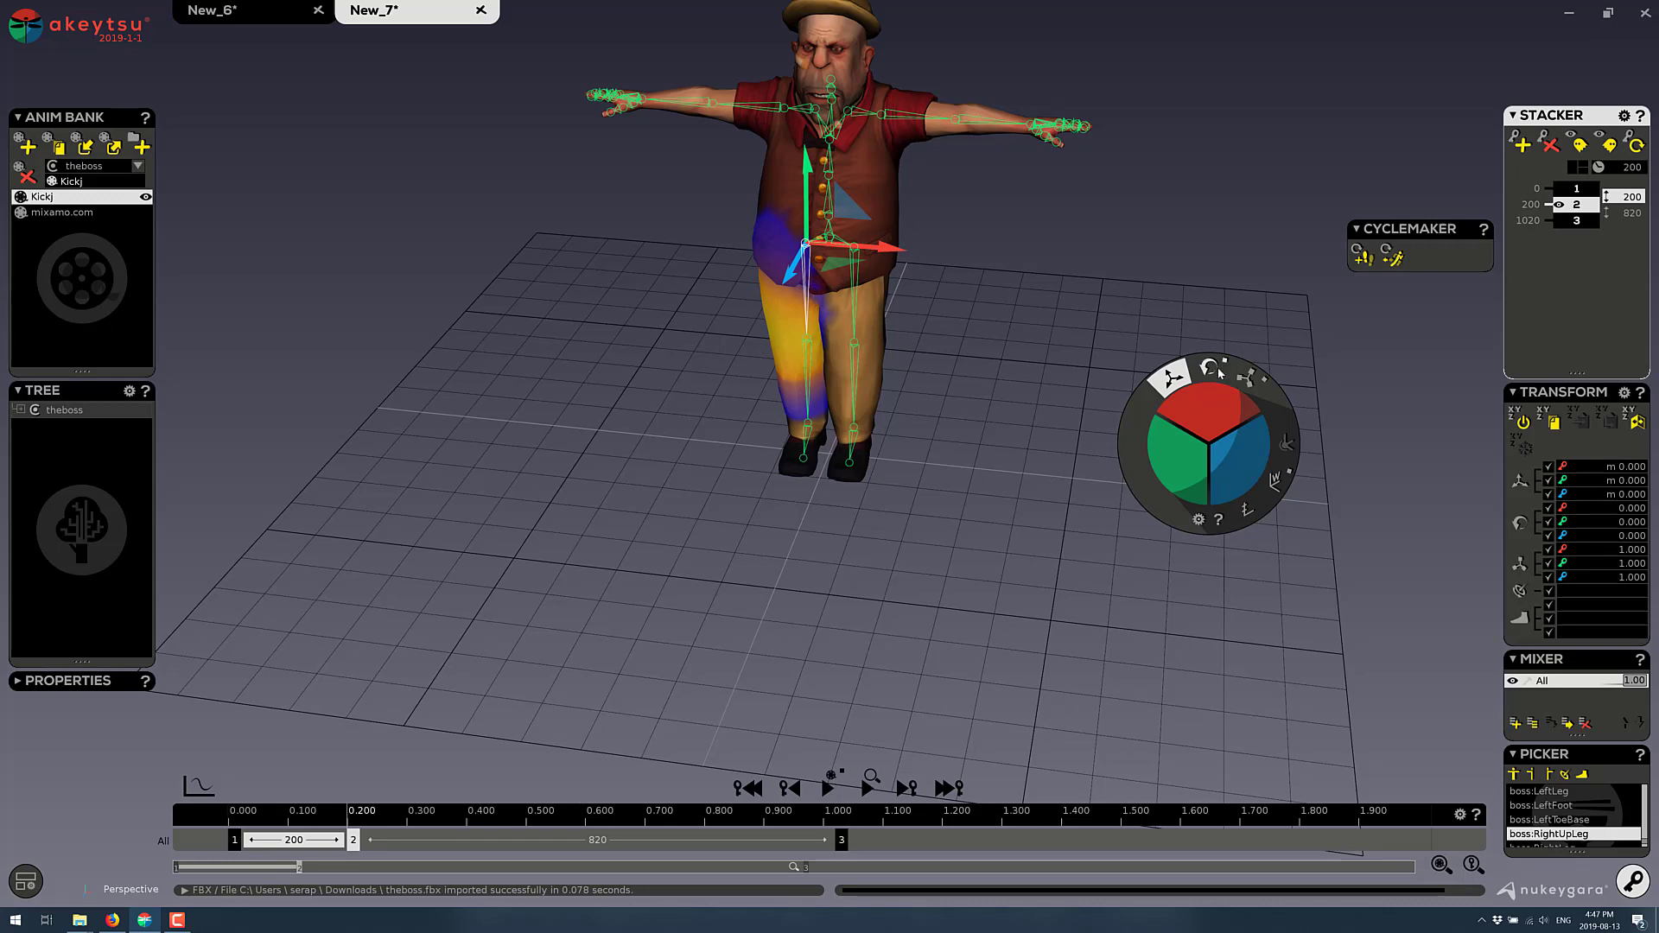
# Jump to key 3 of the Kickj animation, orbit to a side view and play it
pyautogui.click(1211, 373)
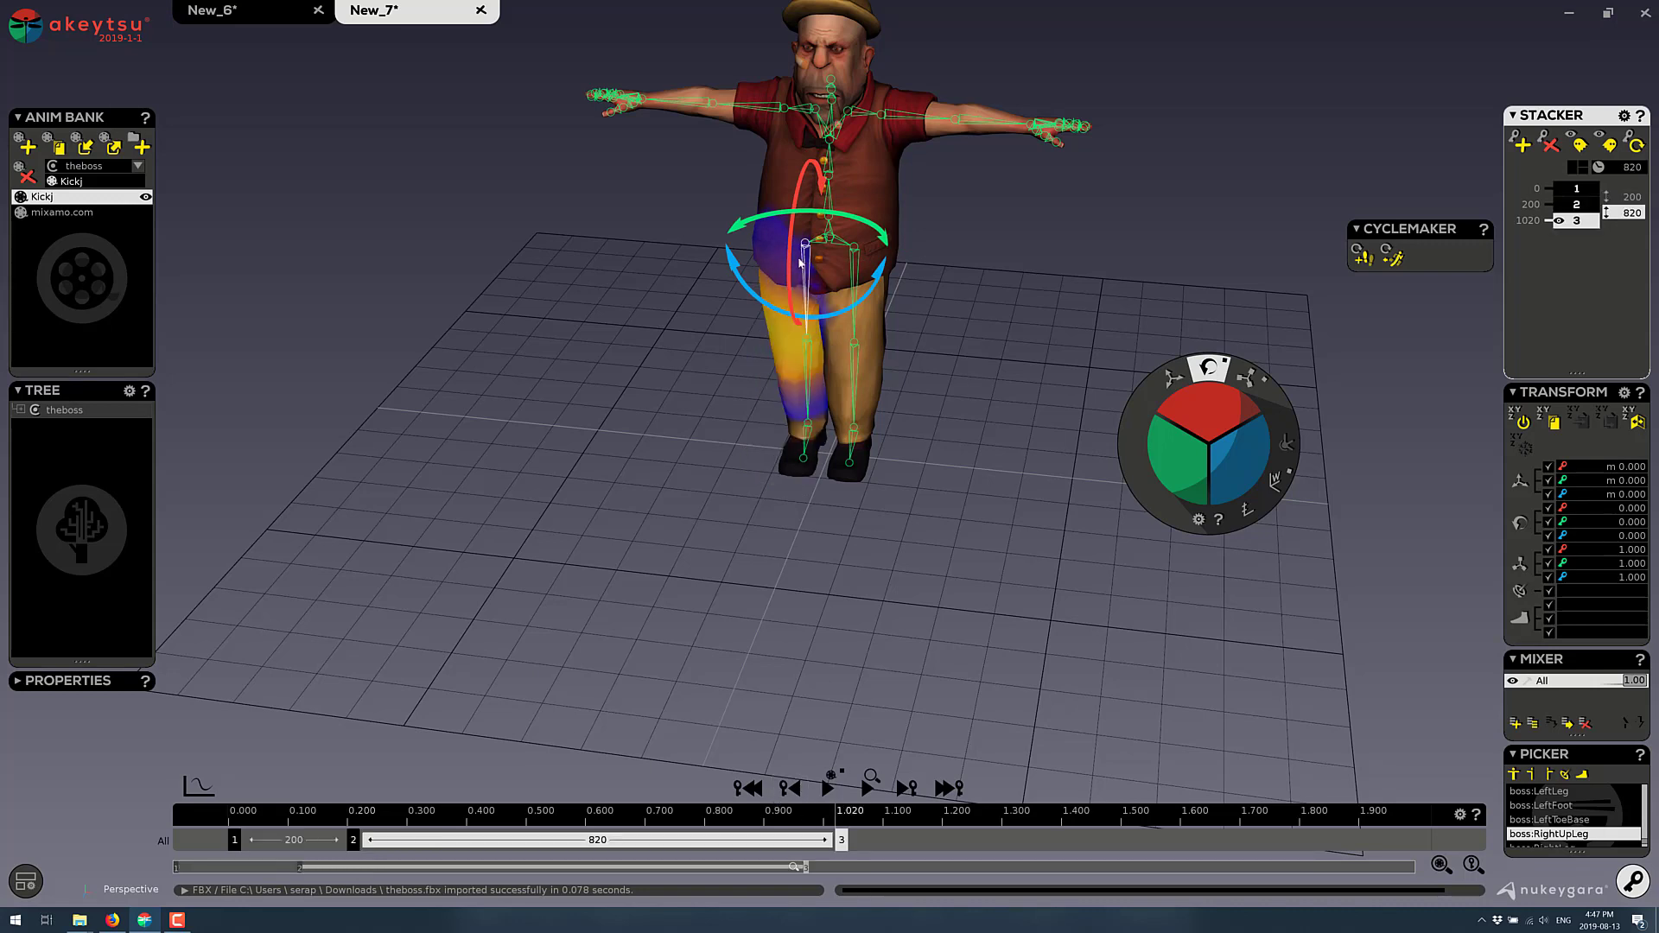
pyautogui.moveTo(800, 254); pyautogui.dragTo(788, 308)
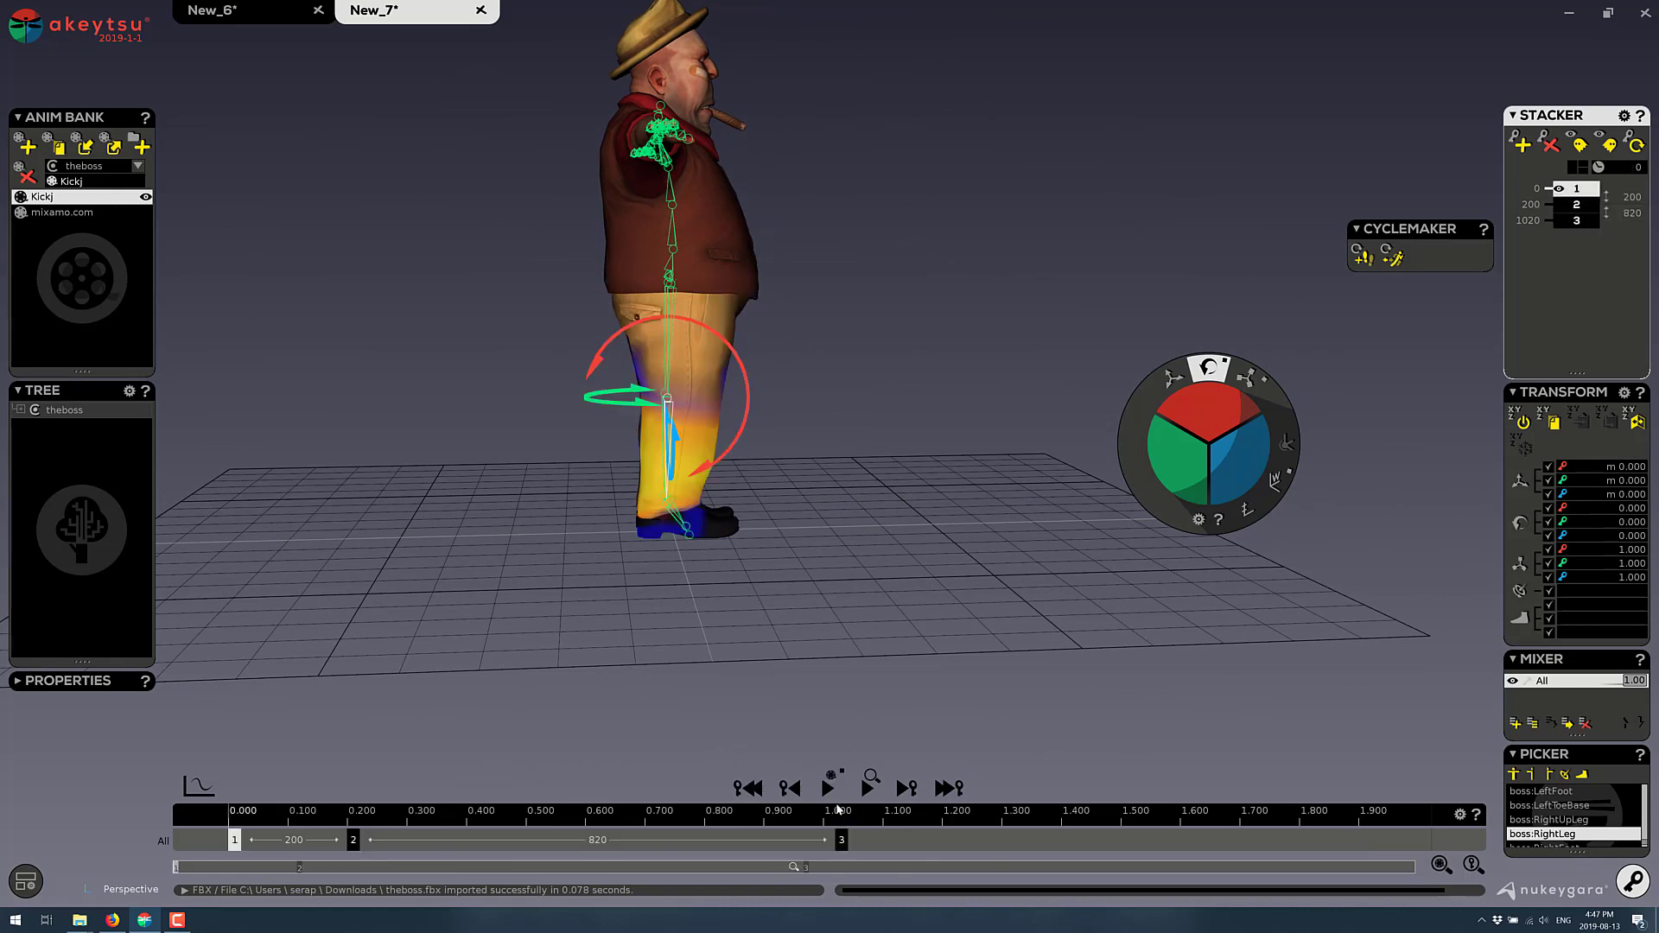
pyautogui.click(828, 789)
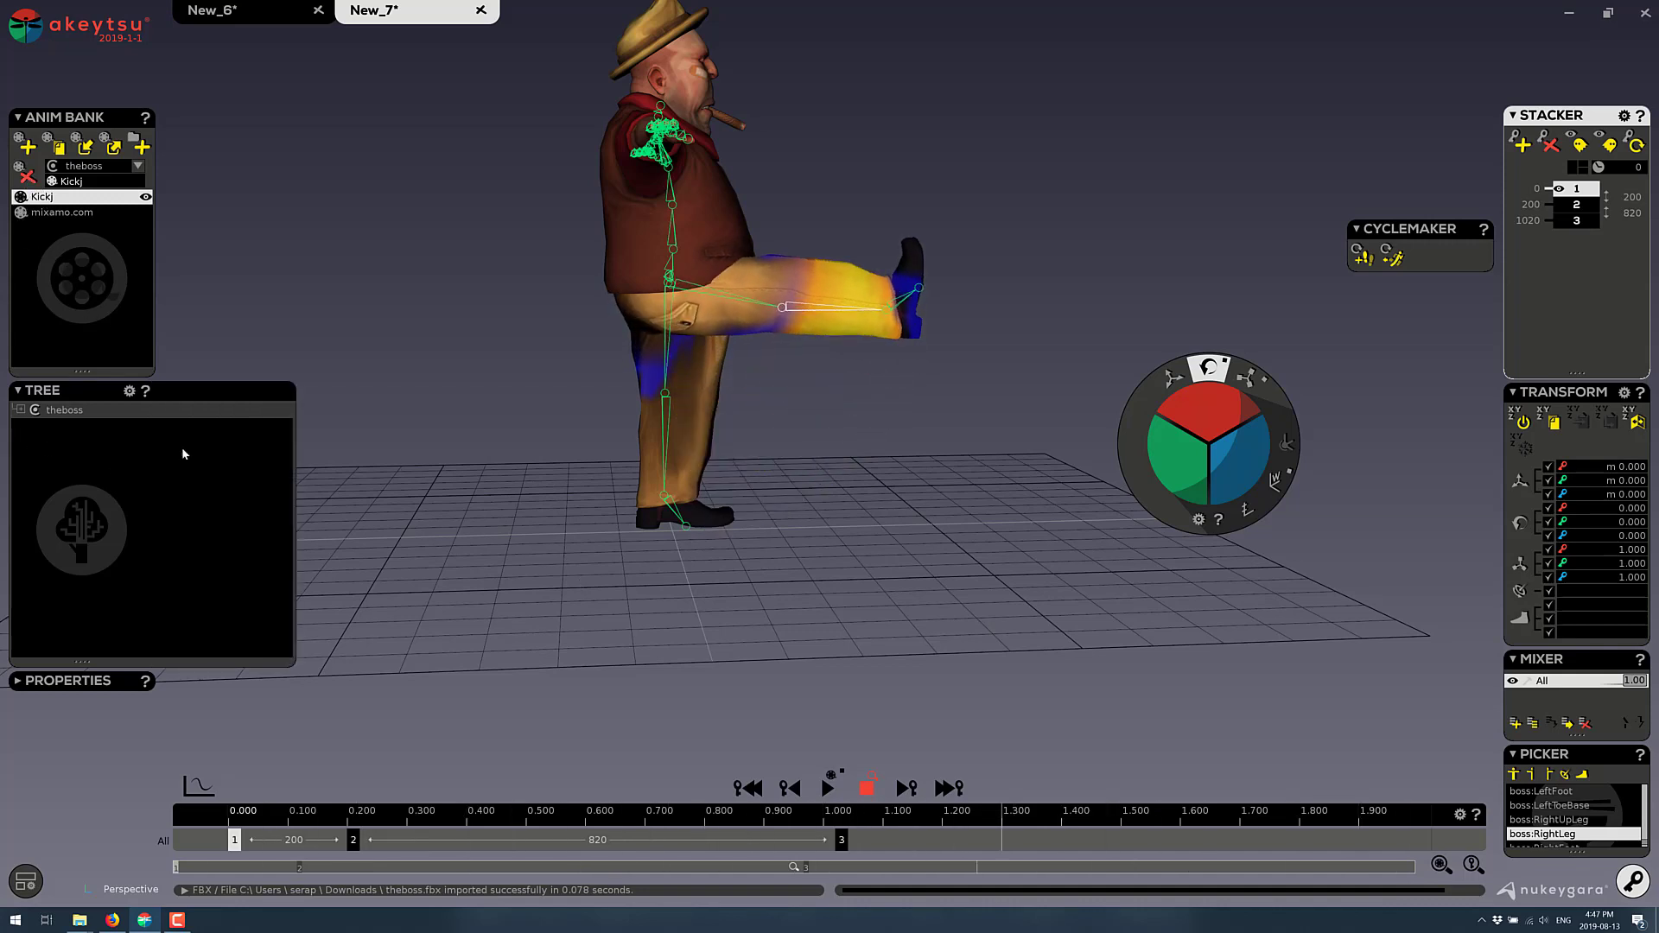
# Open the akeyboy sample scene and switch to its Sample_Trick_One animation
pyautogui.click(29, 32)
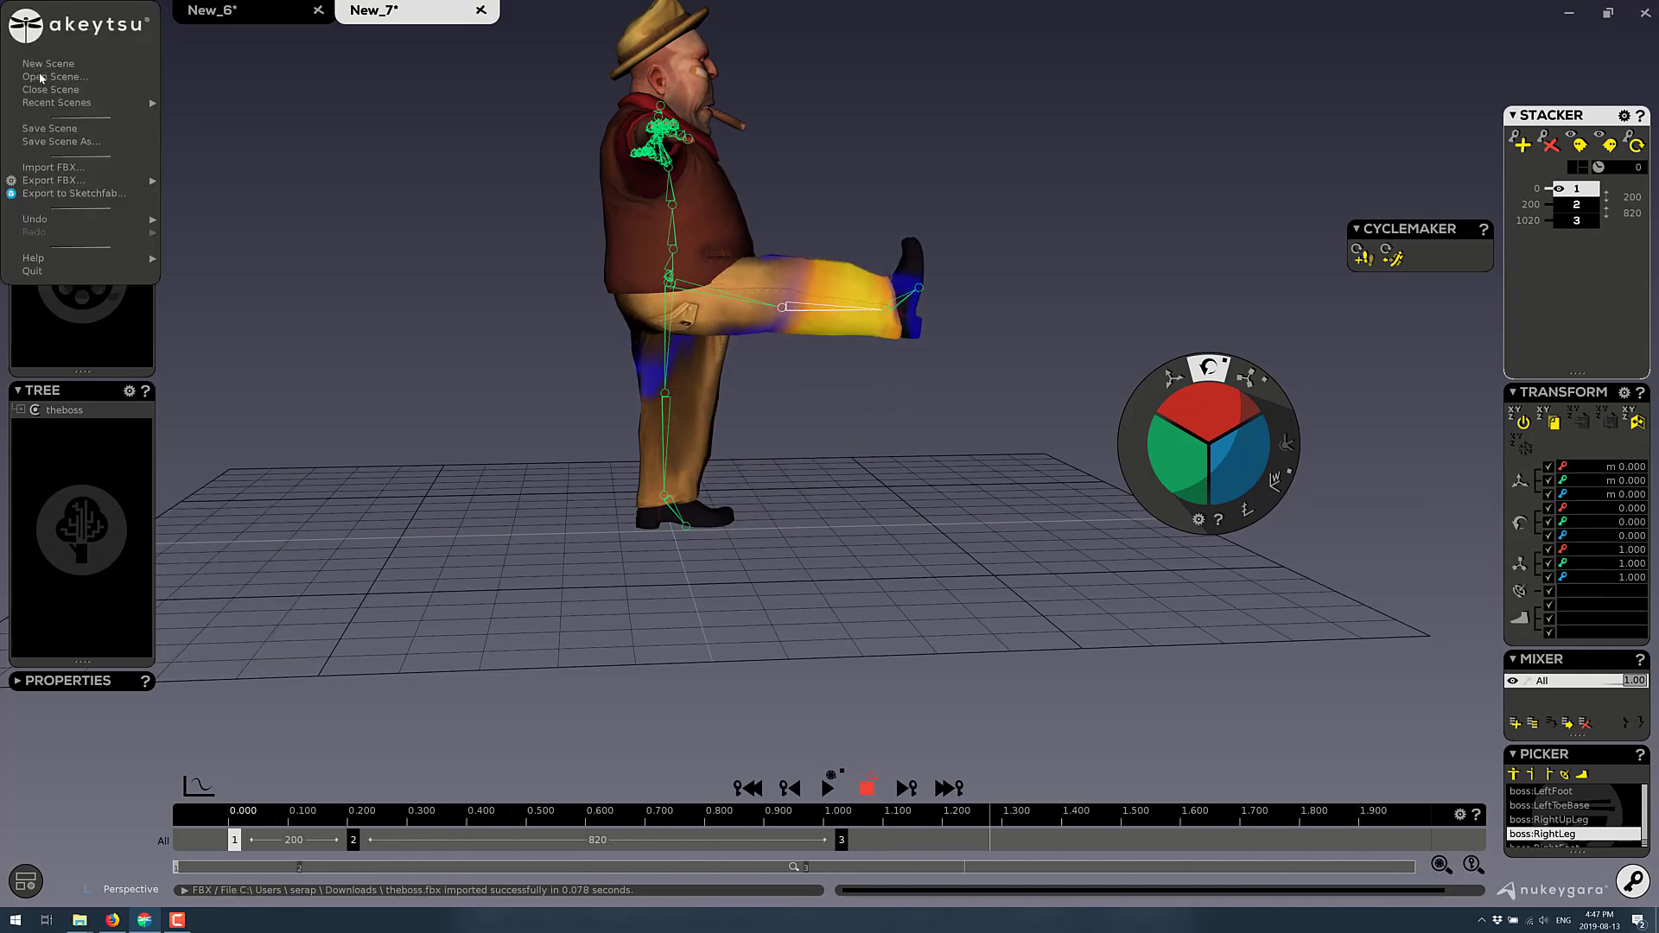
pyautogui.moveTo(57, 103)
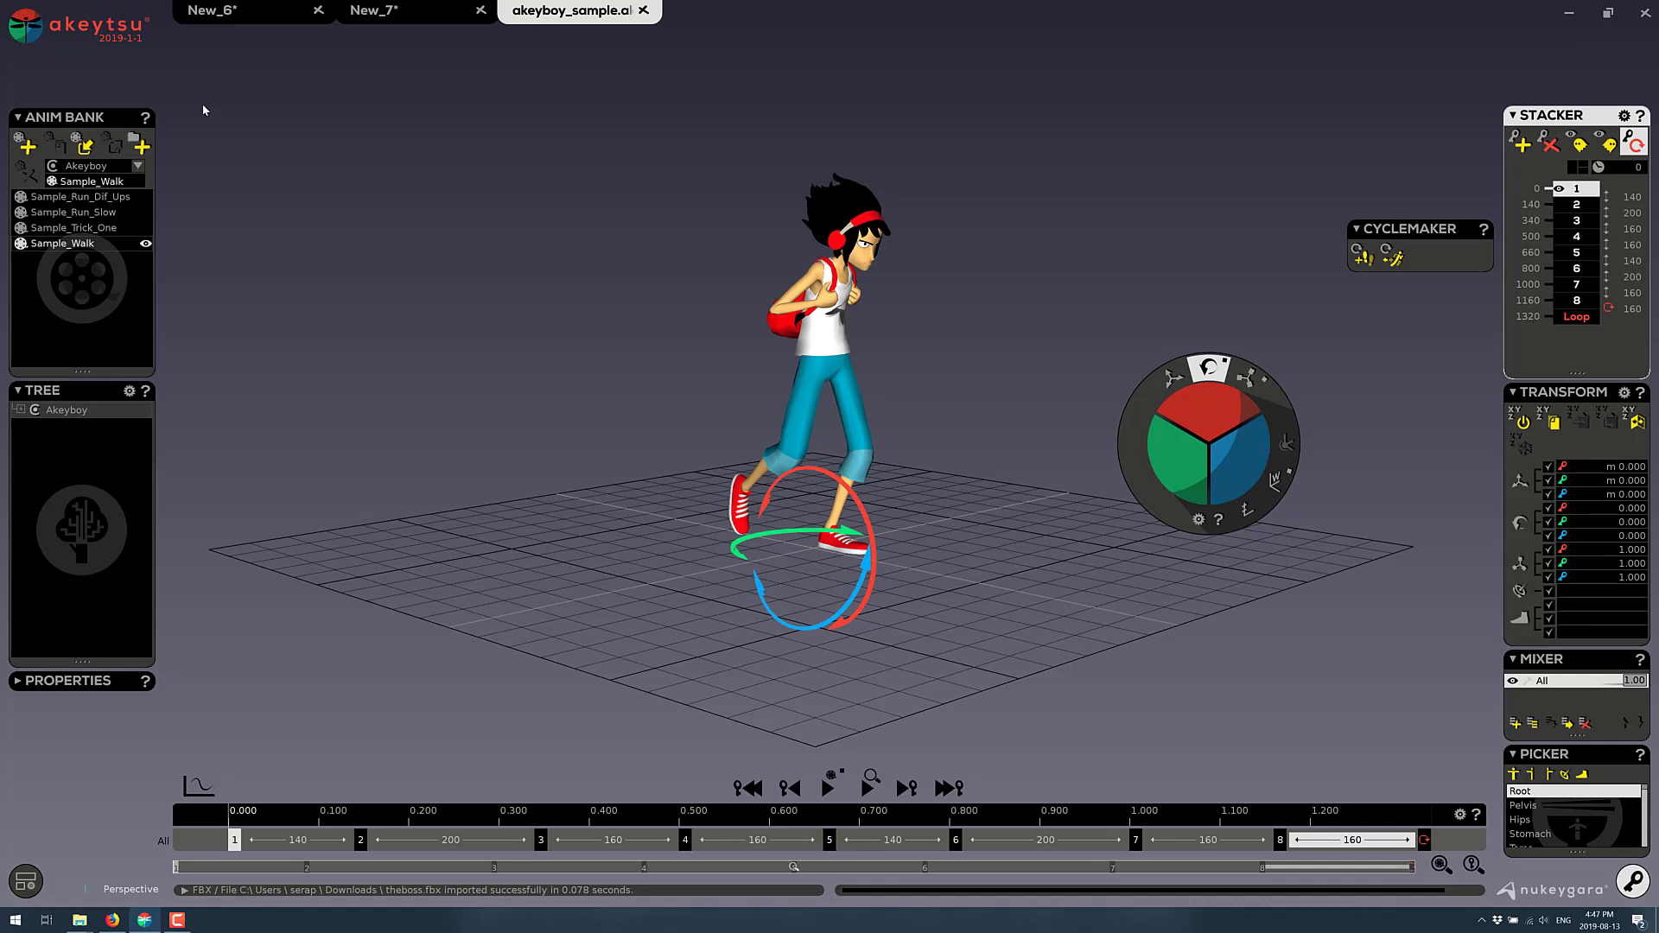
pyautogui.click(828, 789)
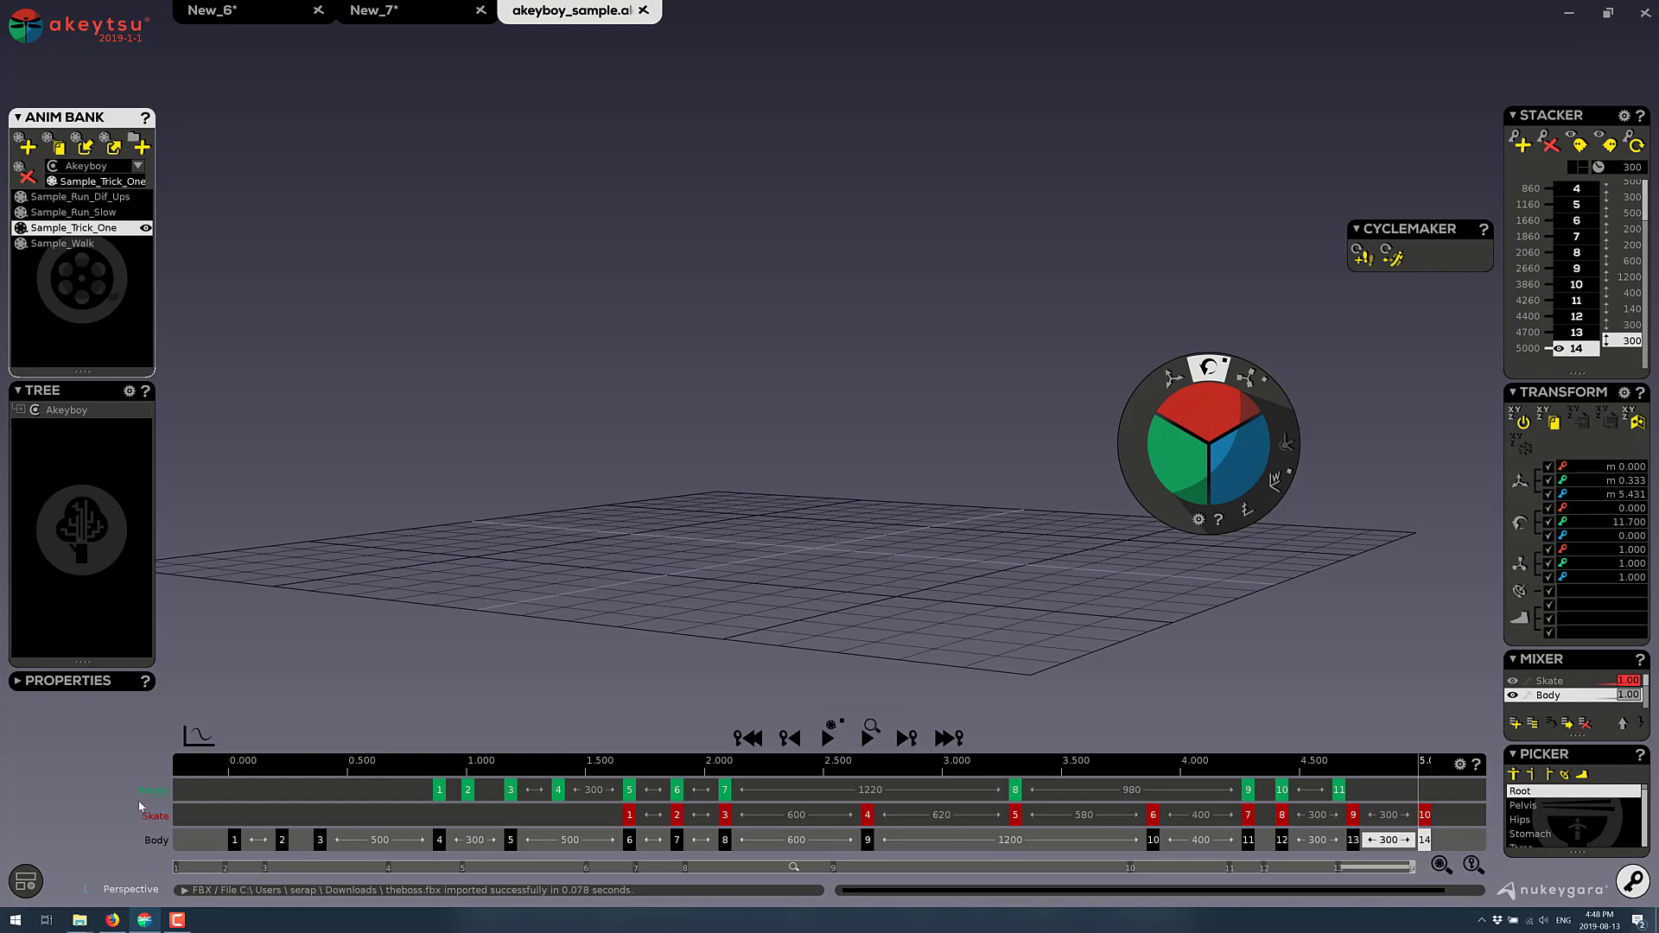
pyautogui.moveTo(543, 825)
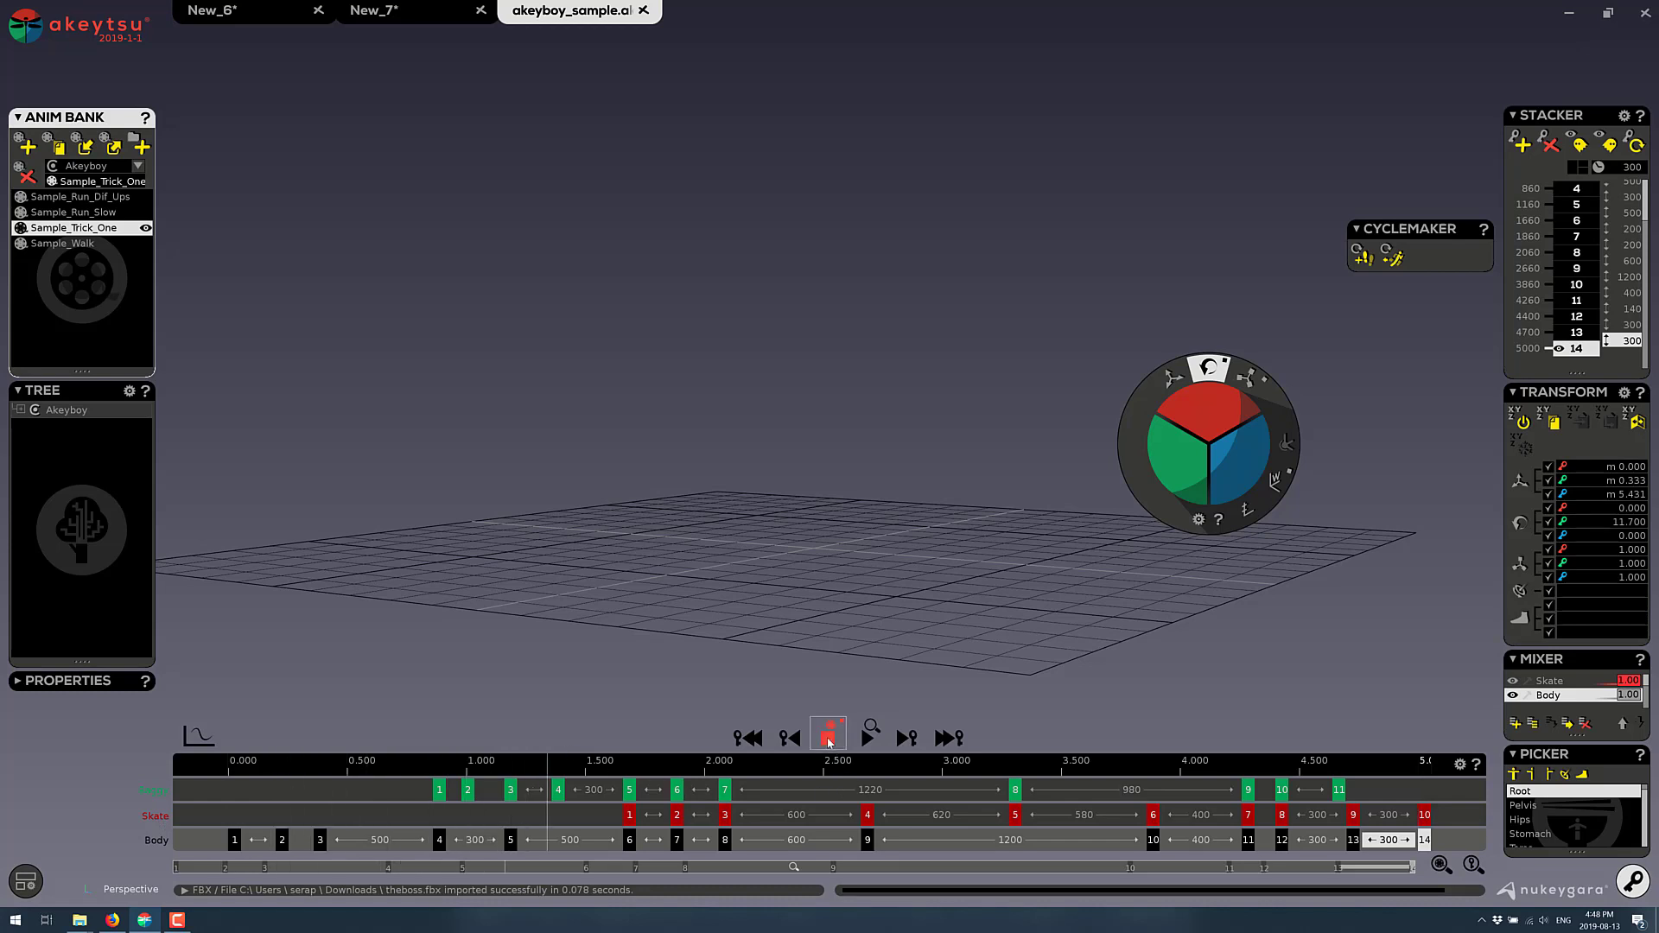
# Play the Sample_Trick_One skateboard trick with its Skate and Body layers
pyautogui.click(828, 734)
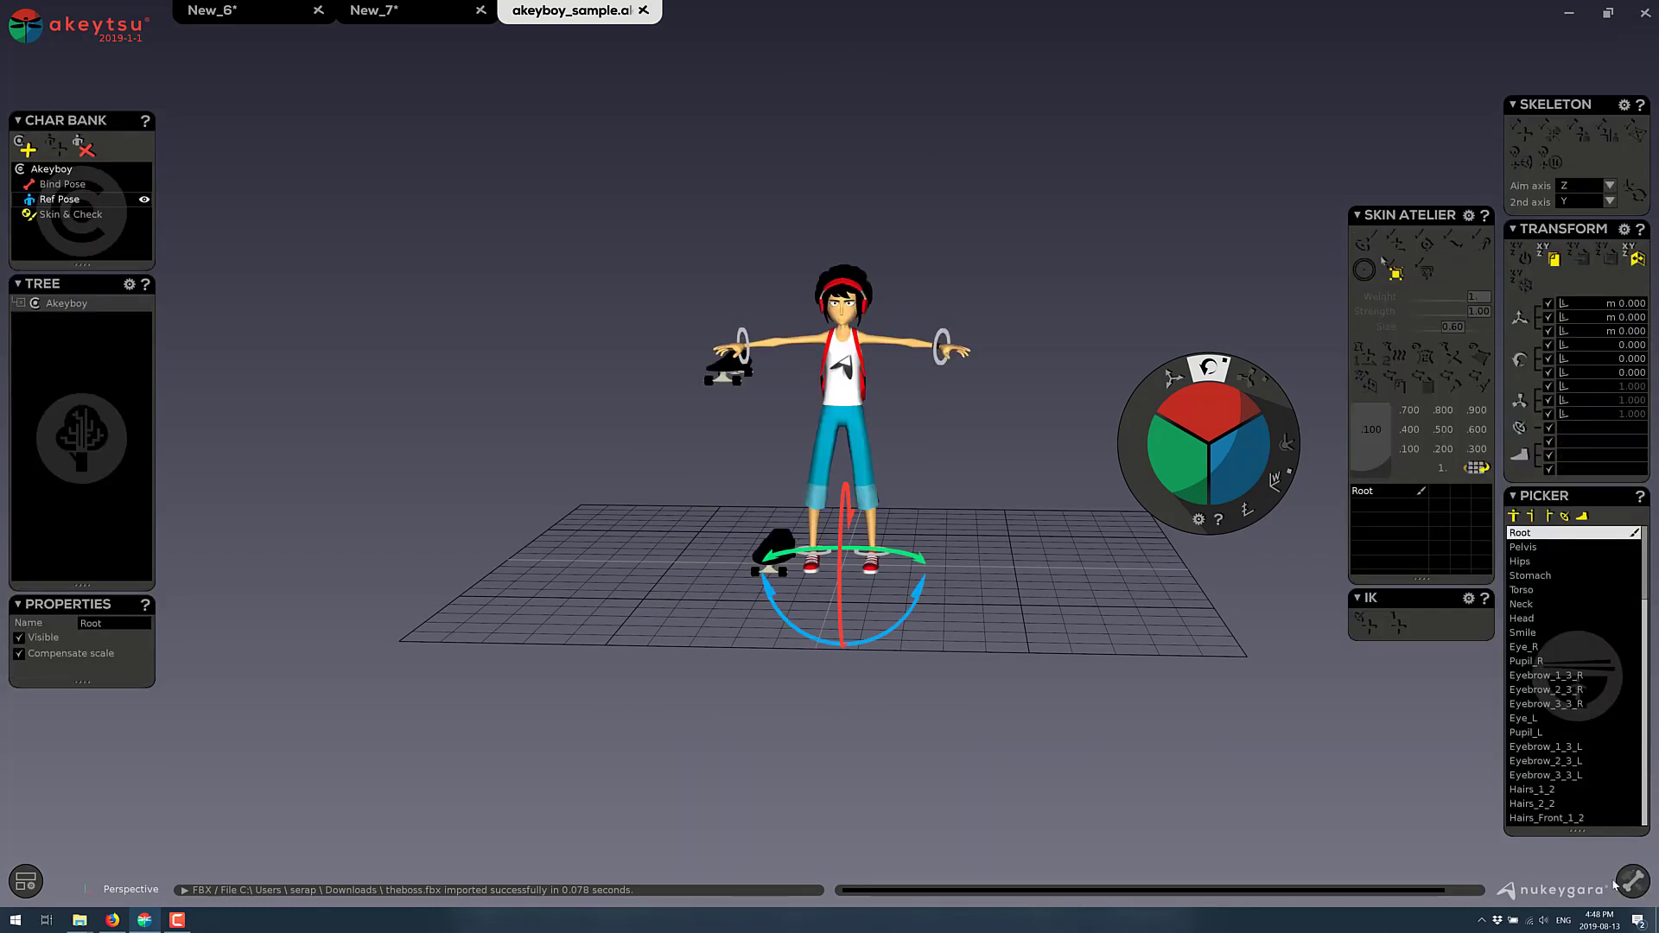
pyautogui.moveTo(788, 372)
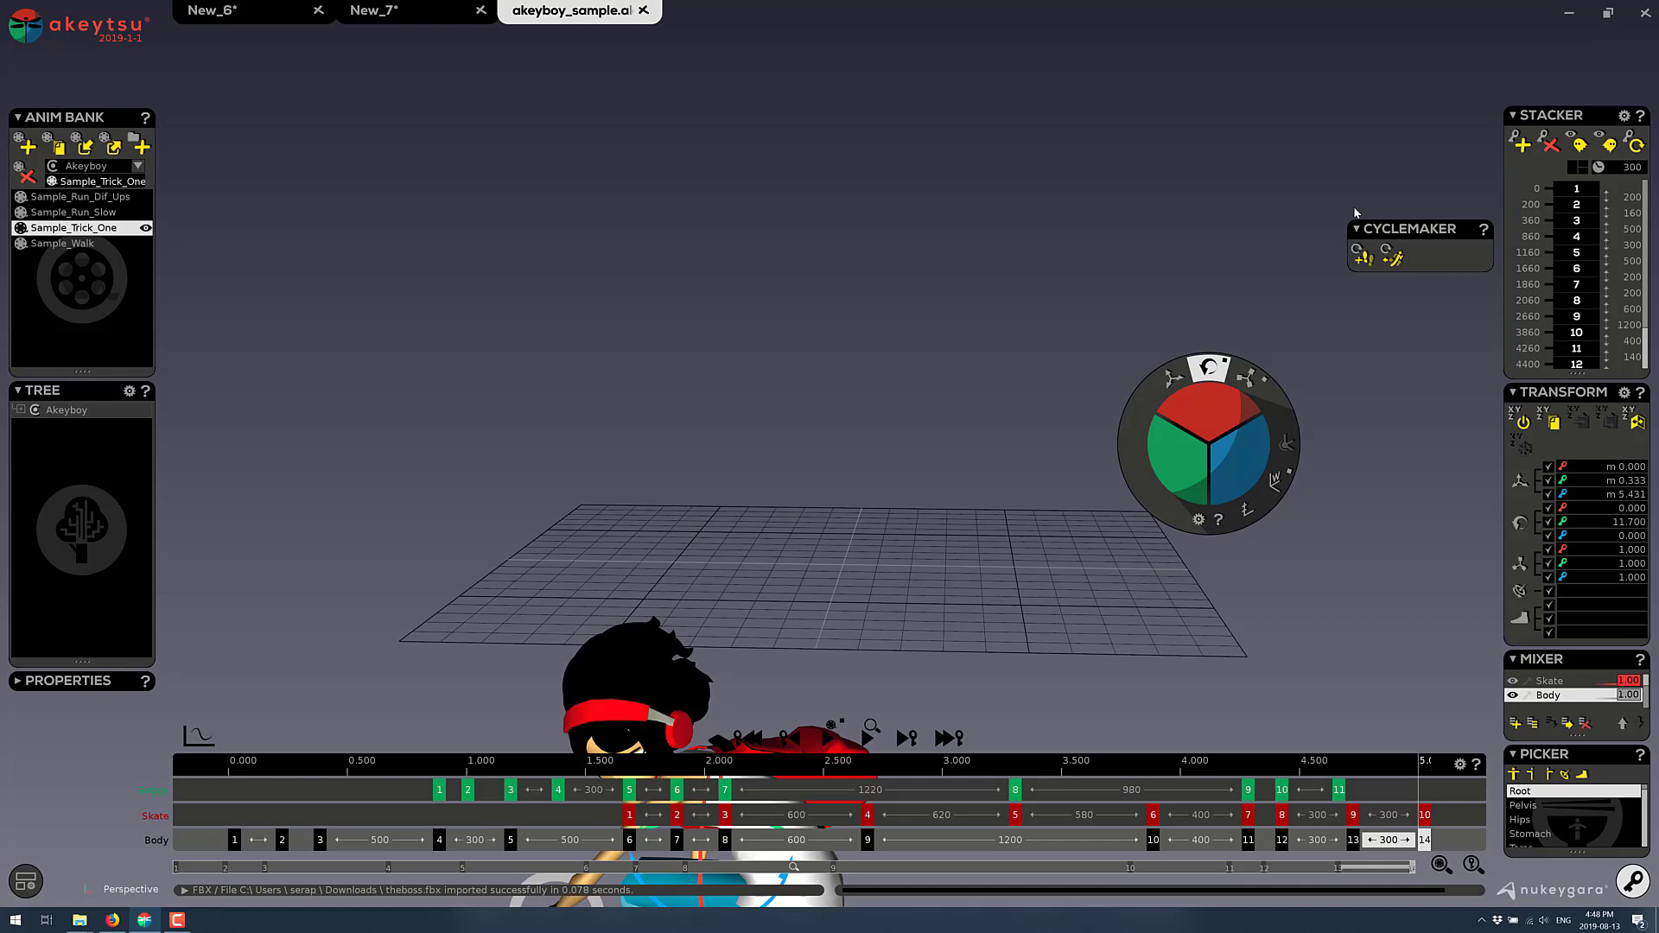
pyautogui.moveTo(1390, 256)
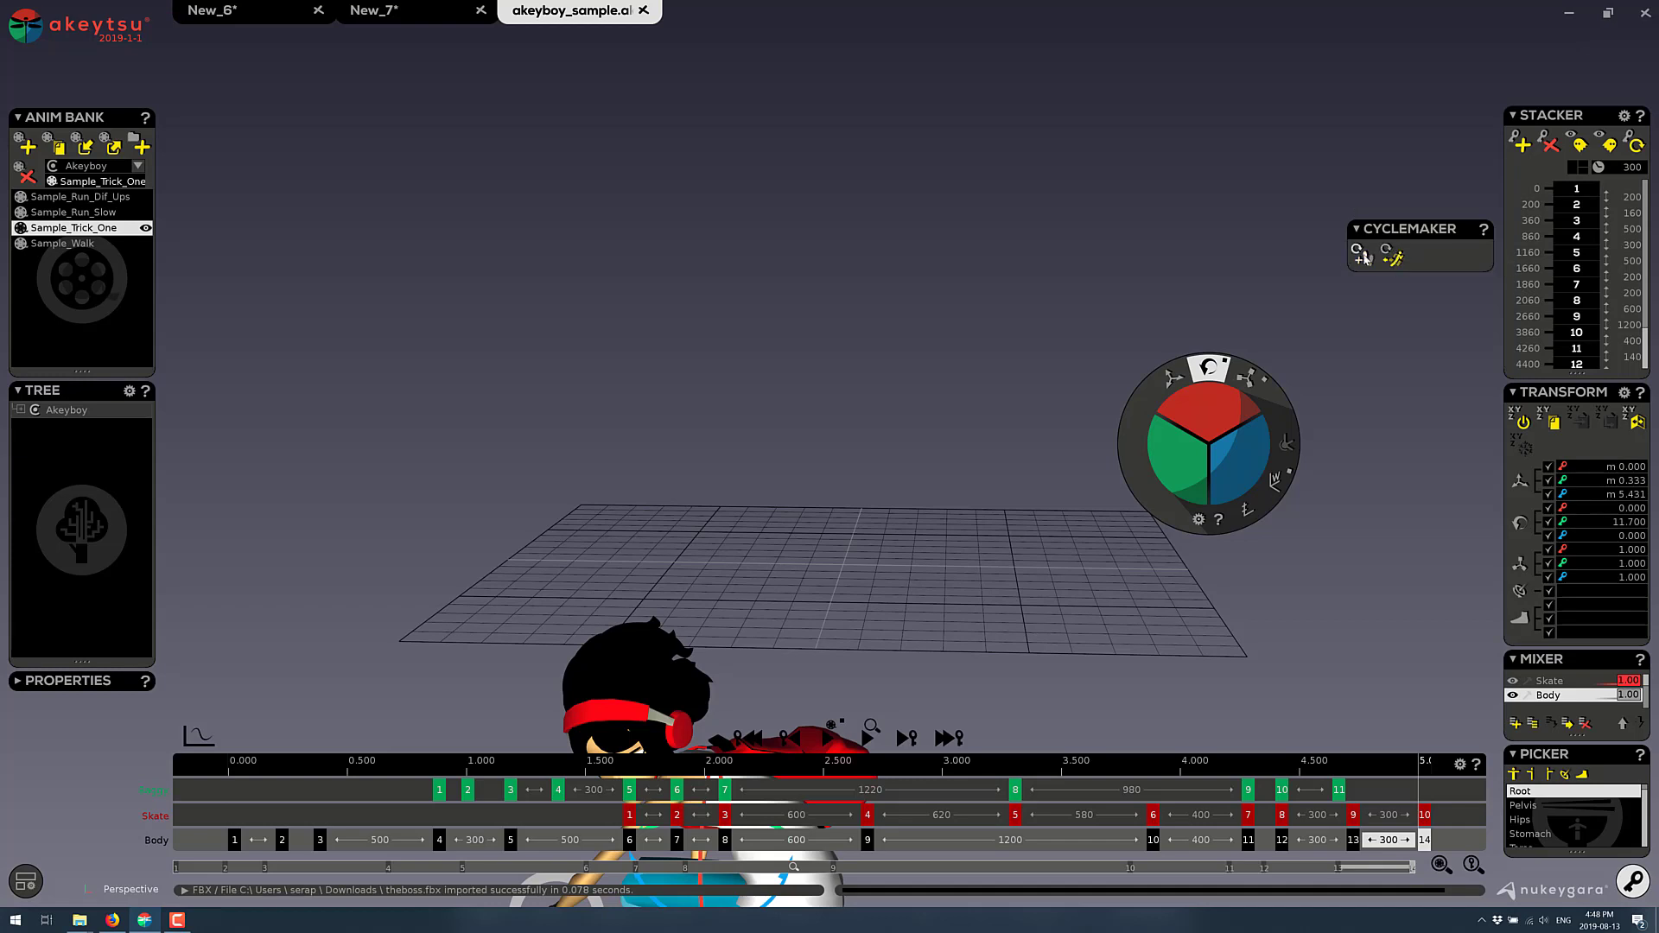
pyautogui.moveTo(906, 427)
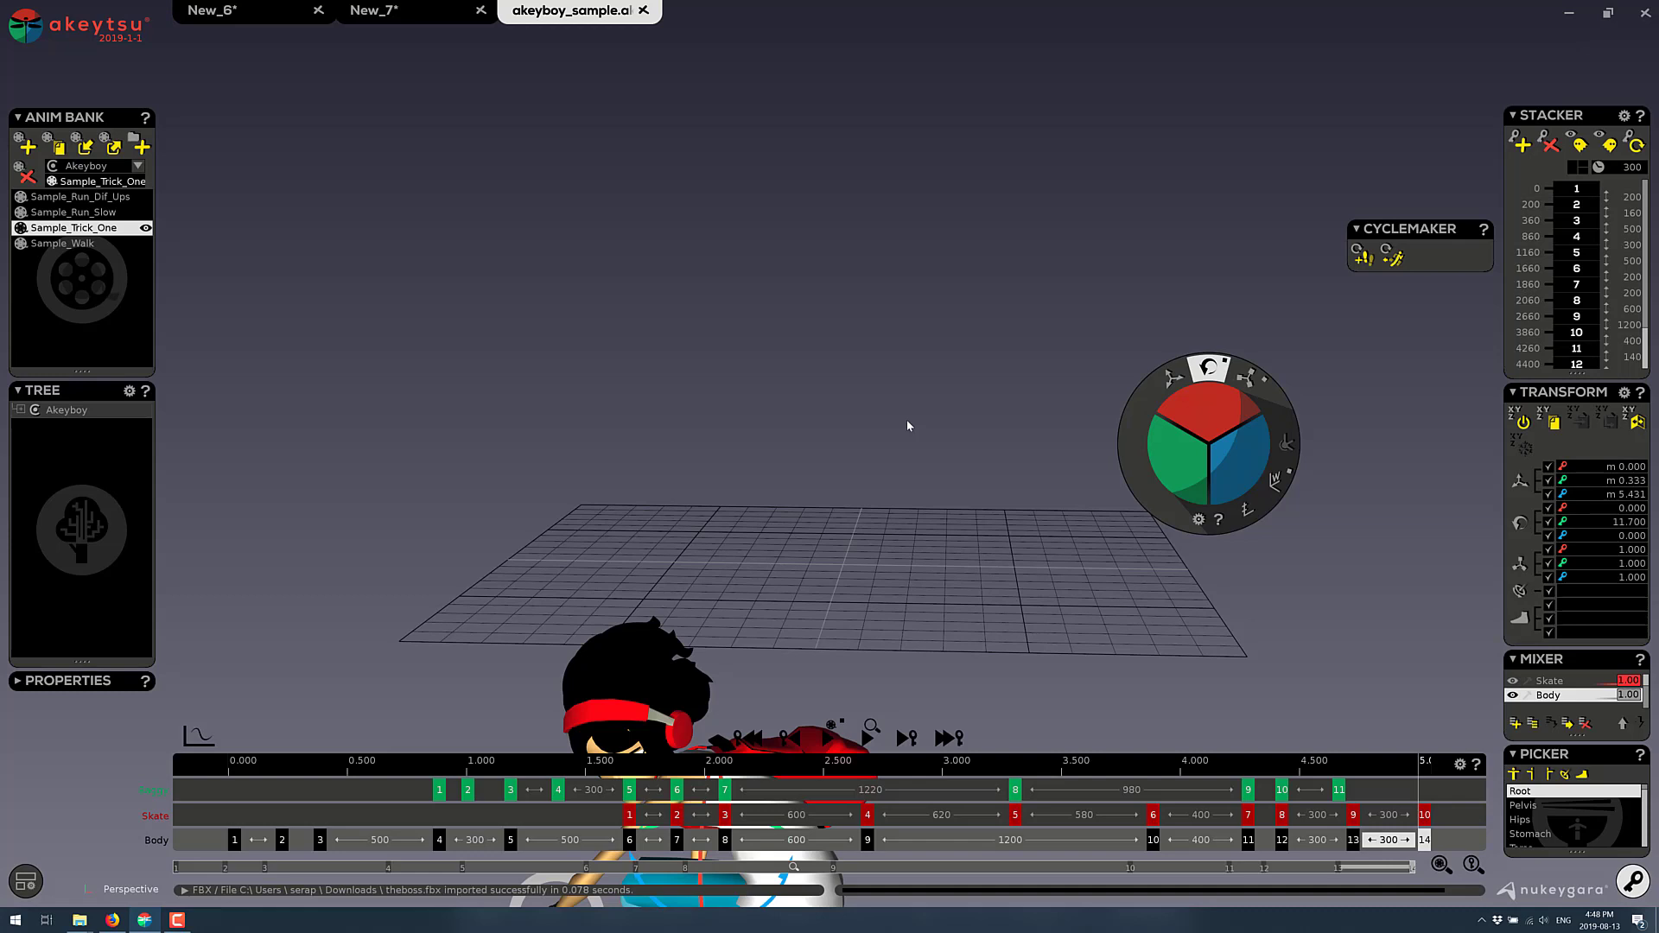
# Return to animation mode on Sample_Trick_One and bring up the main menu
pyautogui.click(26, 26)
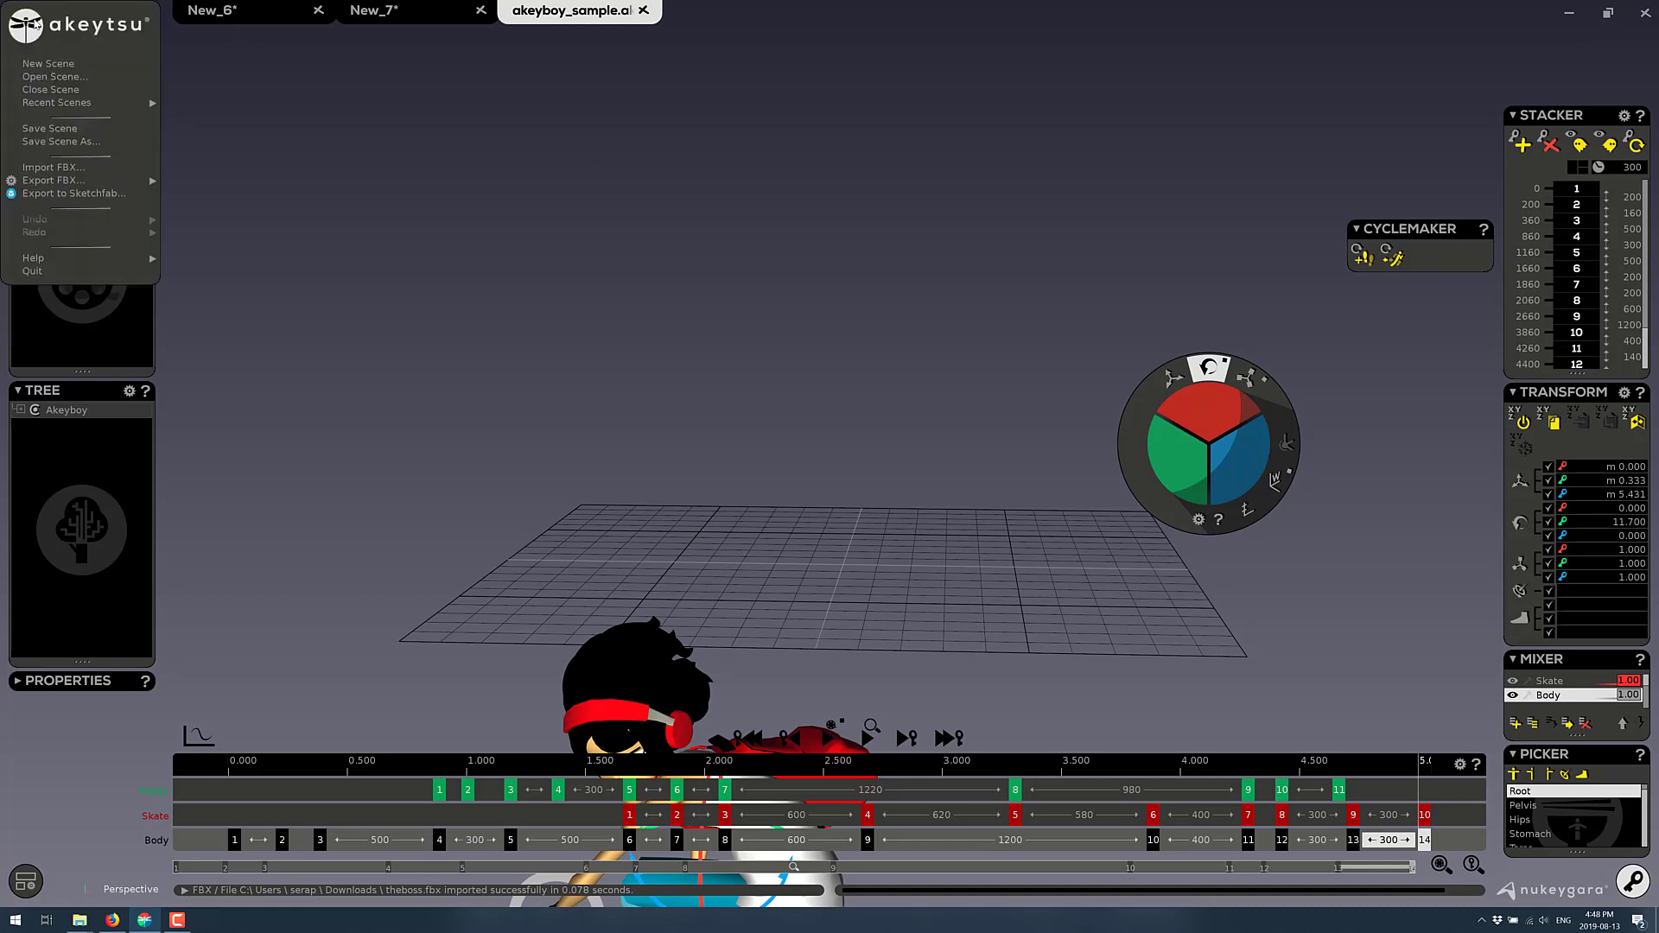
# Show Akeytsu's FBX export choices for the Sample_Trick_One scene: whole scene or selection
pyautogui.click(54, 180)
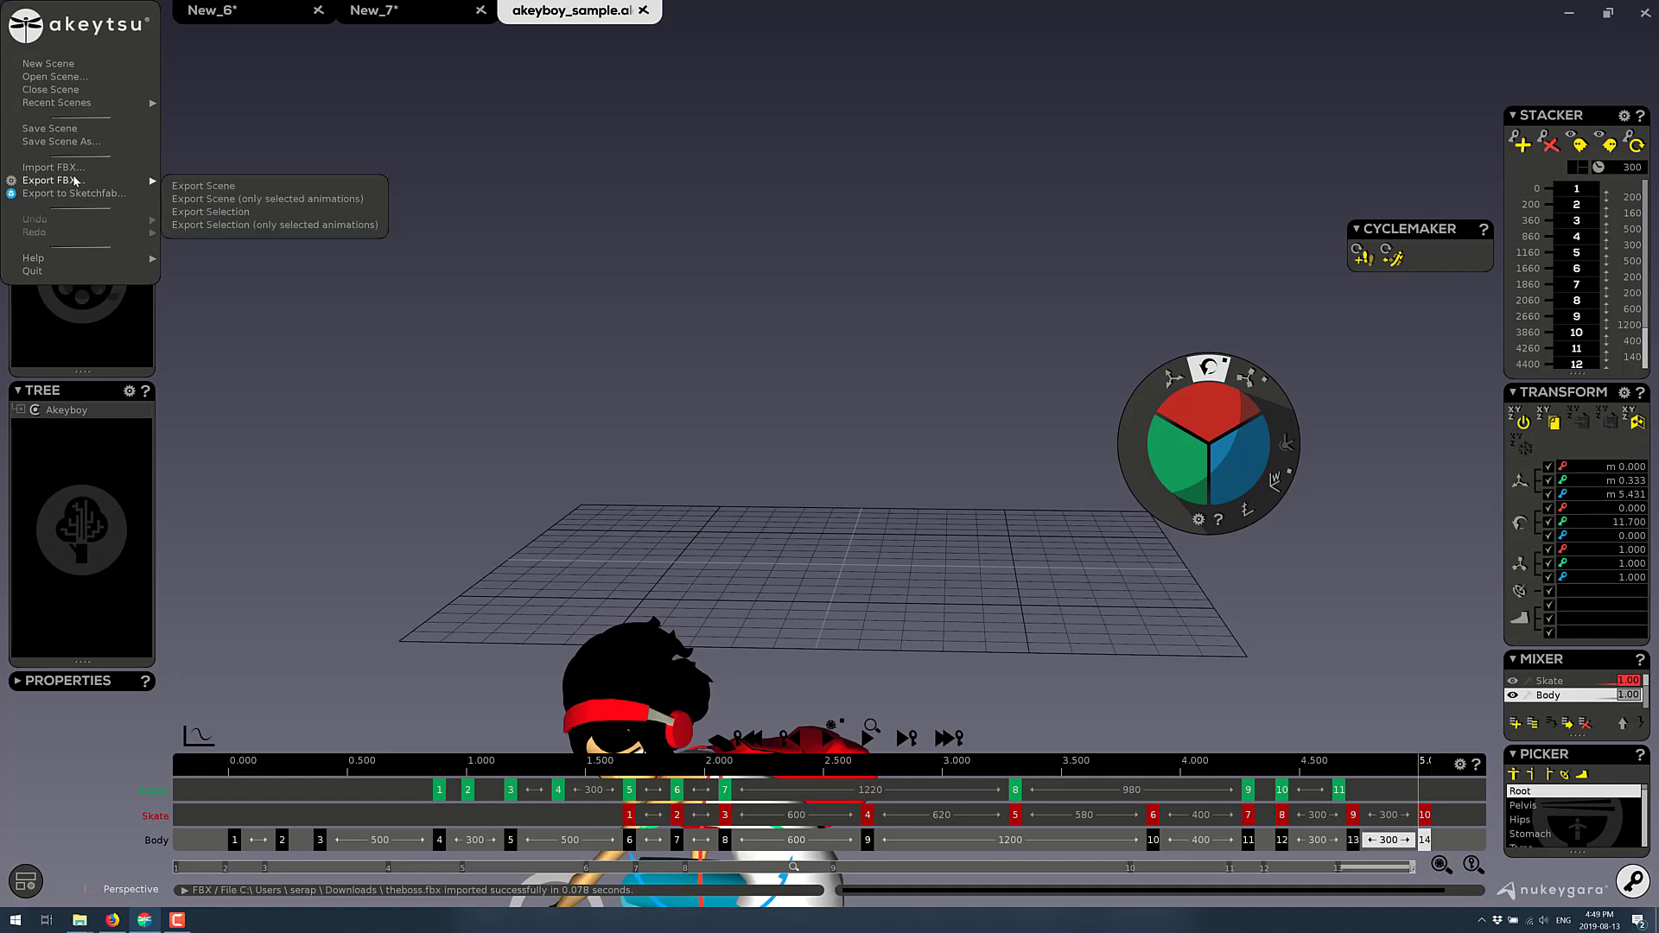
pyautogui.moveTo(242, 218)
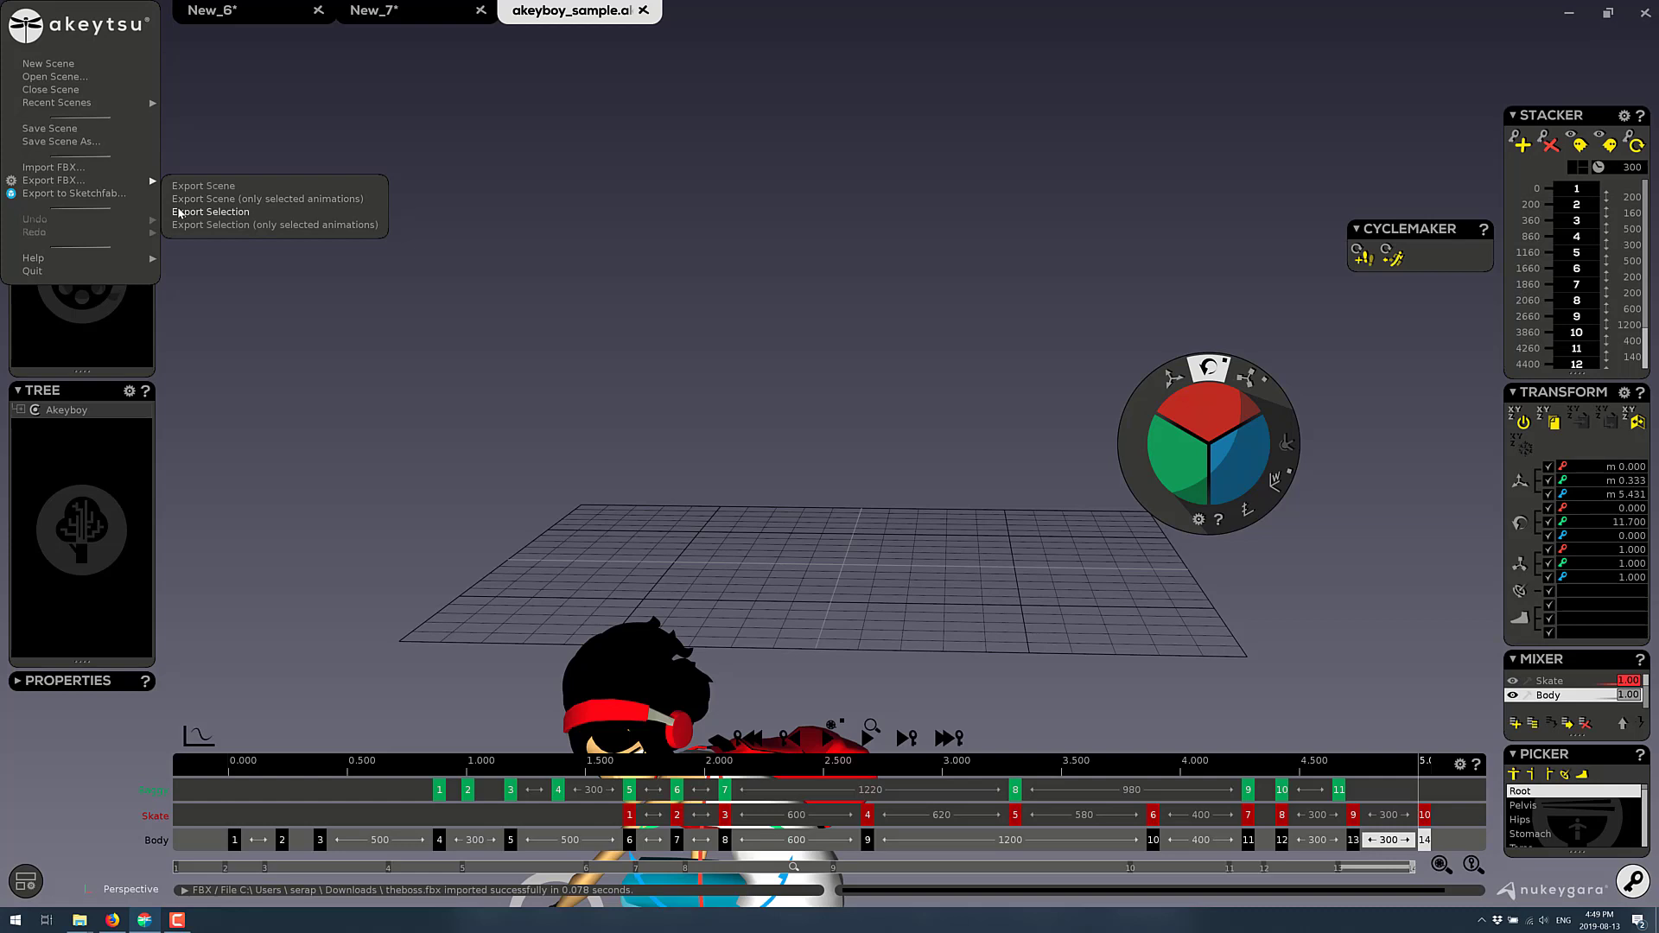
pyautogui.moveTo(314, 228)
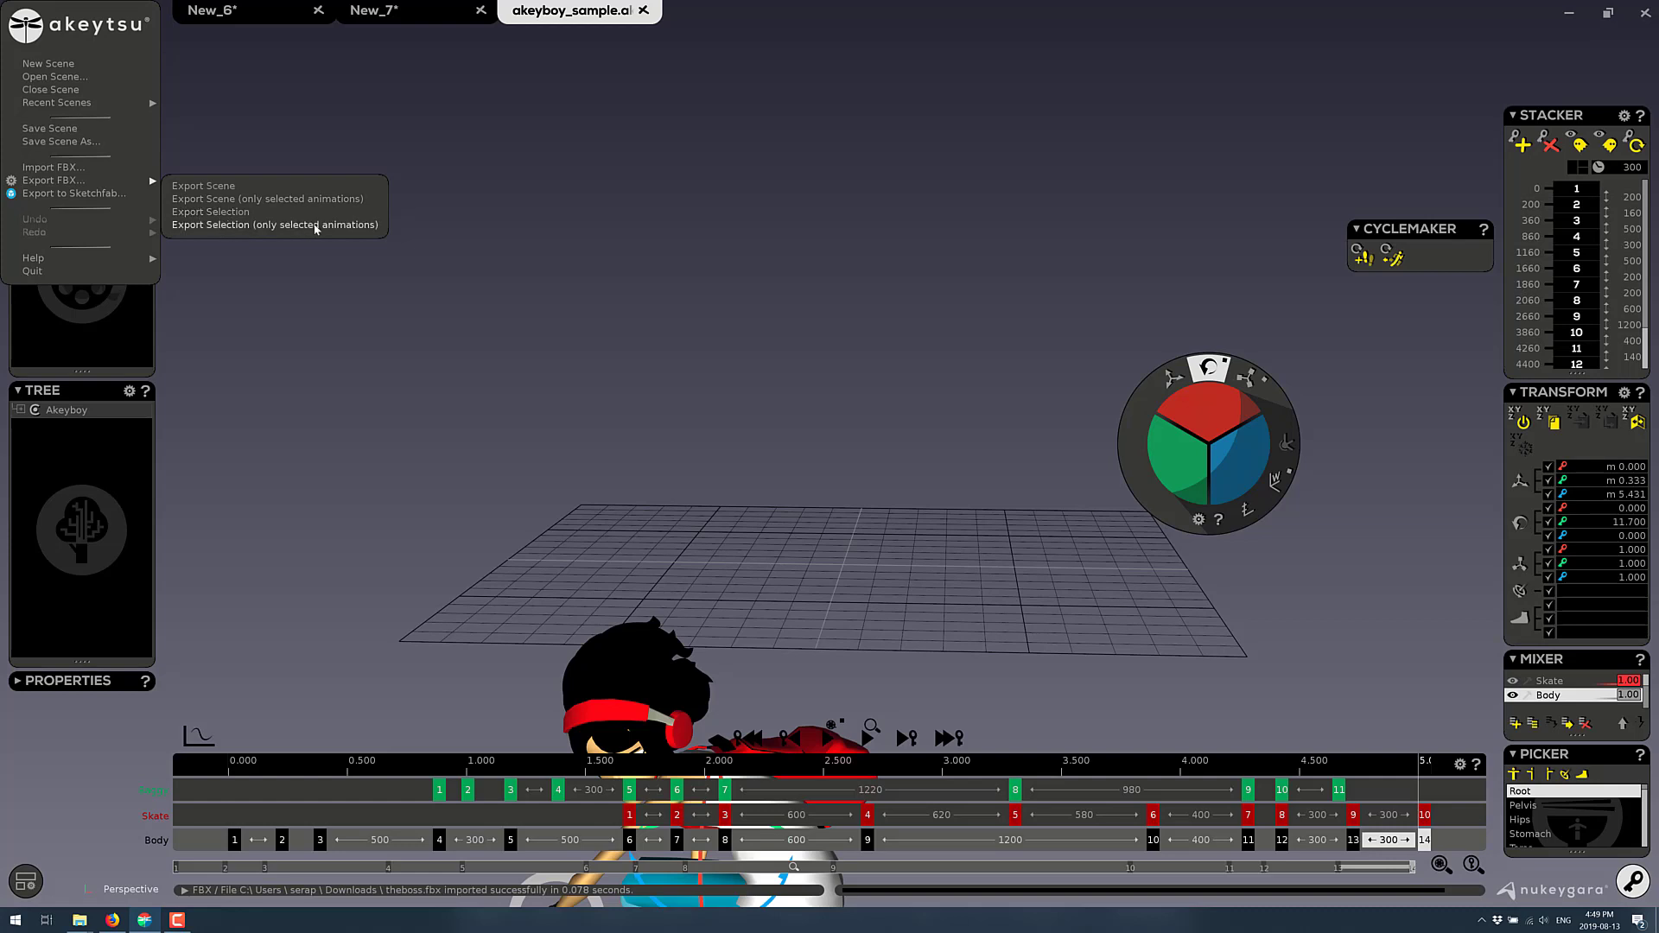
pyautogui.moveTo(527, 225)
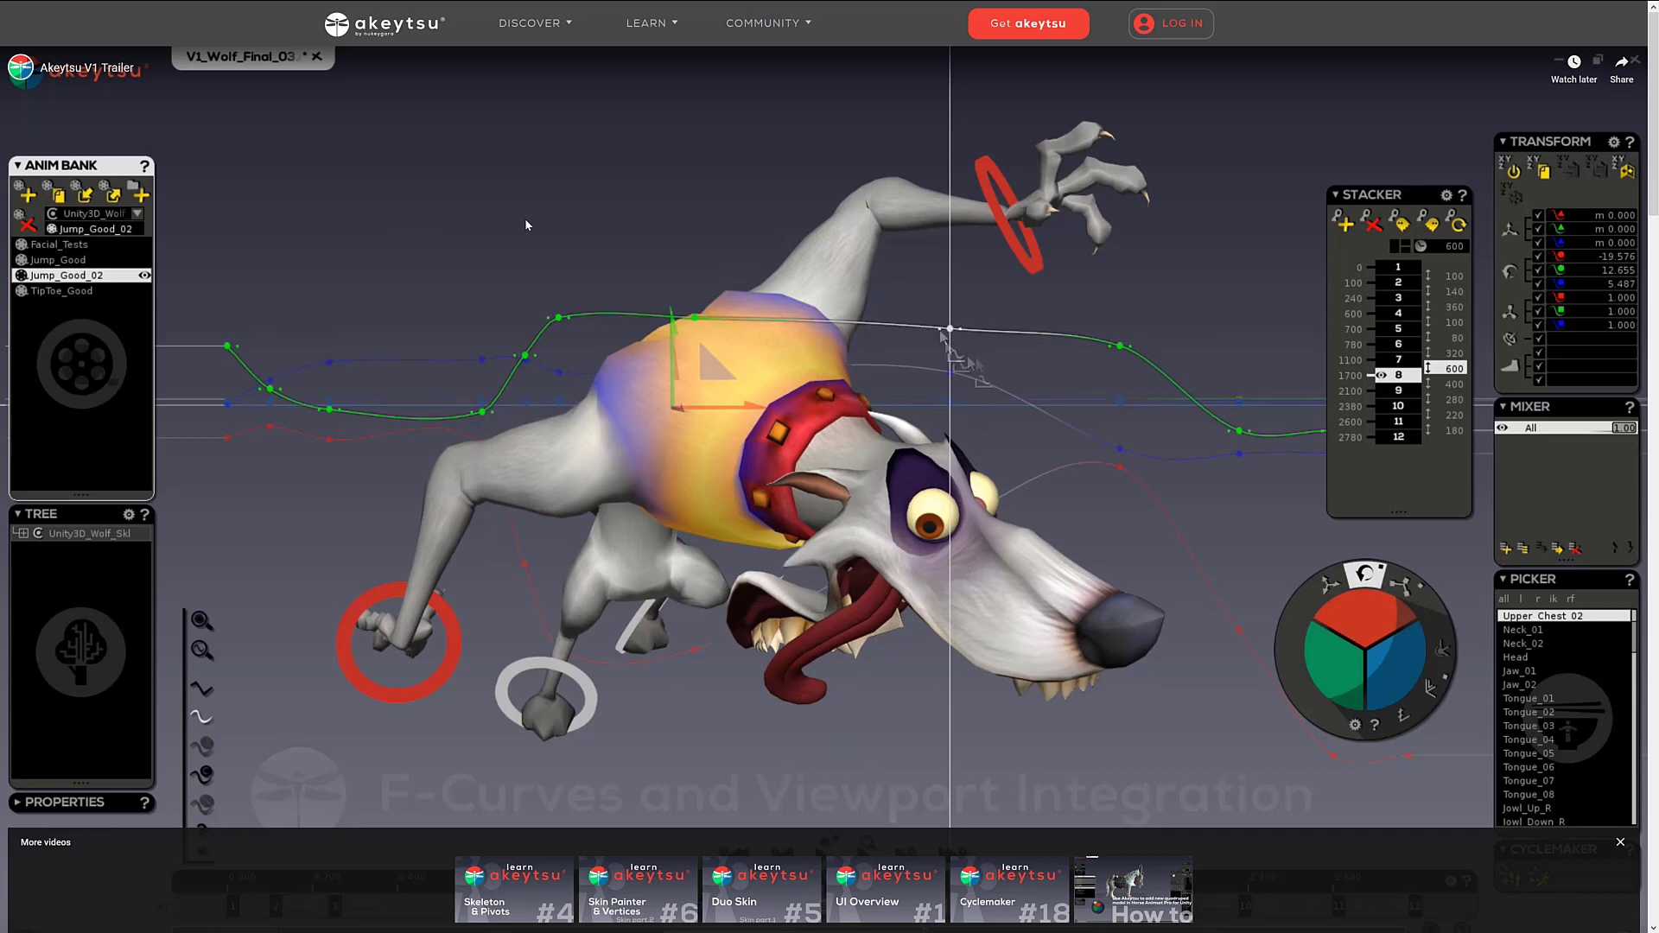
# Switch the browser showing the Akeytsu V1 trailer to fullscreen with F11
pyautogui.press('F11')
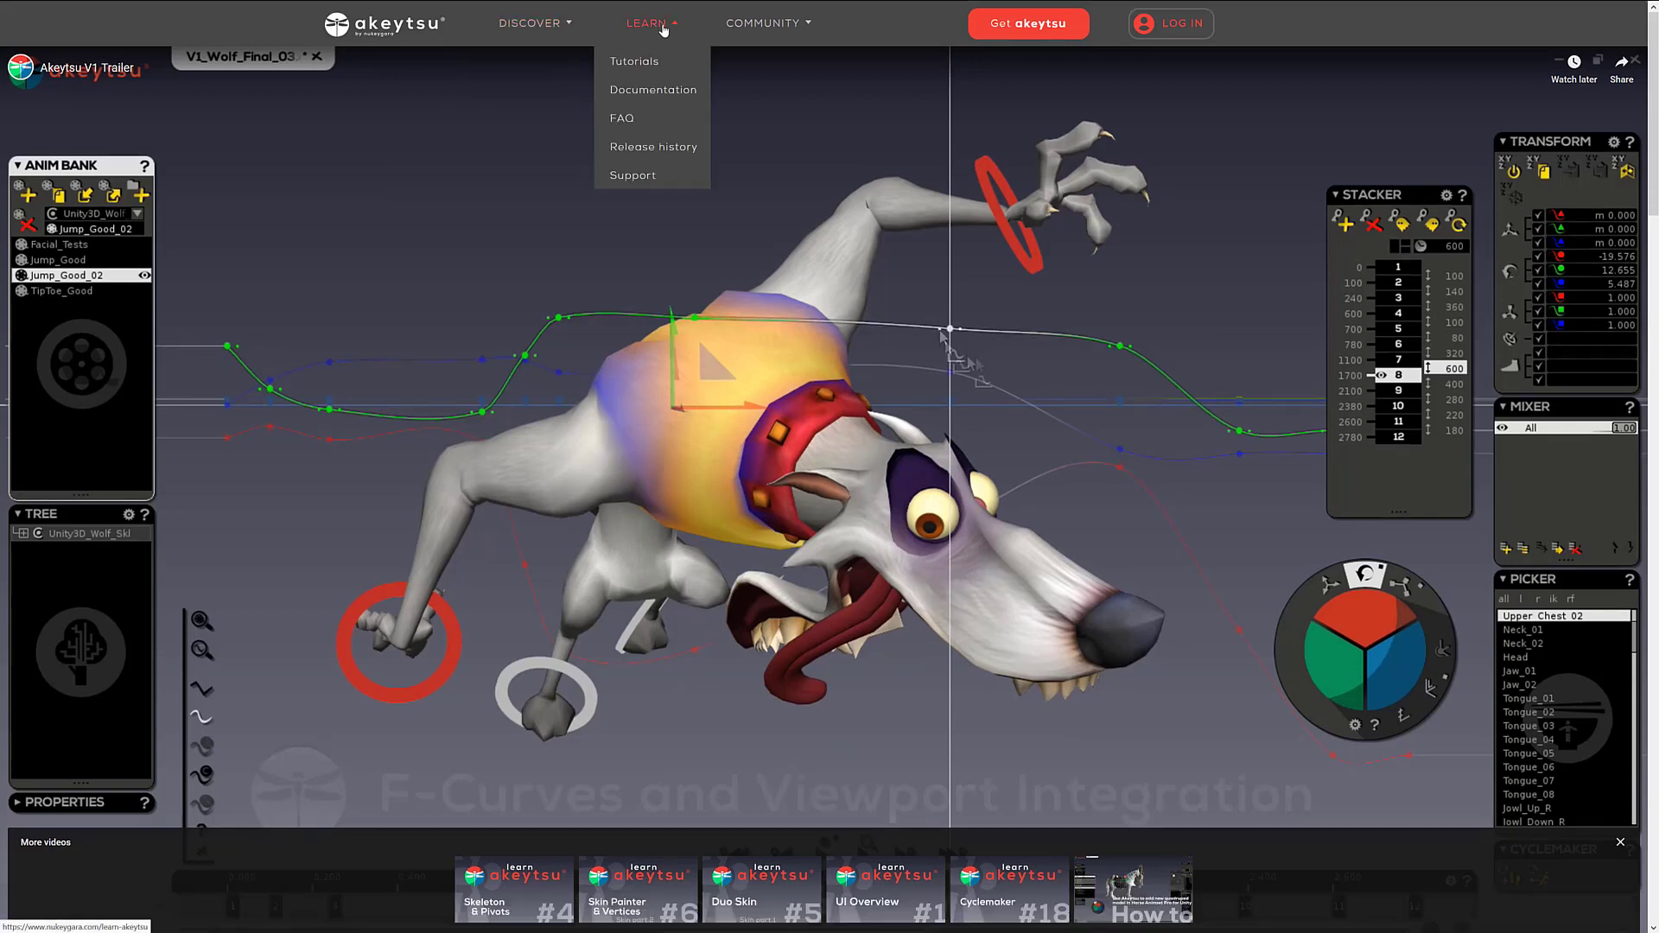
# View the Akeytsu documentation page, then go to the Get akeytsu pricing page
pyautogui.click(654, 90)
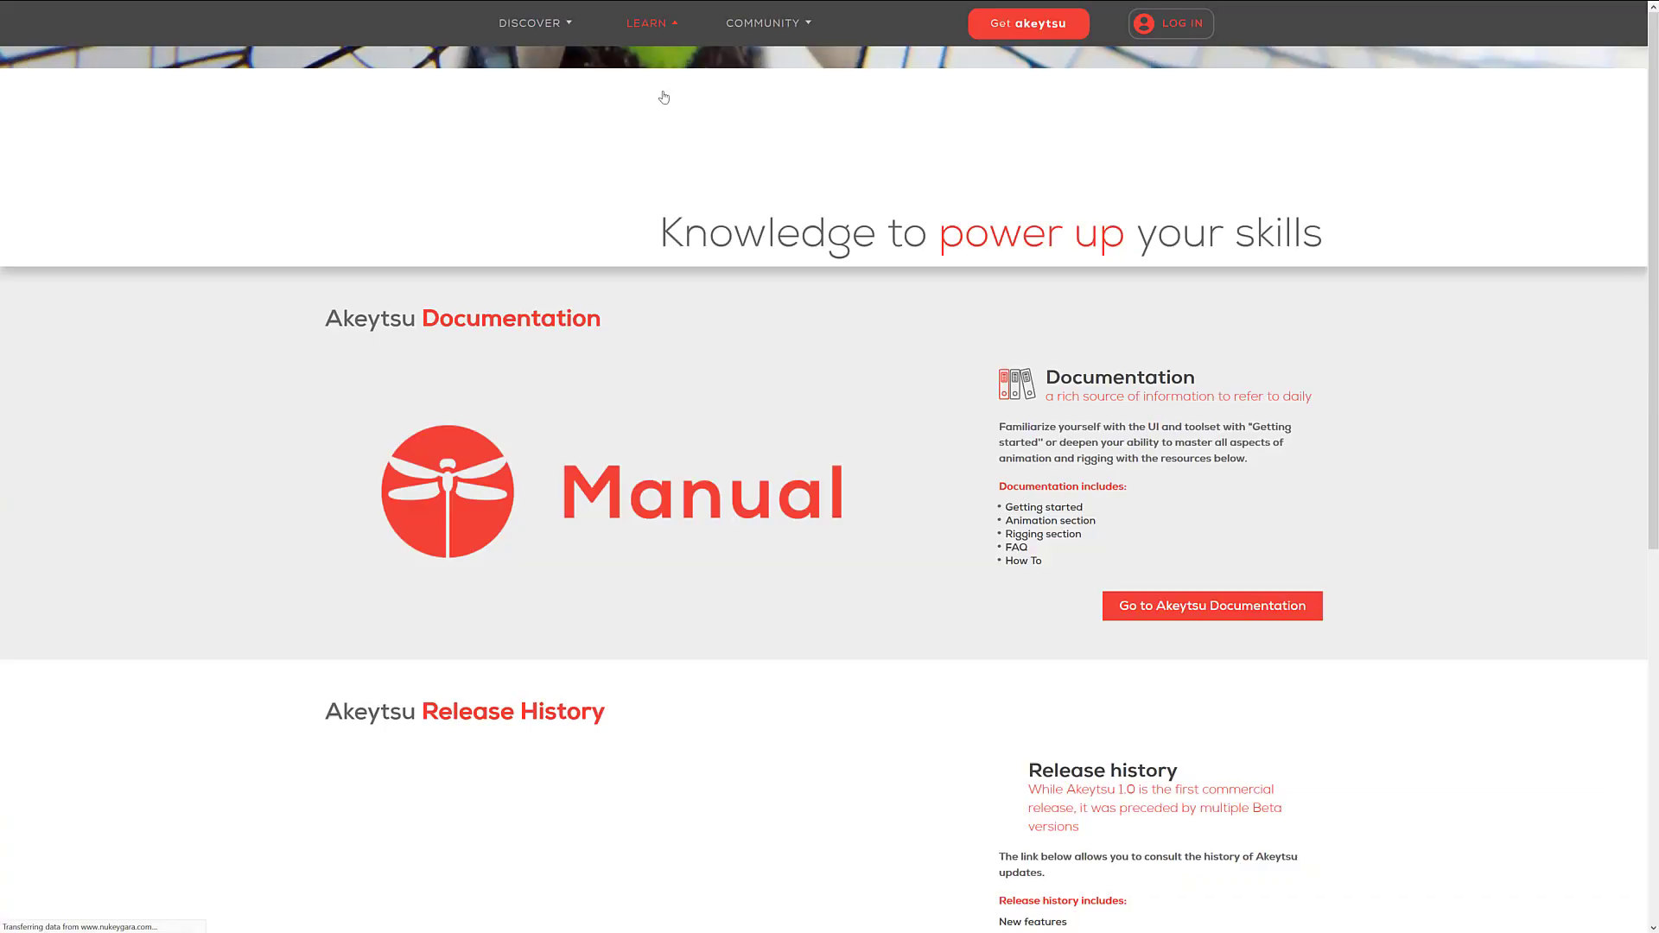
pyautogui.scroll(-3)
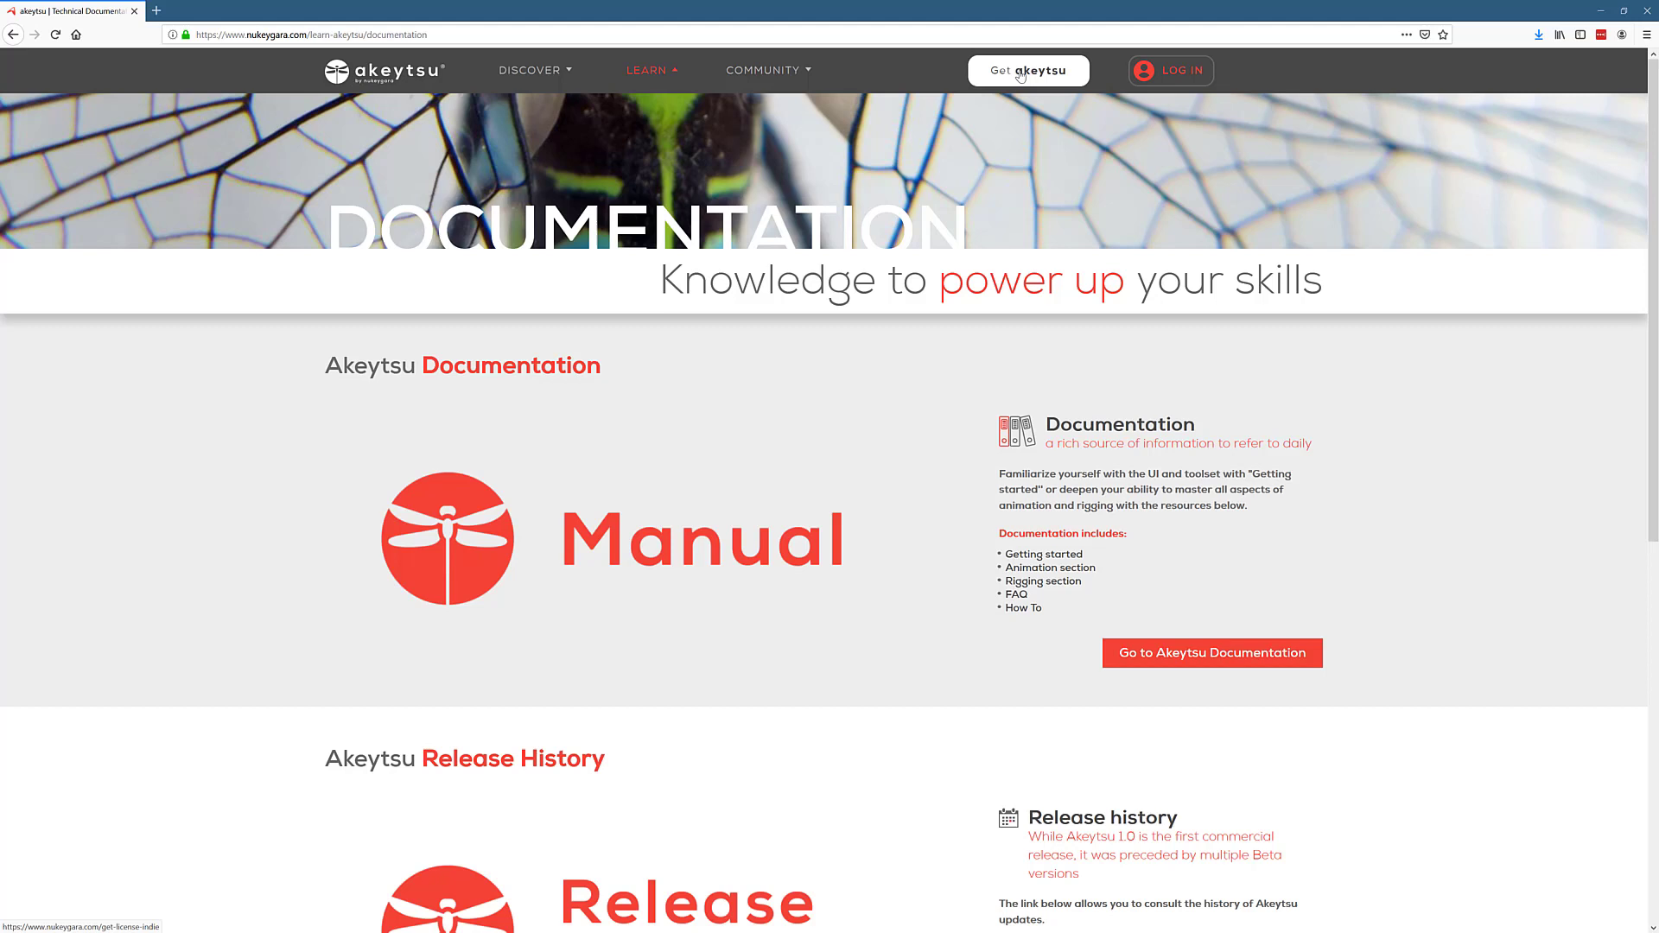
pyautogui.click(1029, 69)
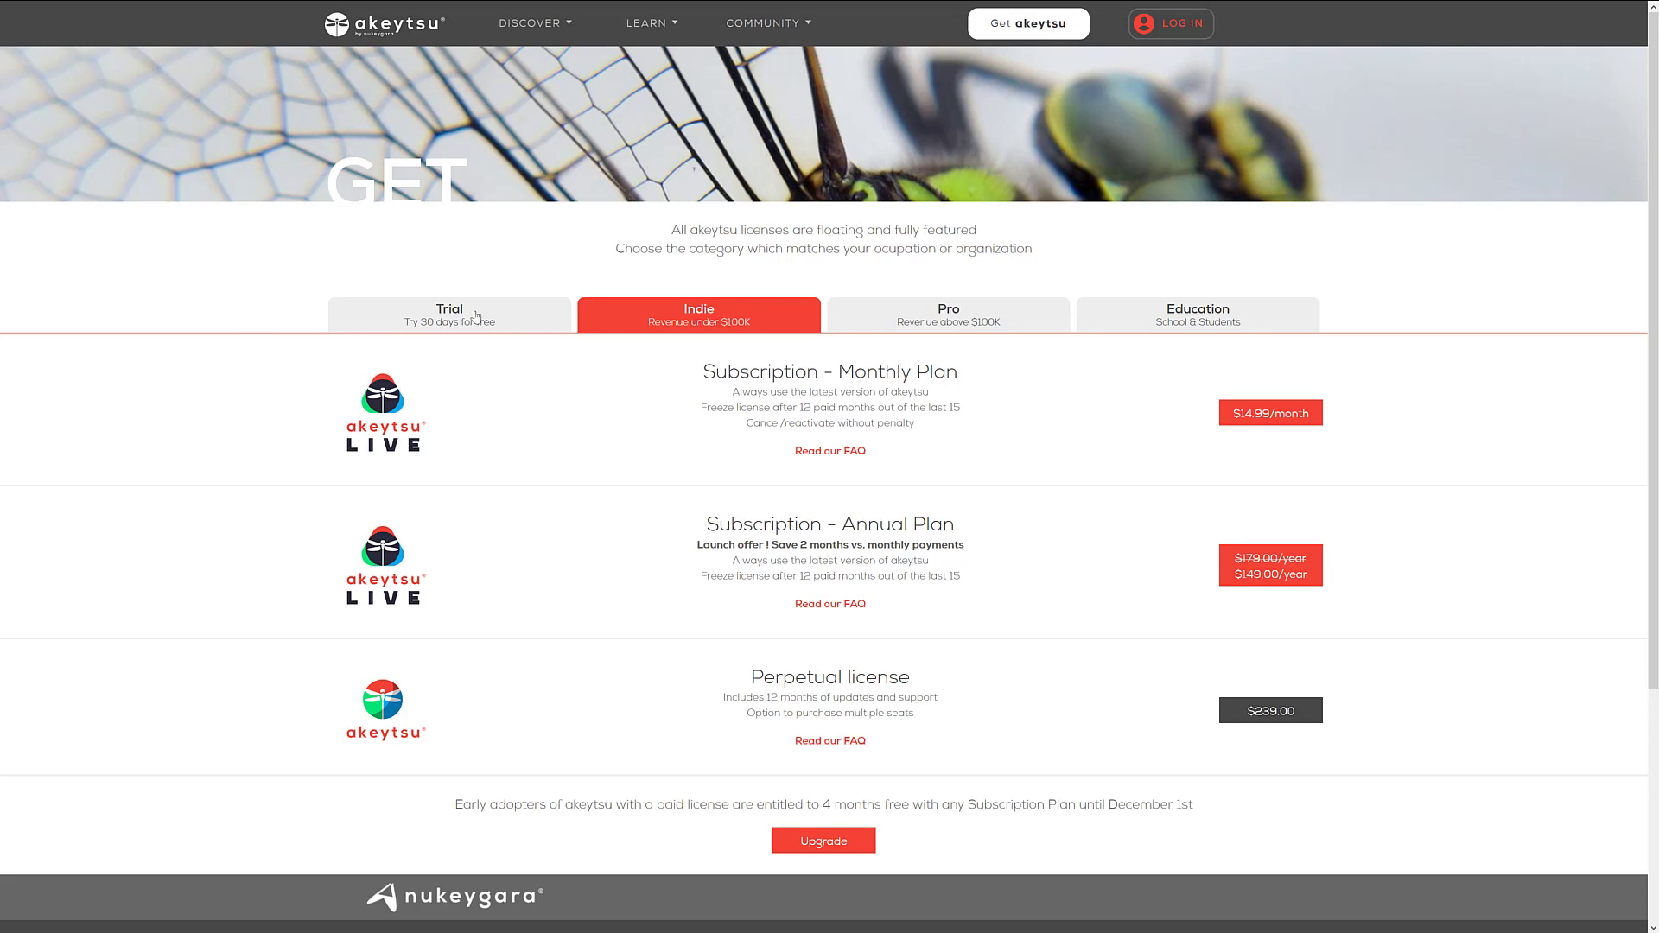
pyautogui.click(449, 314)
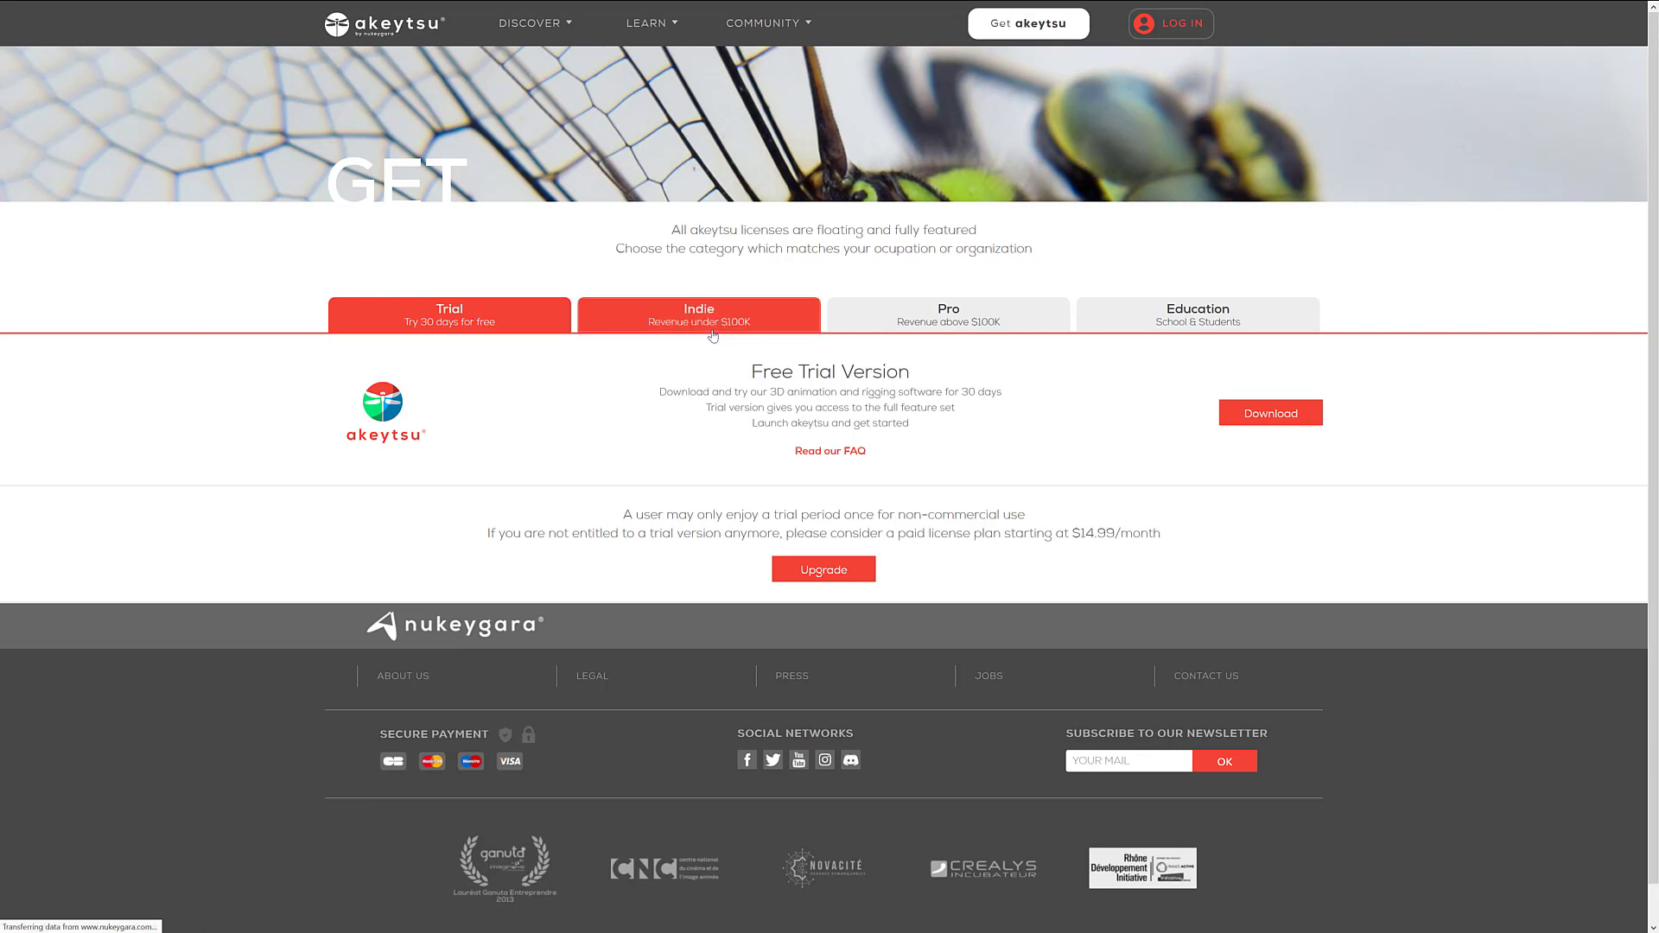
pyautogui.click(698, 315)
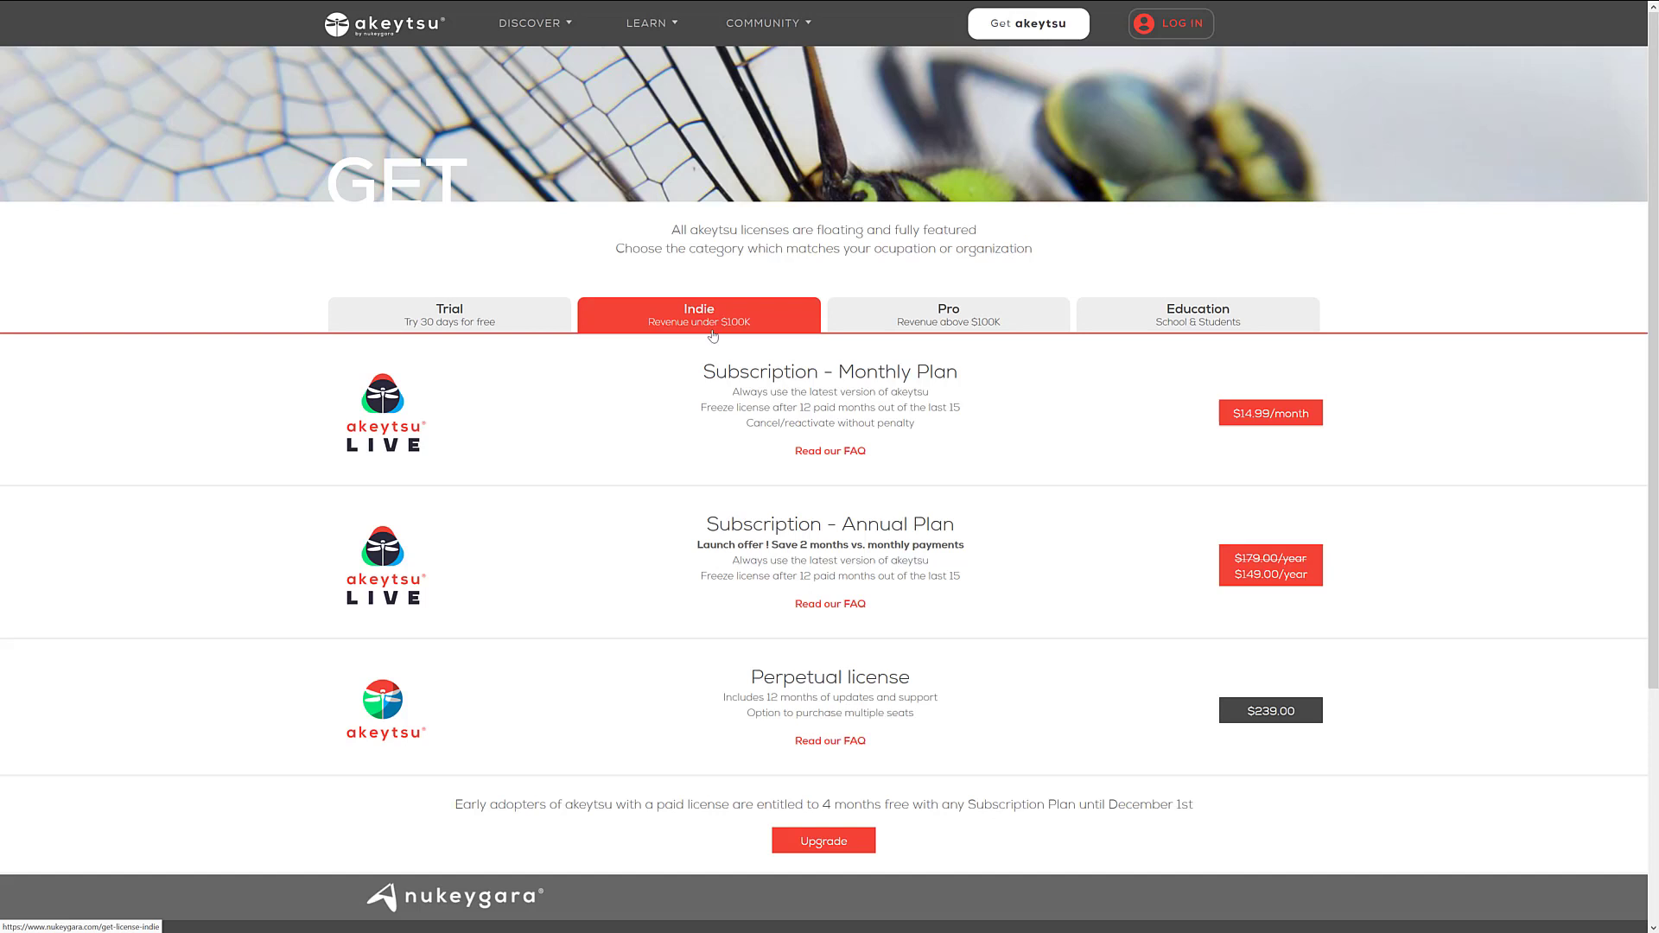
pyautogui.moveTo(650, 365)
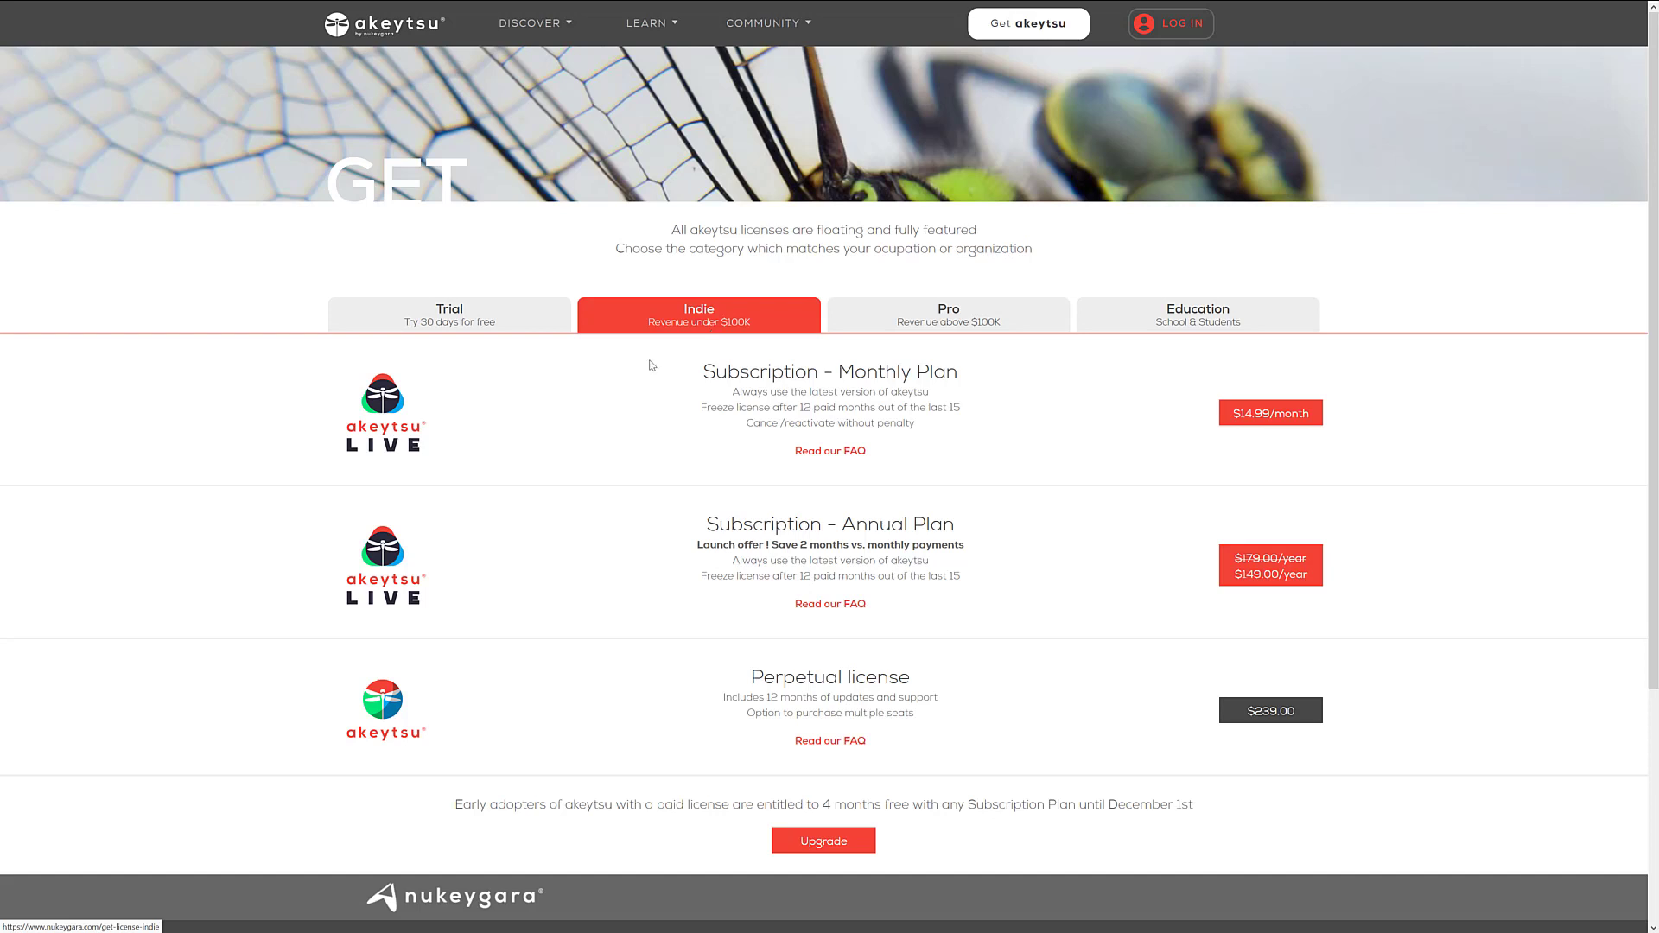
pyautogui.moveTo(754, 307)
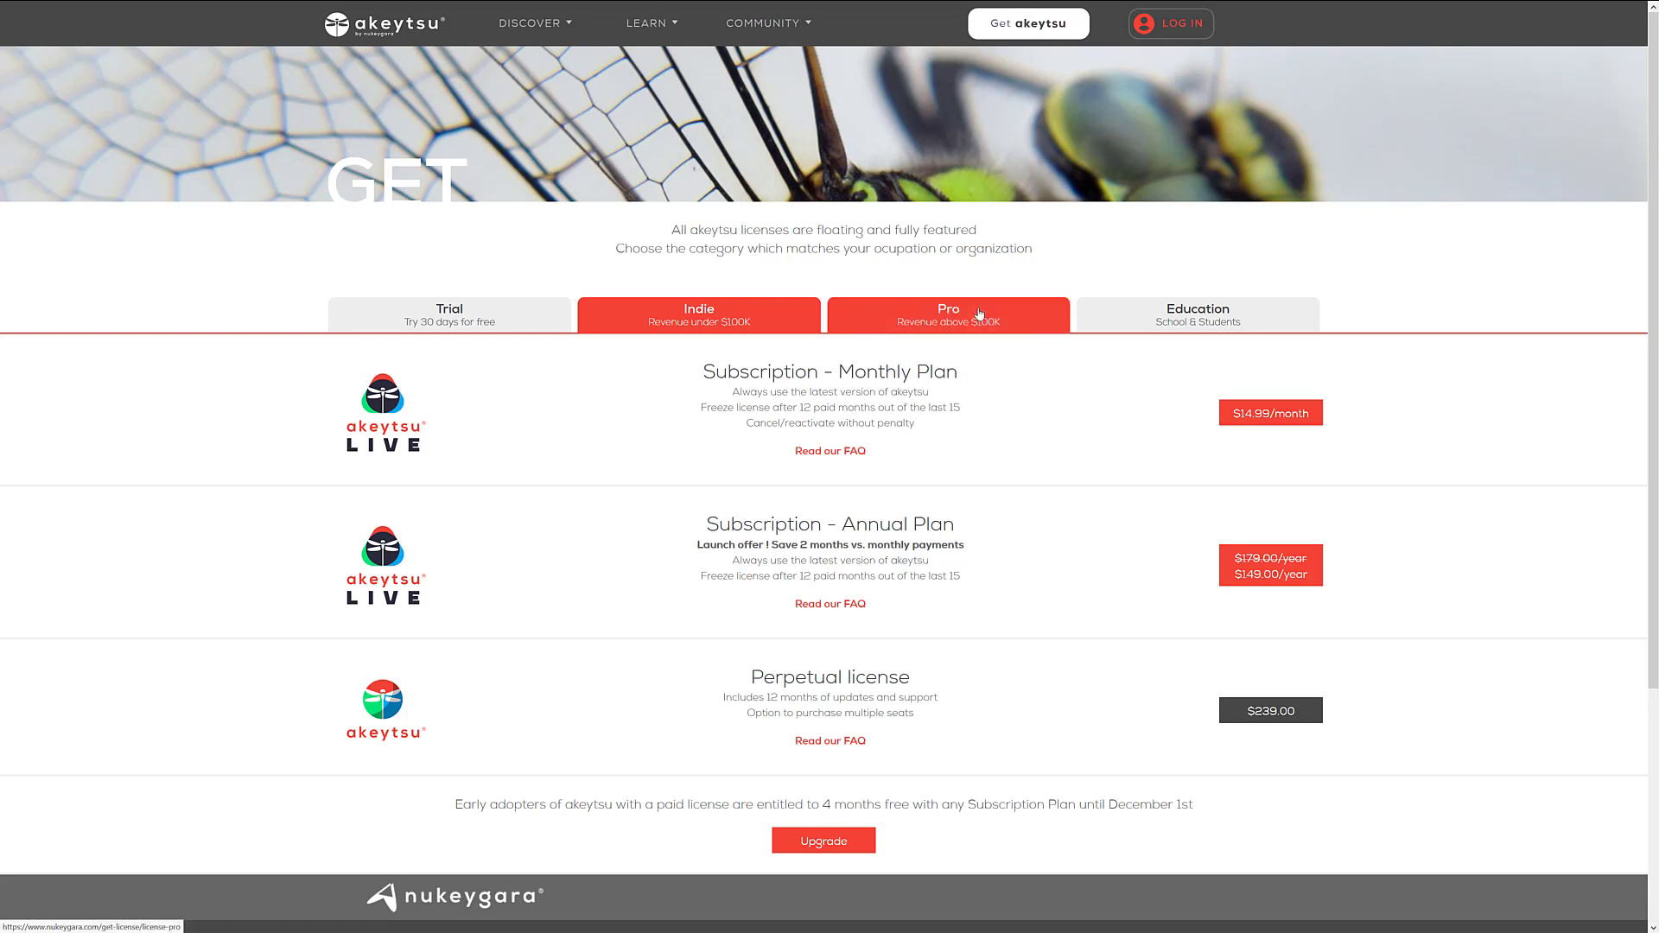
# Check the Pro prices and free trial, ending on the Education offers for students, teachers and schools
pyautogui.click(947, 313)
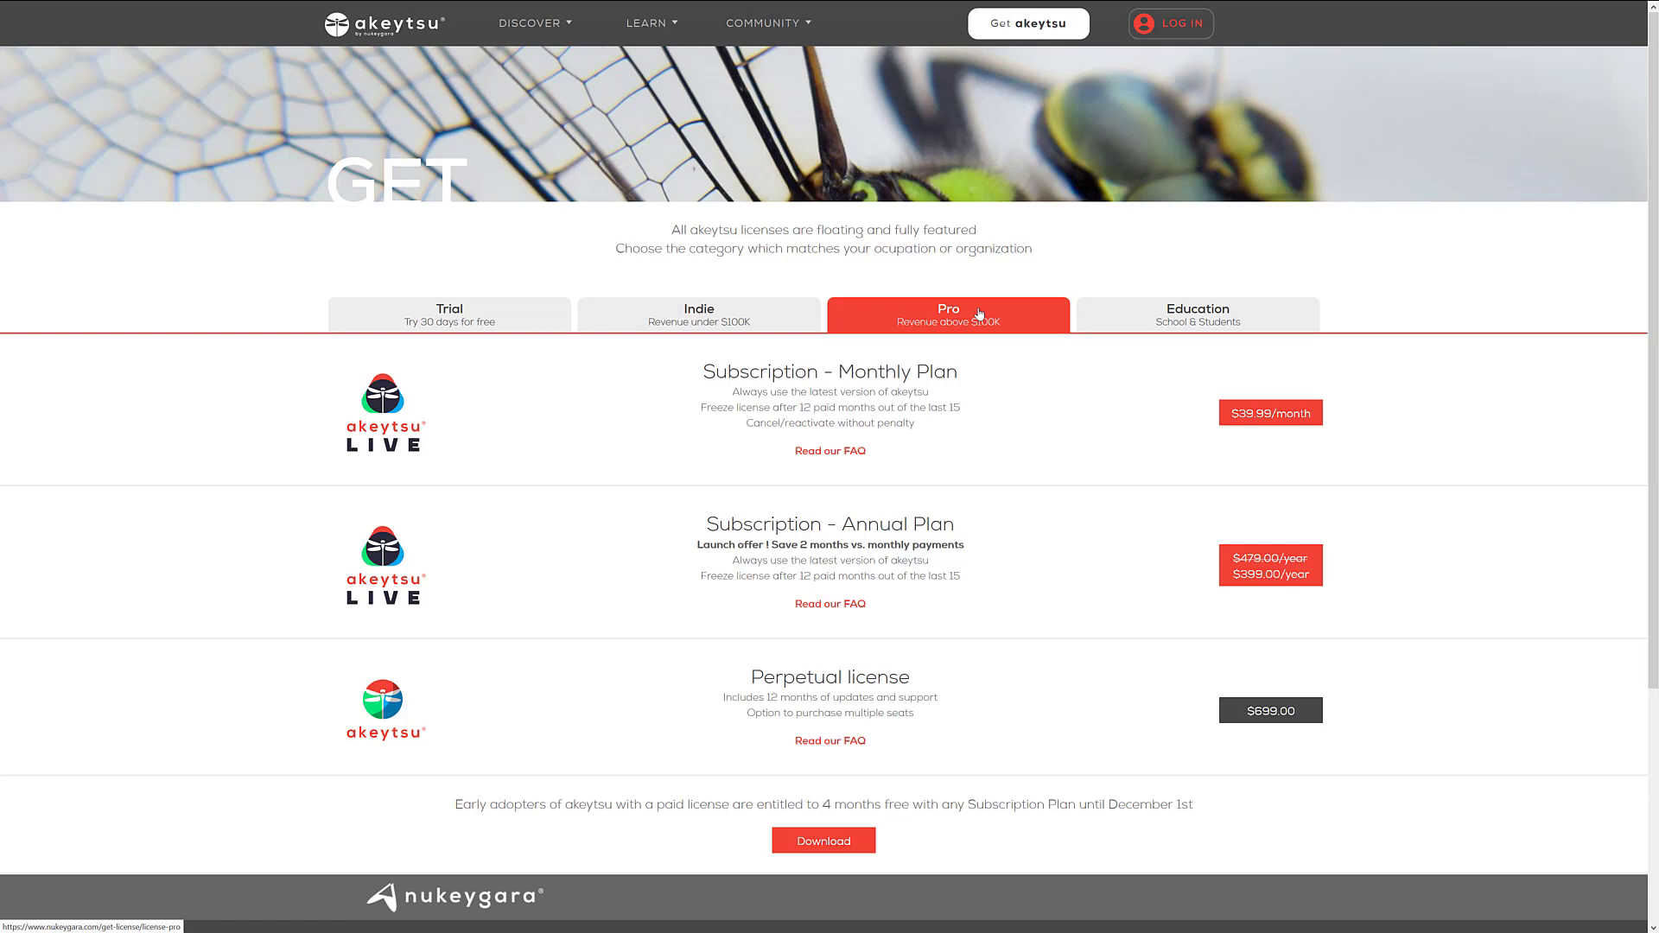
pyautogui.click(1198, 314)
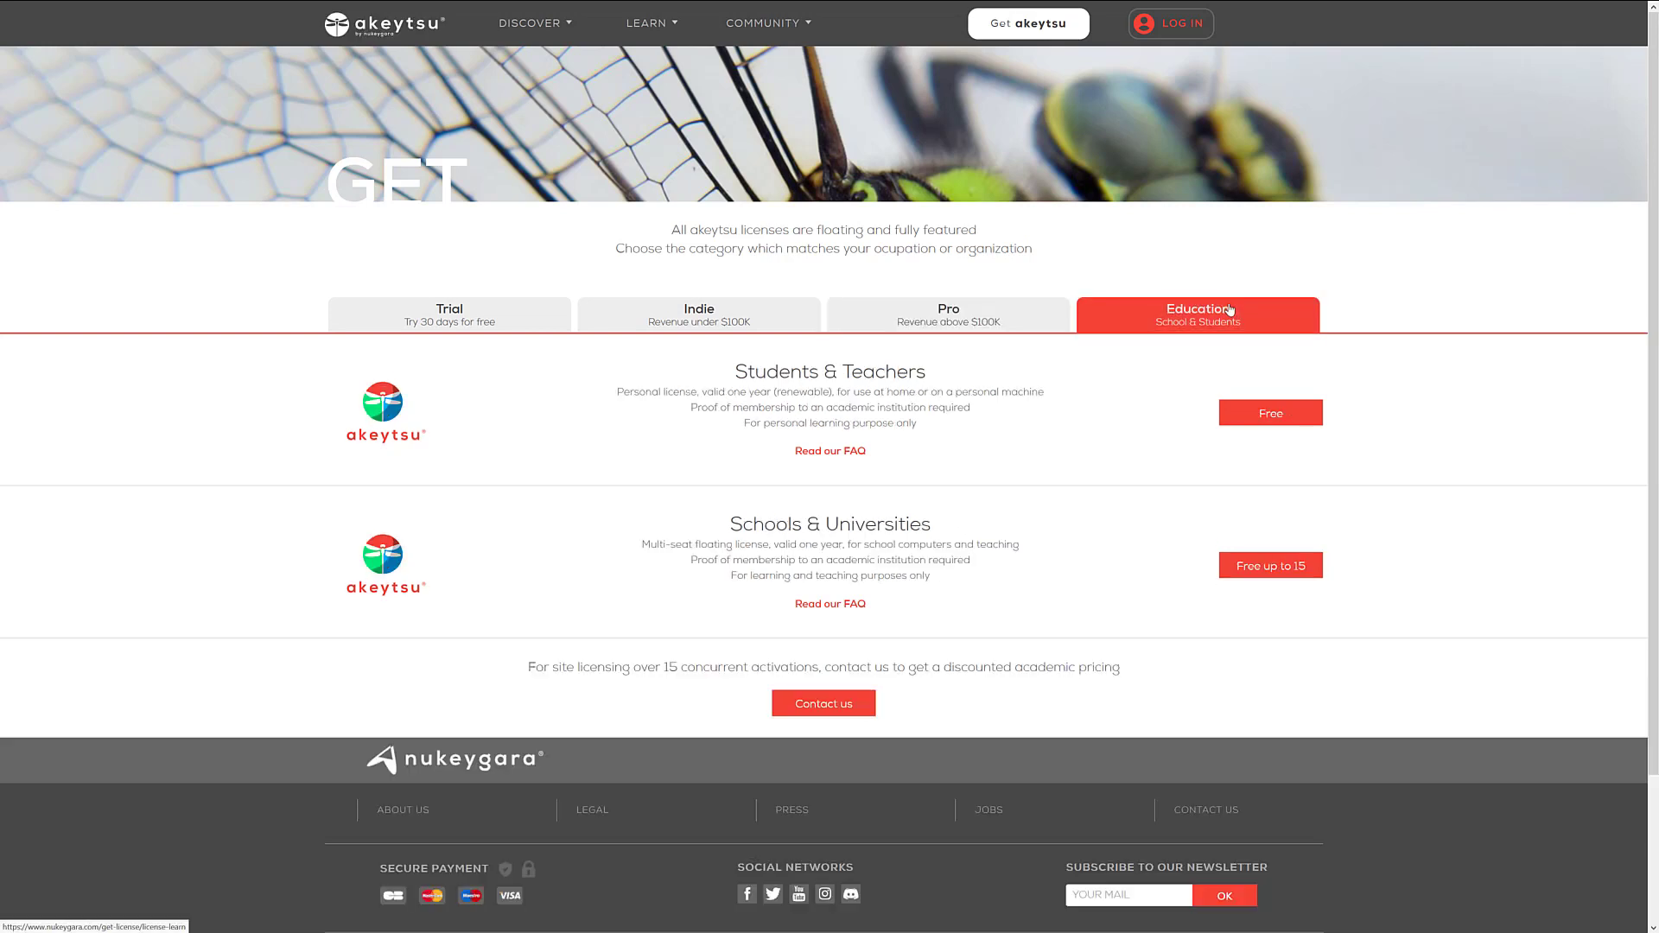
pyautogui.moveTo(892, 396)
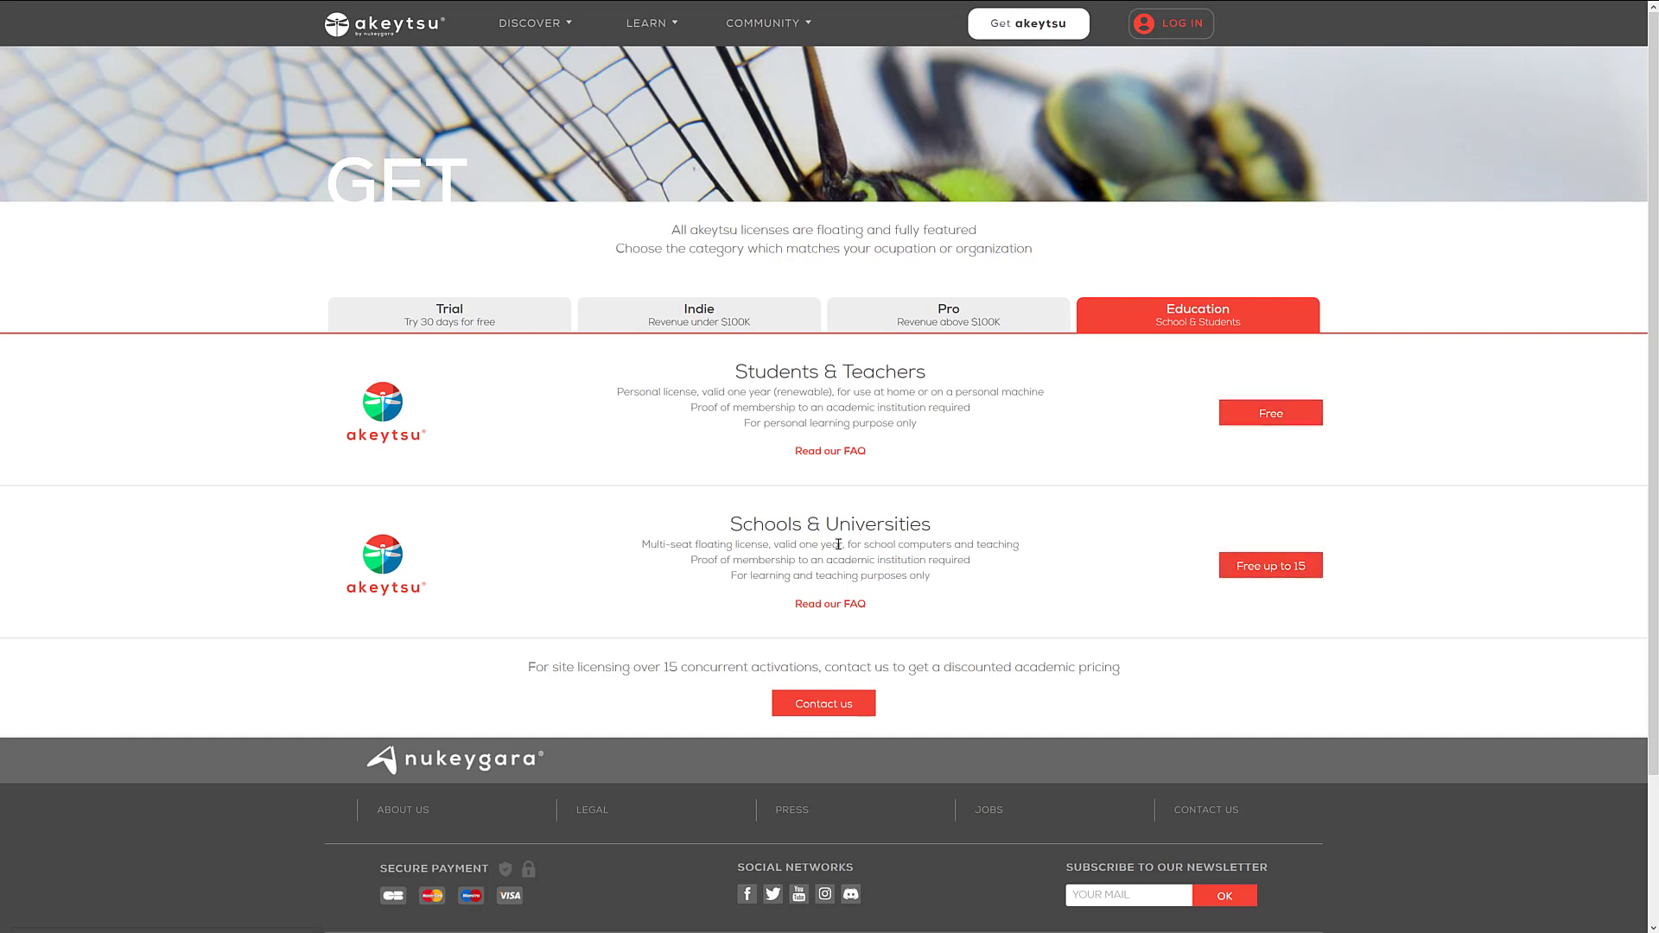
pyautogui.moveTo(835, 534)
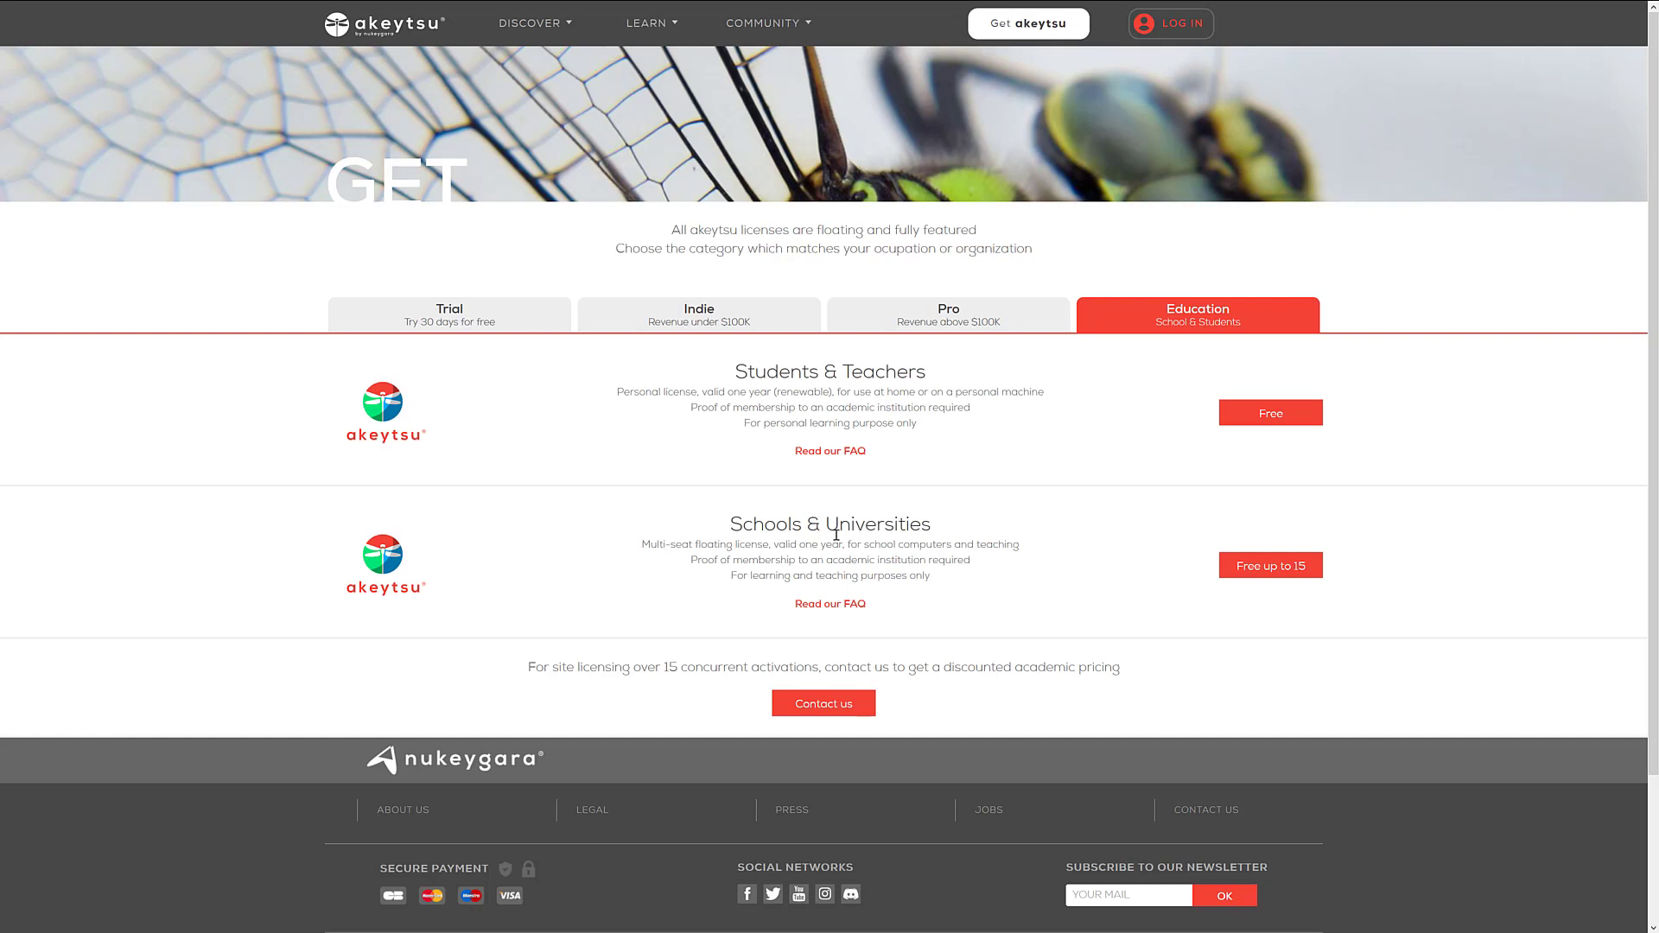
pyautogui.click(698, 313)
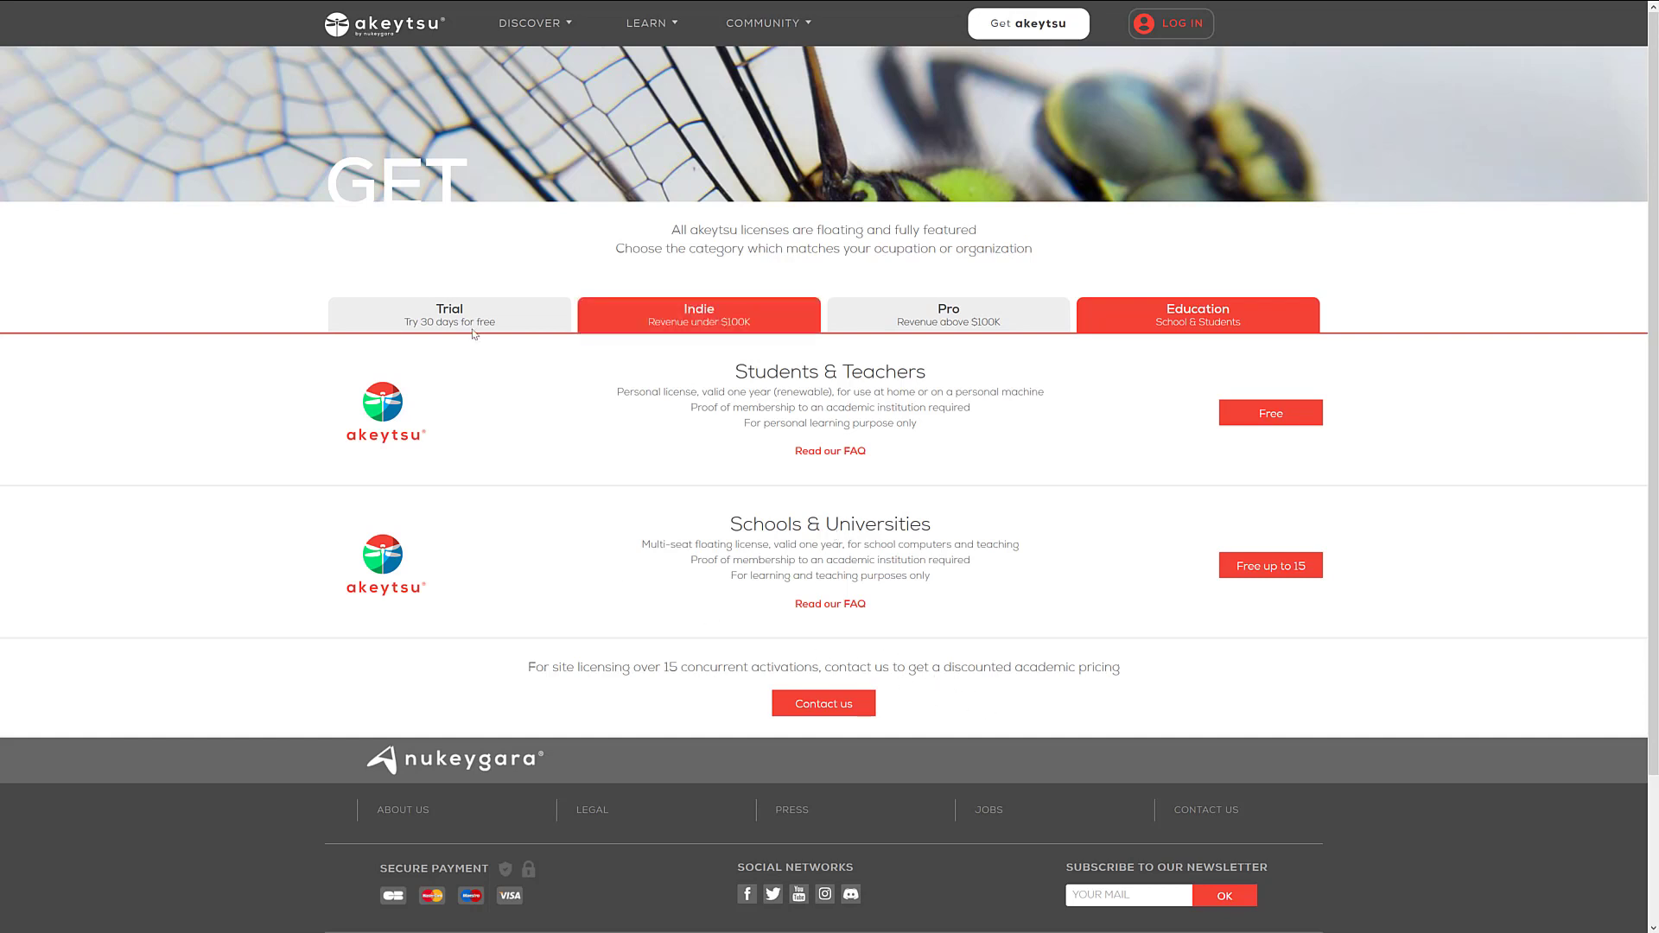
pyautogui.click(450, 315)
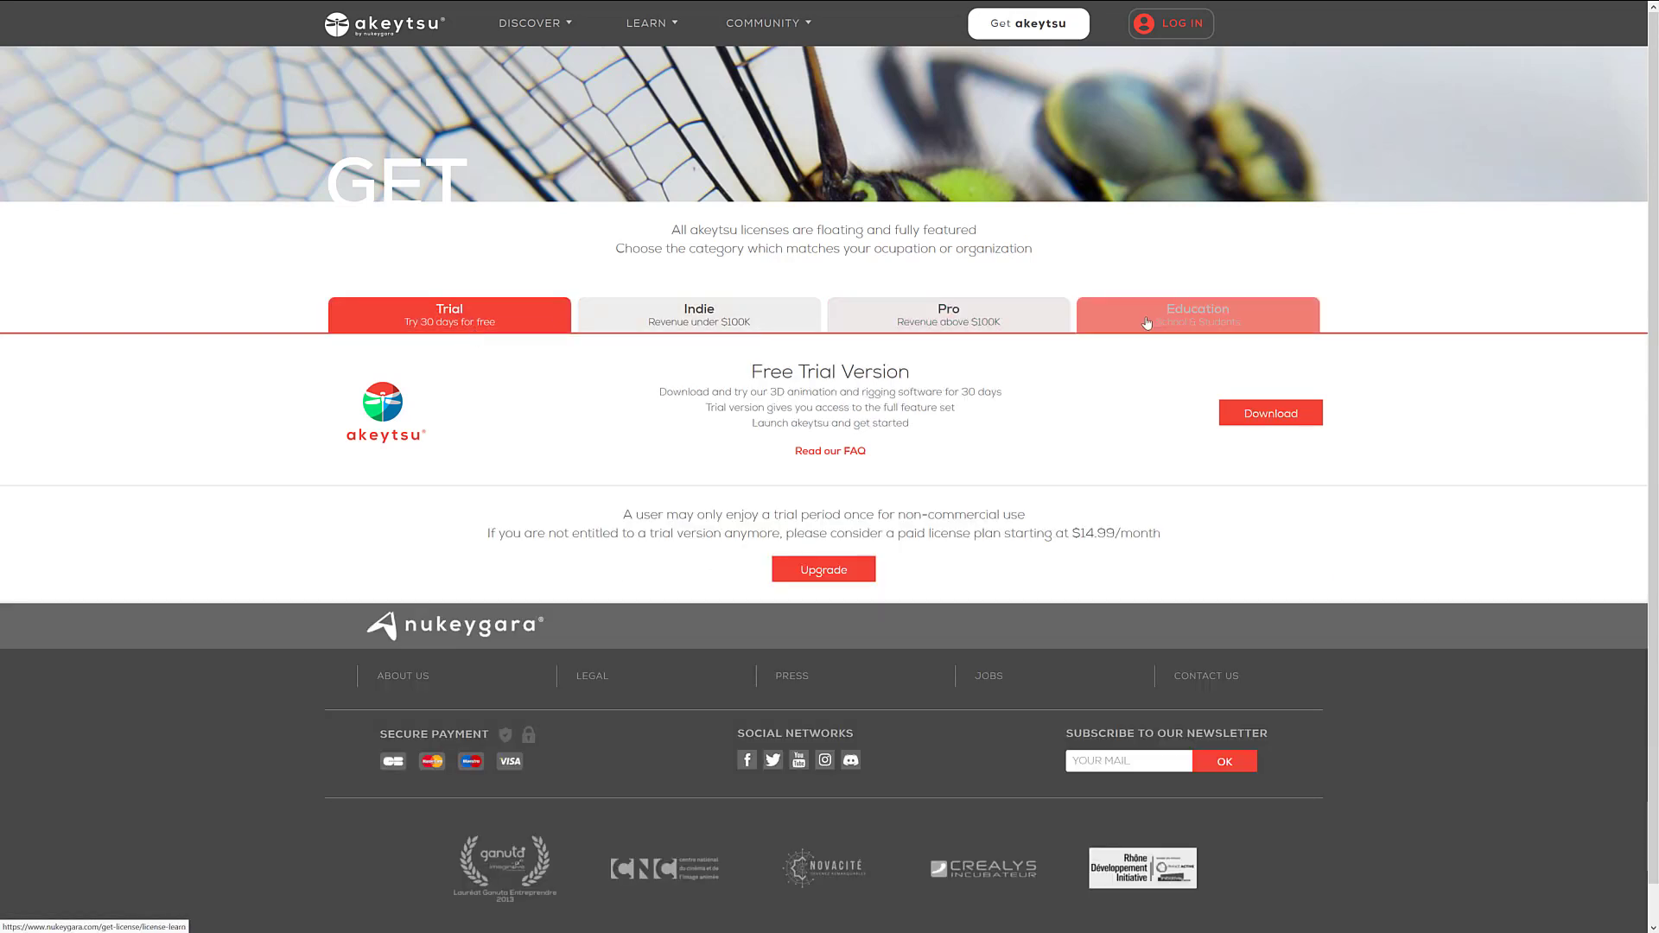
pyautogui.click(1197, 313)
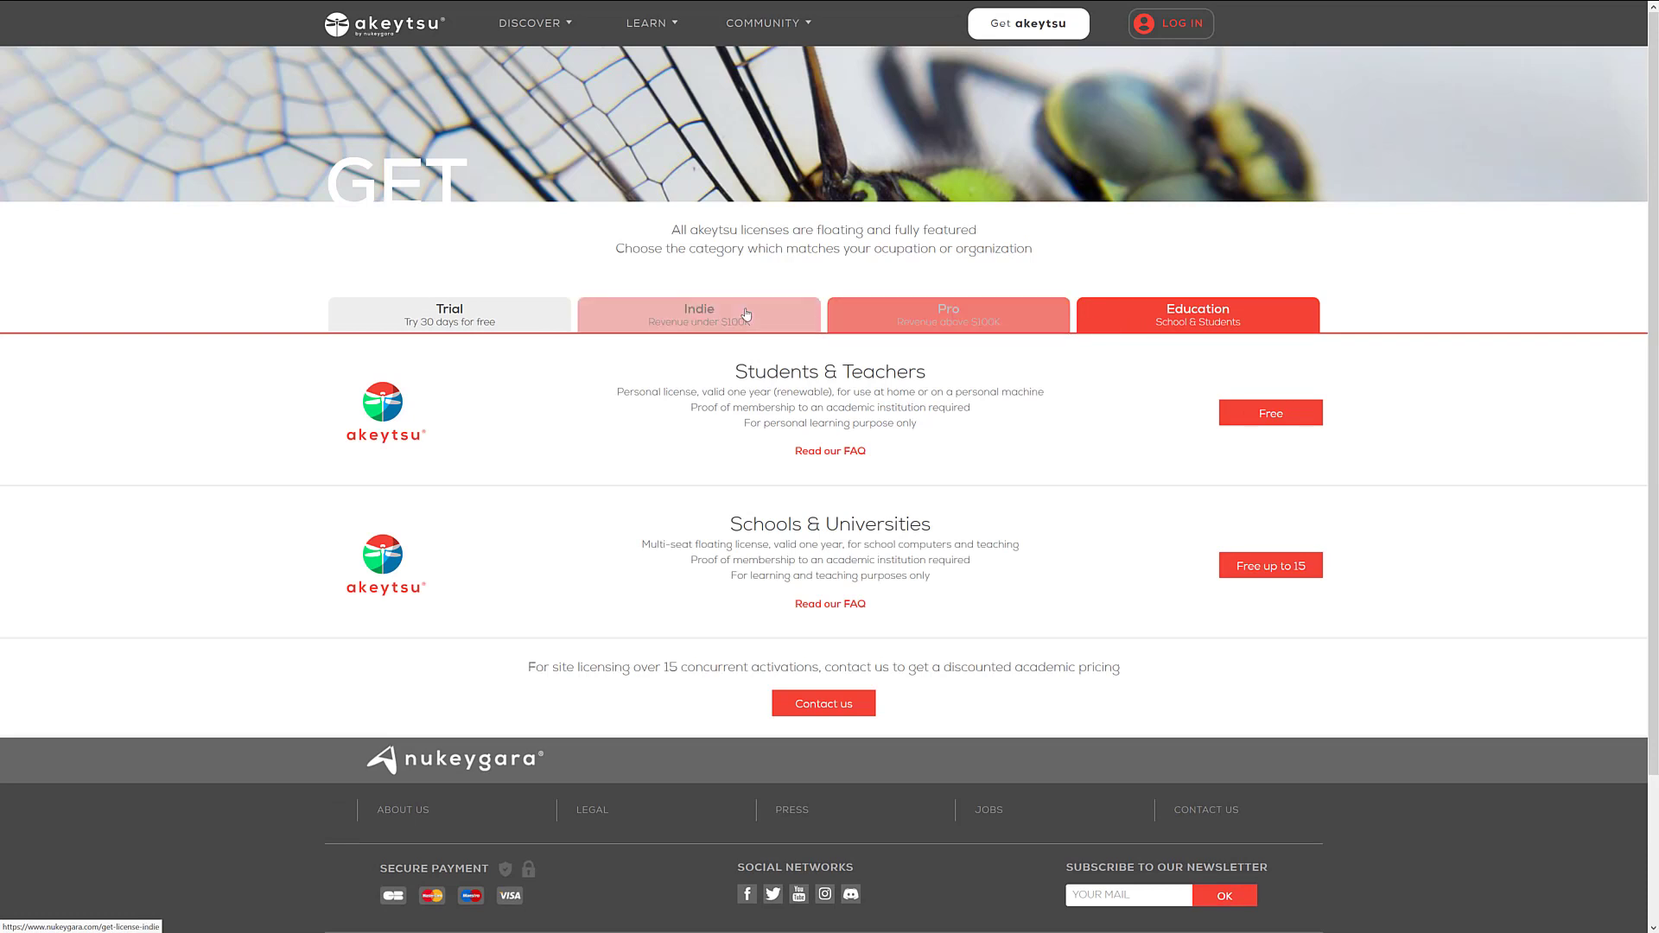
# Show the Indie plans: $14.99 monthly, $149 yearly, $239 perpetual
pyautogui.click(699, 314)
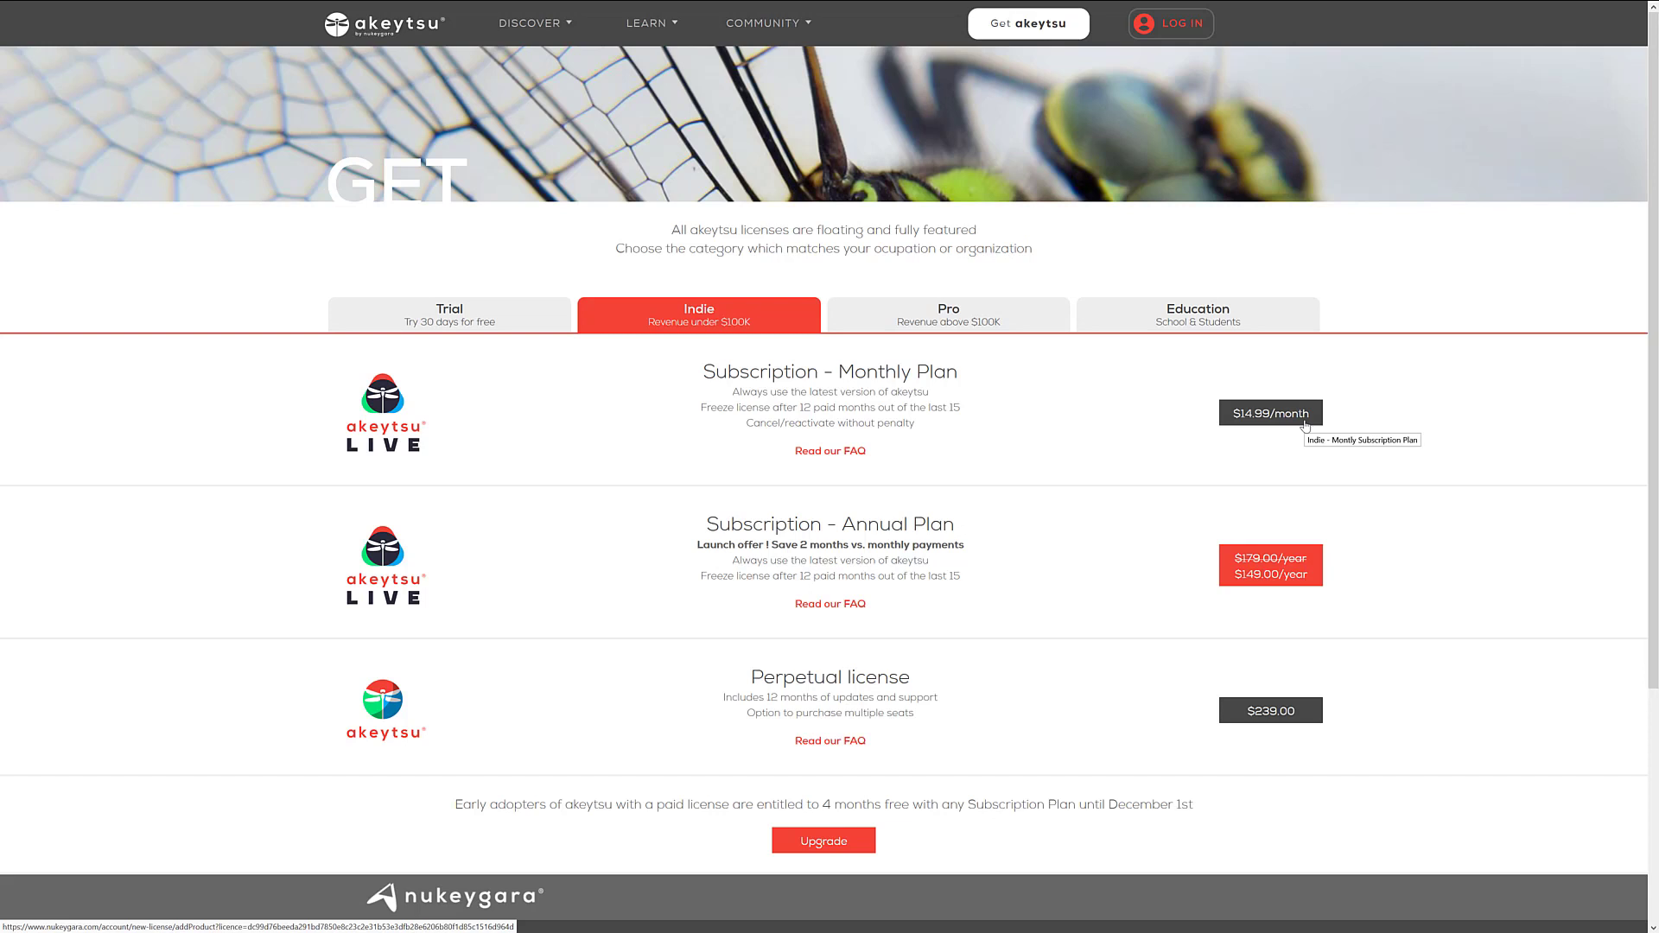
pyautogui.moveTo(1086, 404)
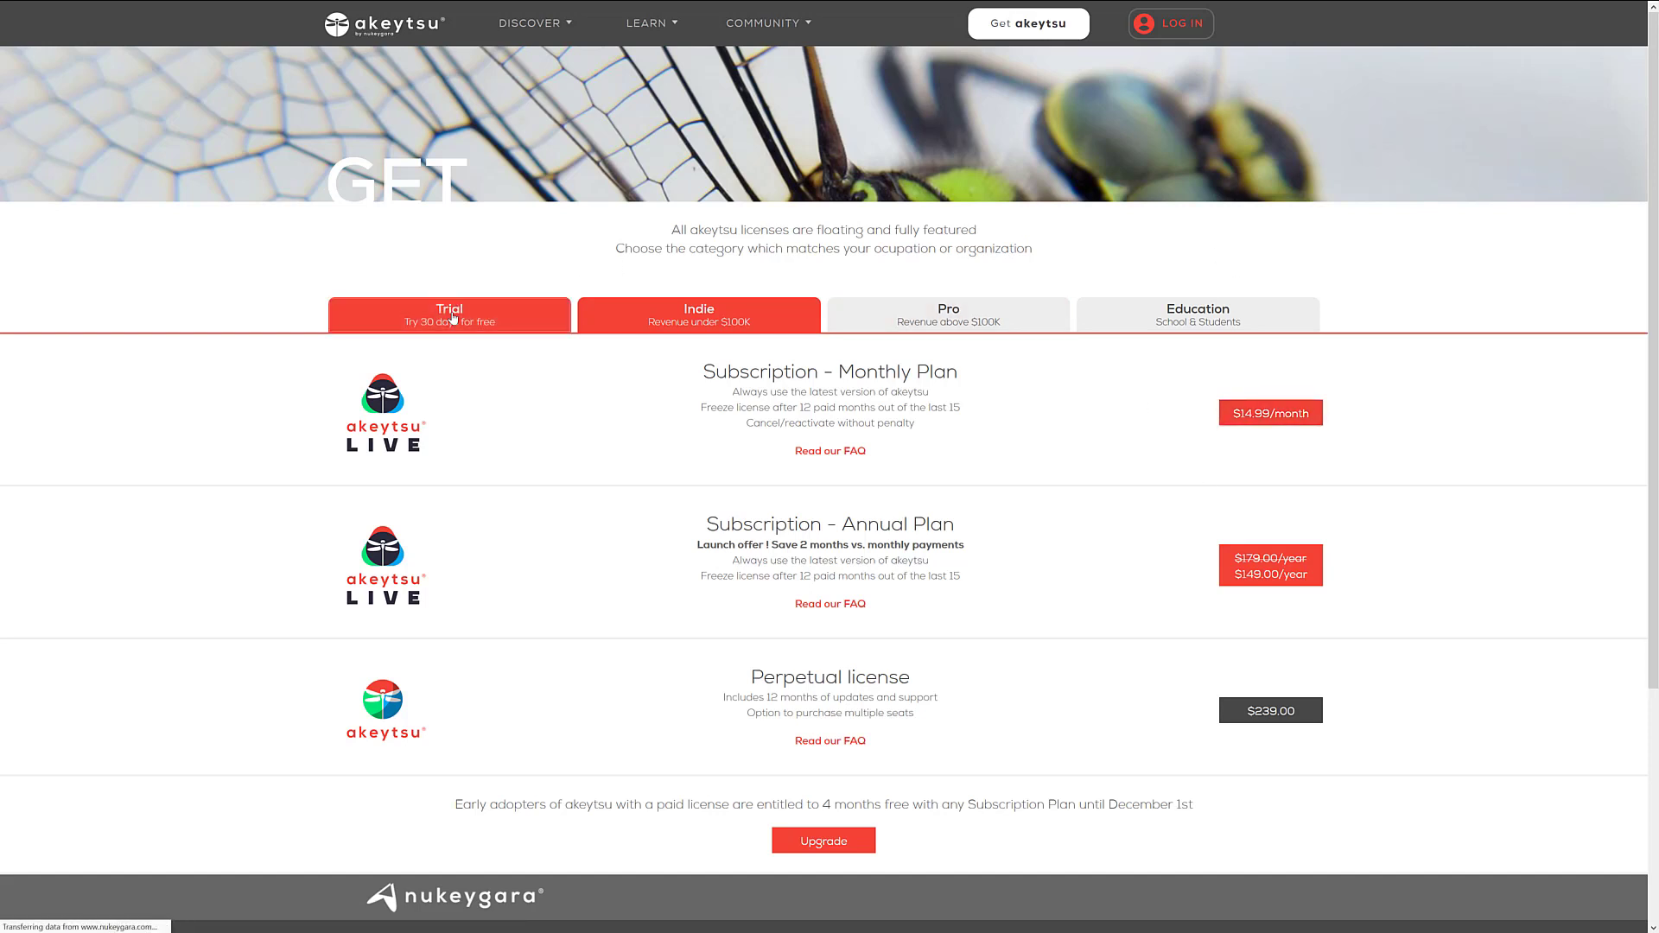
# Show the free 30-day Akeytsu trial download offer
pyautogui.click(449, 315)
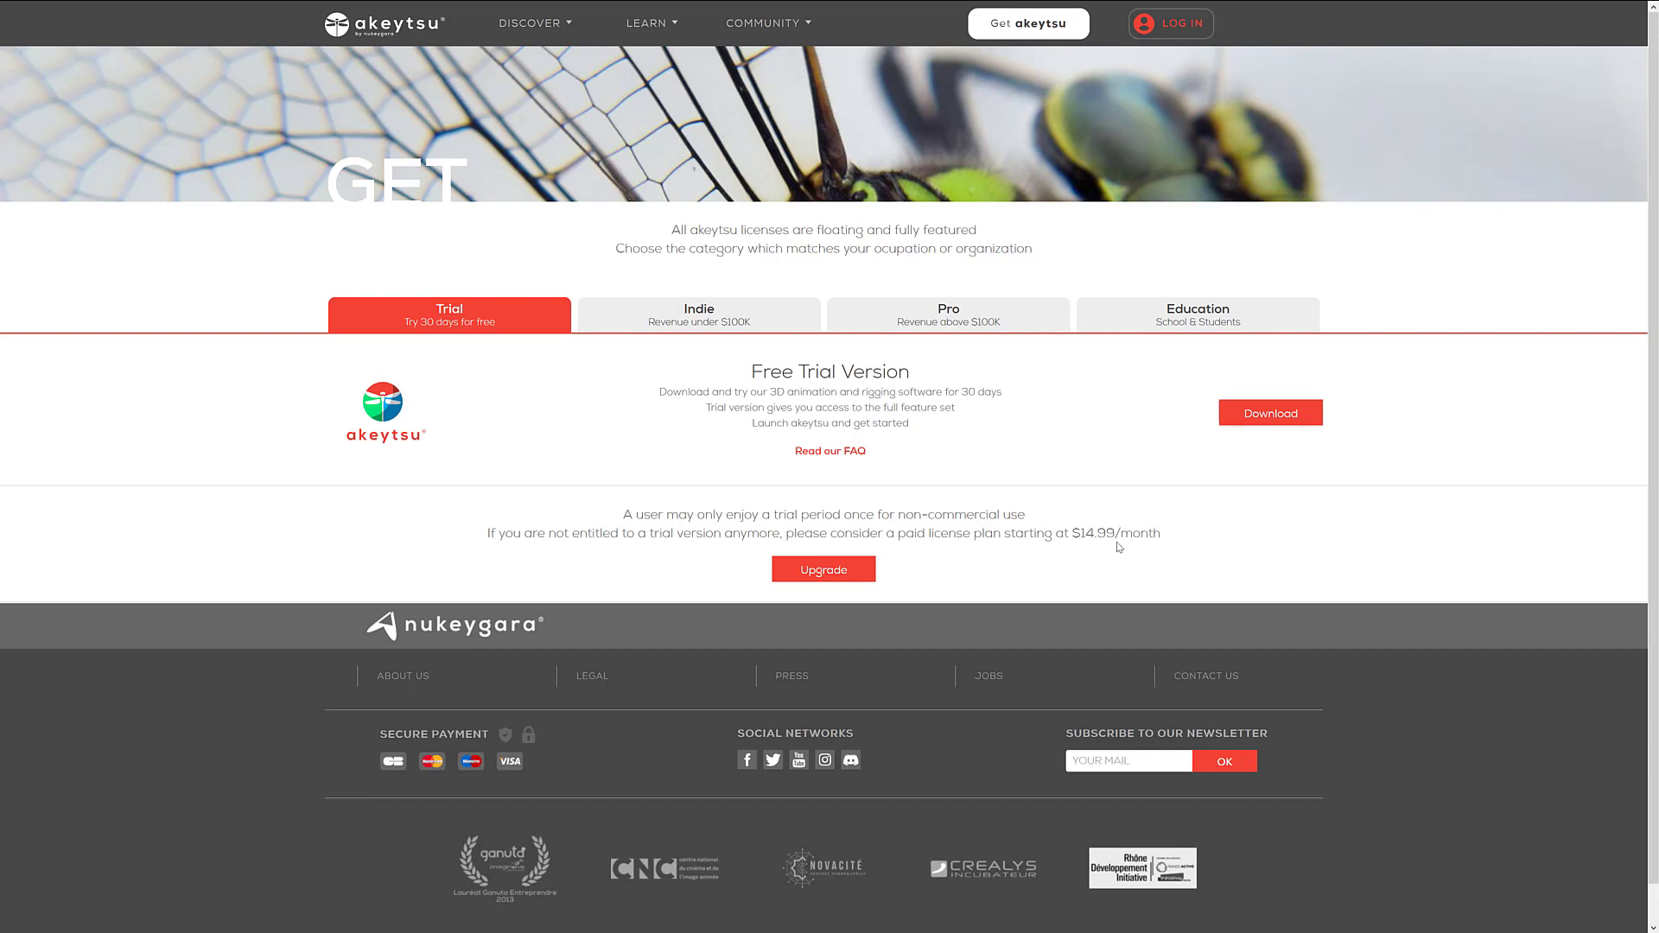
pyautogui.moveTo(883, 430)
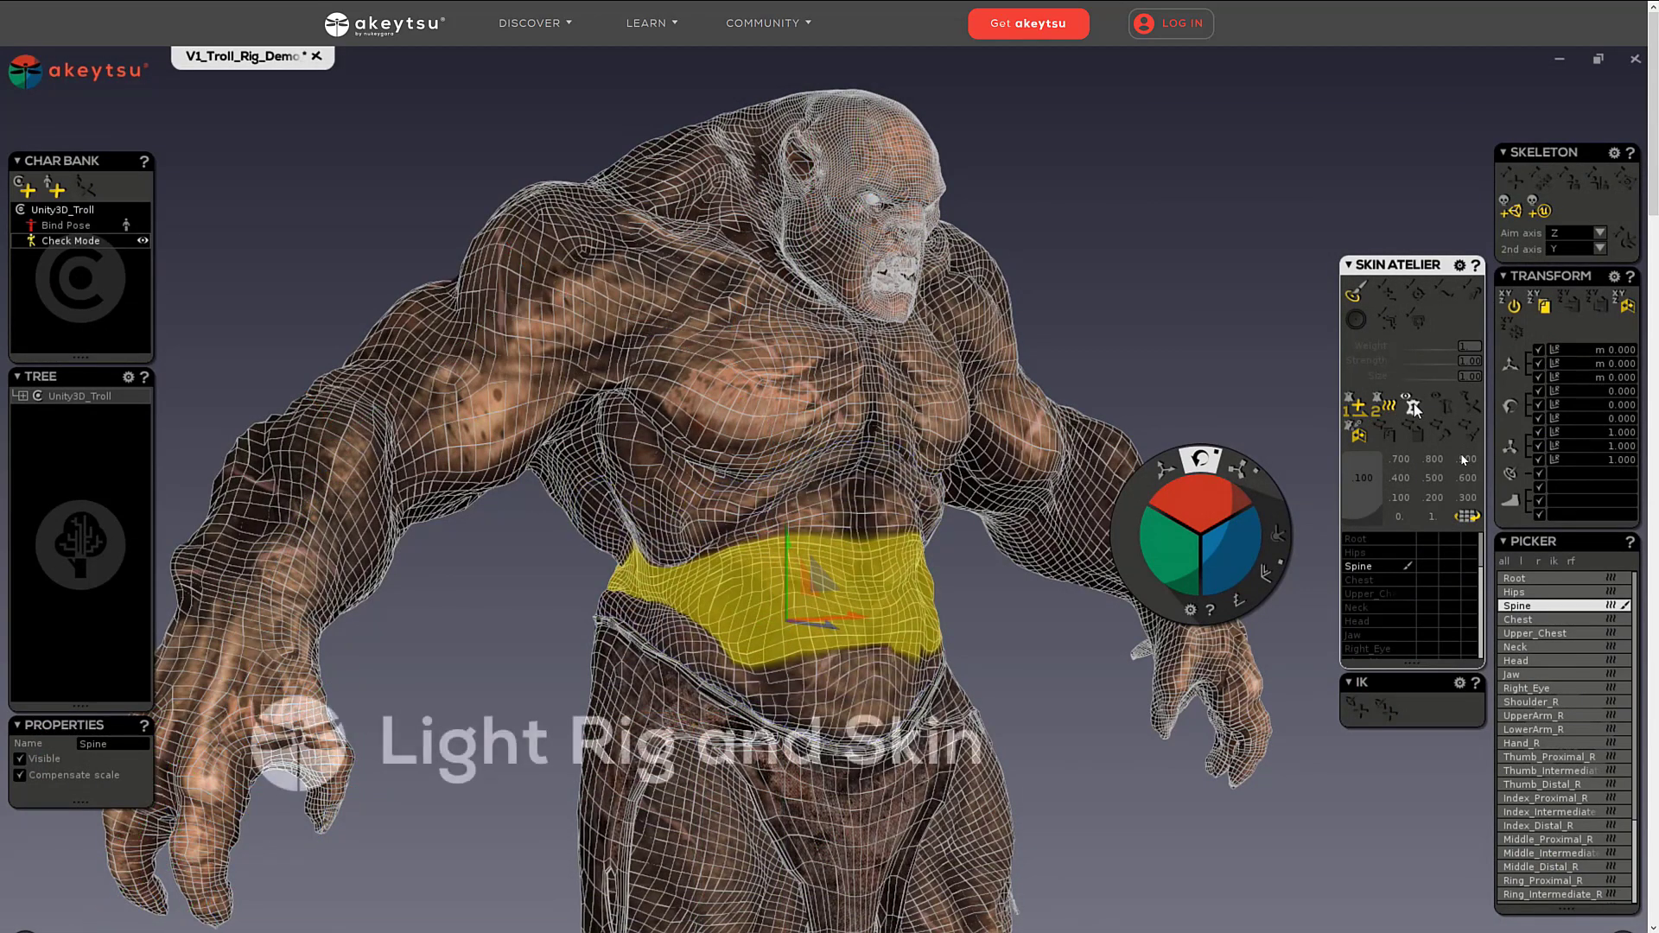
# Play the Light Rig and Skin demo video showing a troll's spine, head and hand being skinned
pyautogui.click(1518, 619)
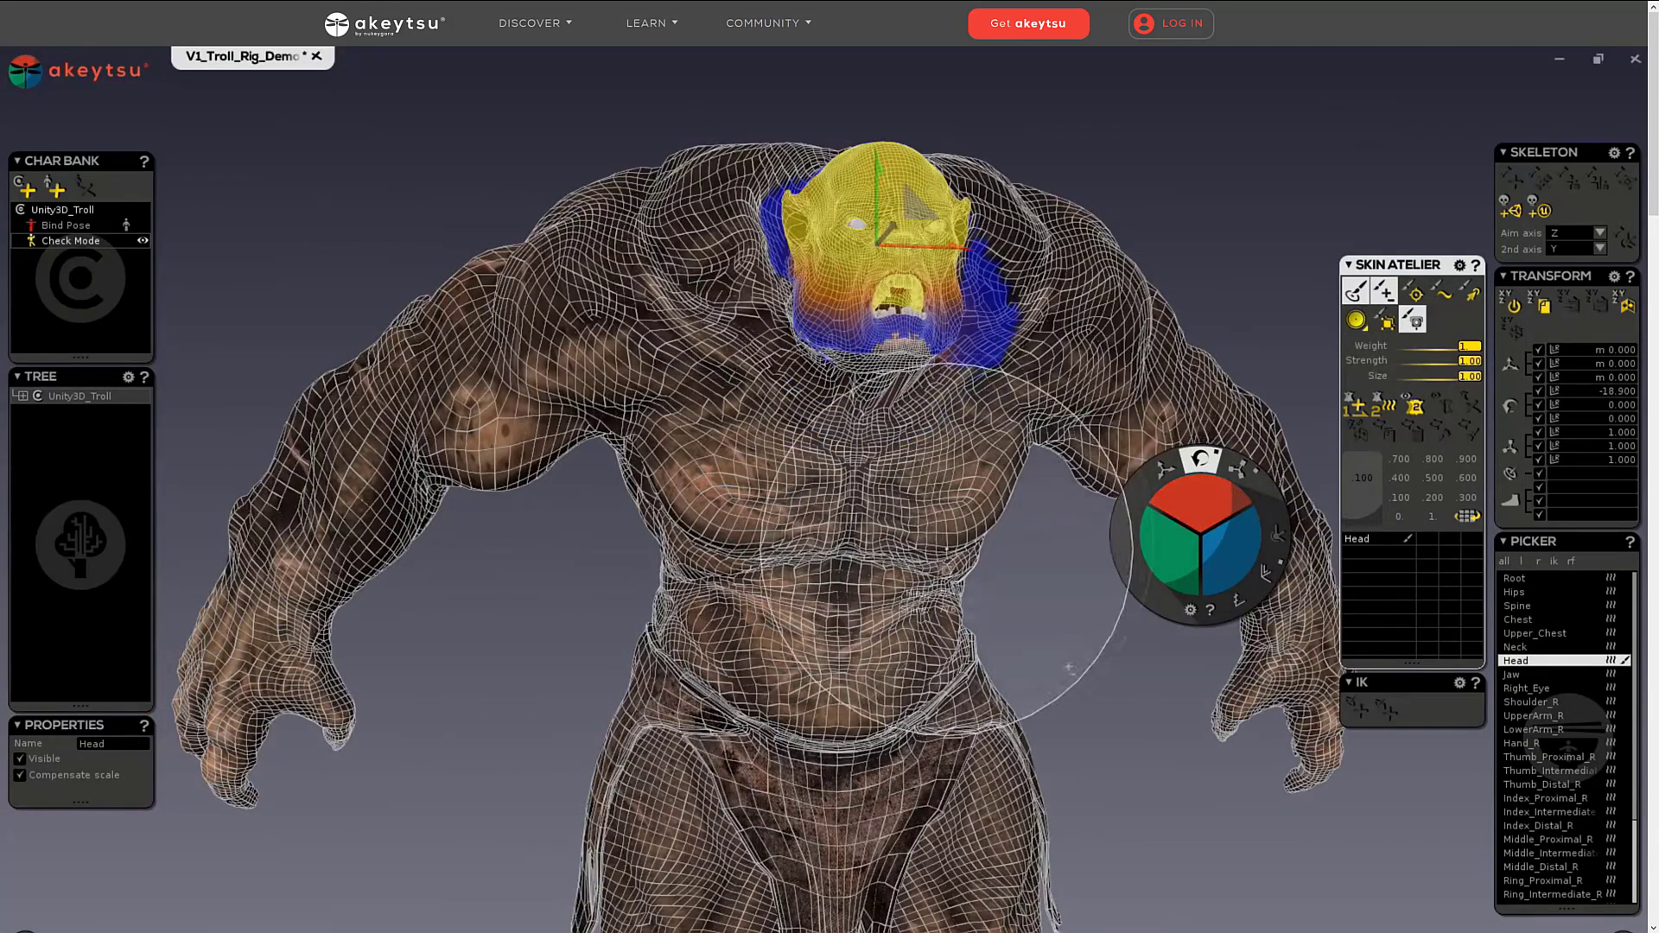
pyautogui.click(1521, 743)
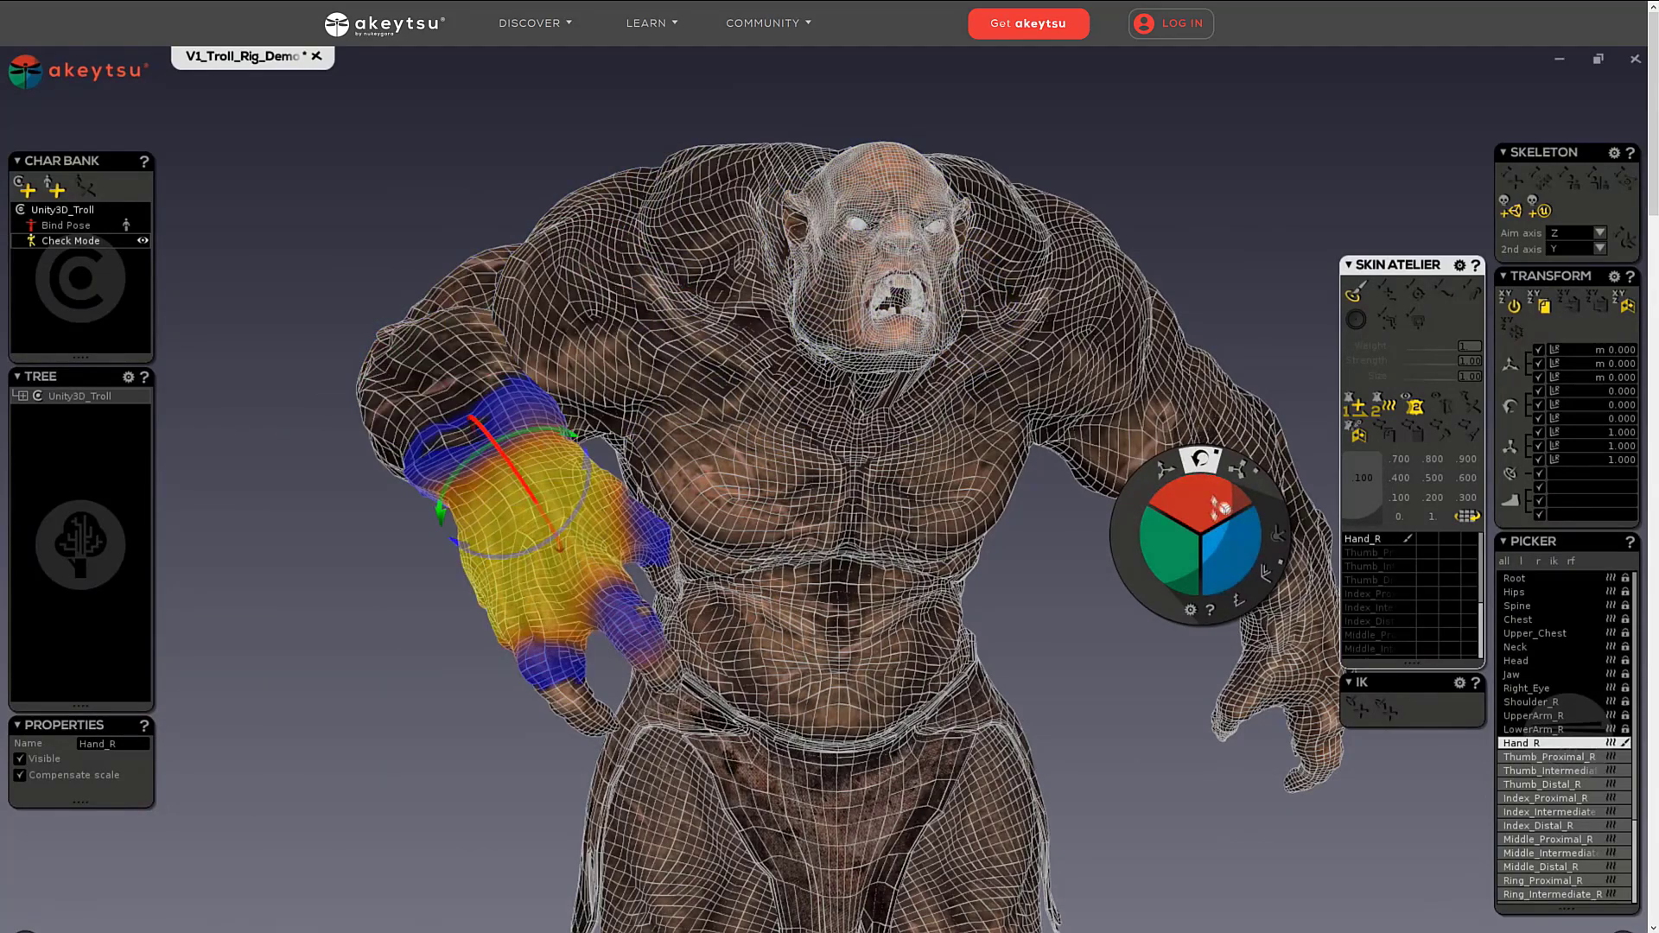